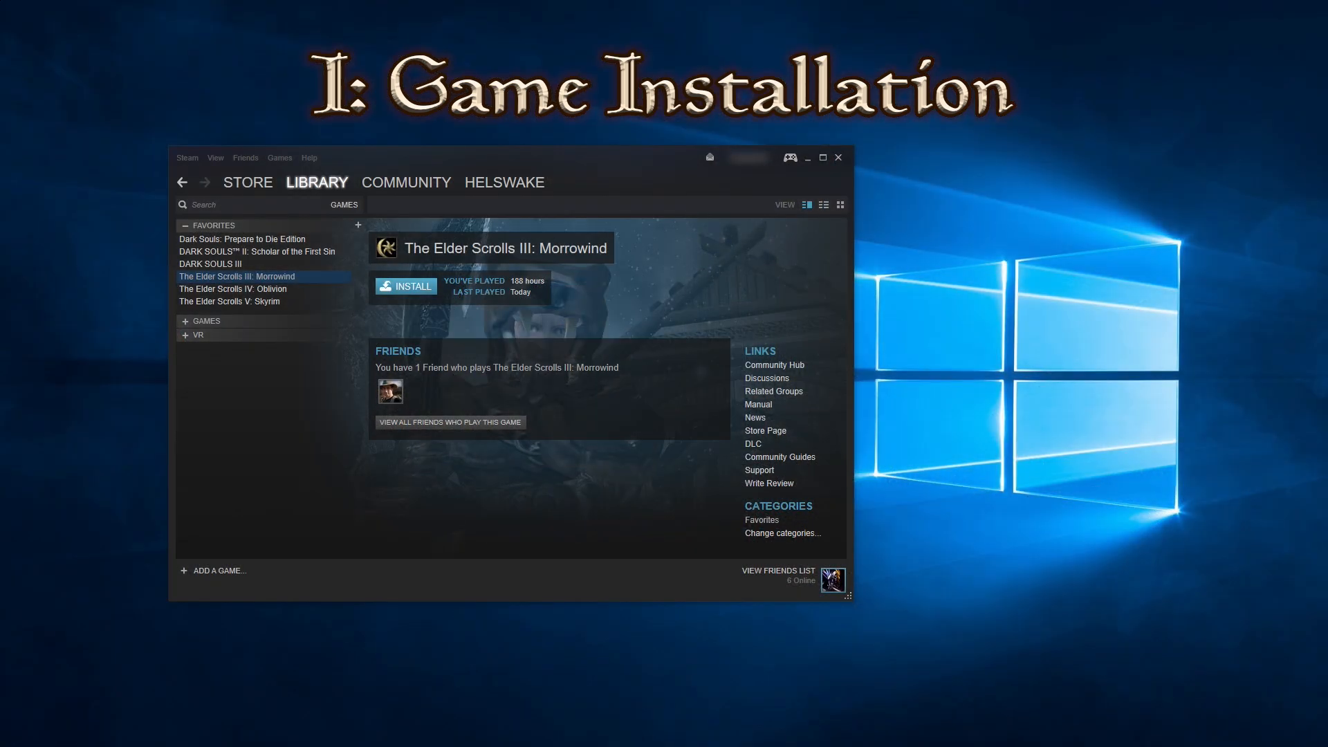
{"action": "mouse_move", "coordinate": [4, 725]}
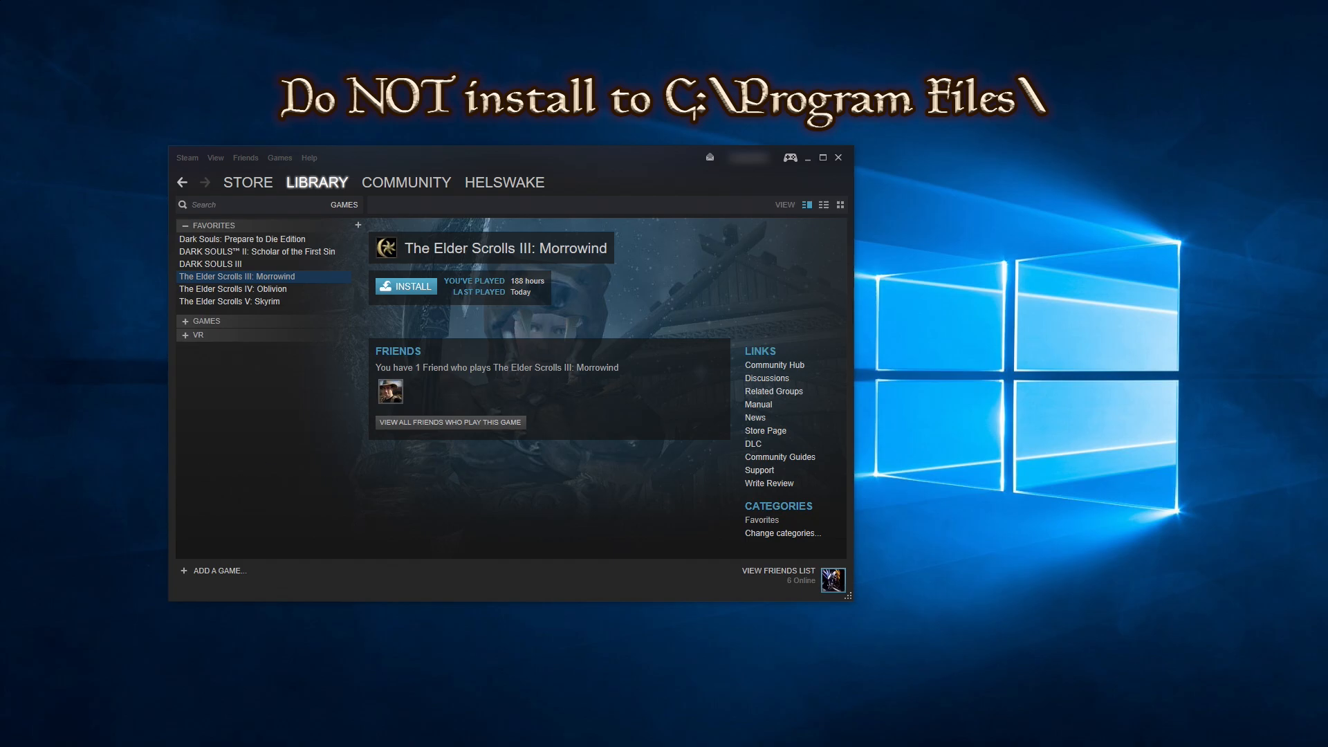
{"action": "mouse_move", "coordinate": [103, 354]}
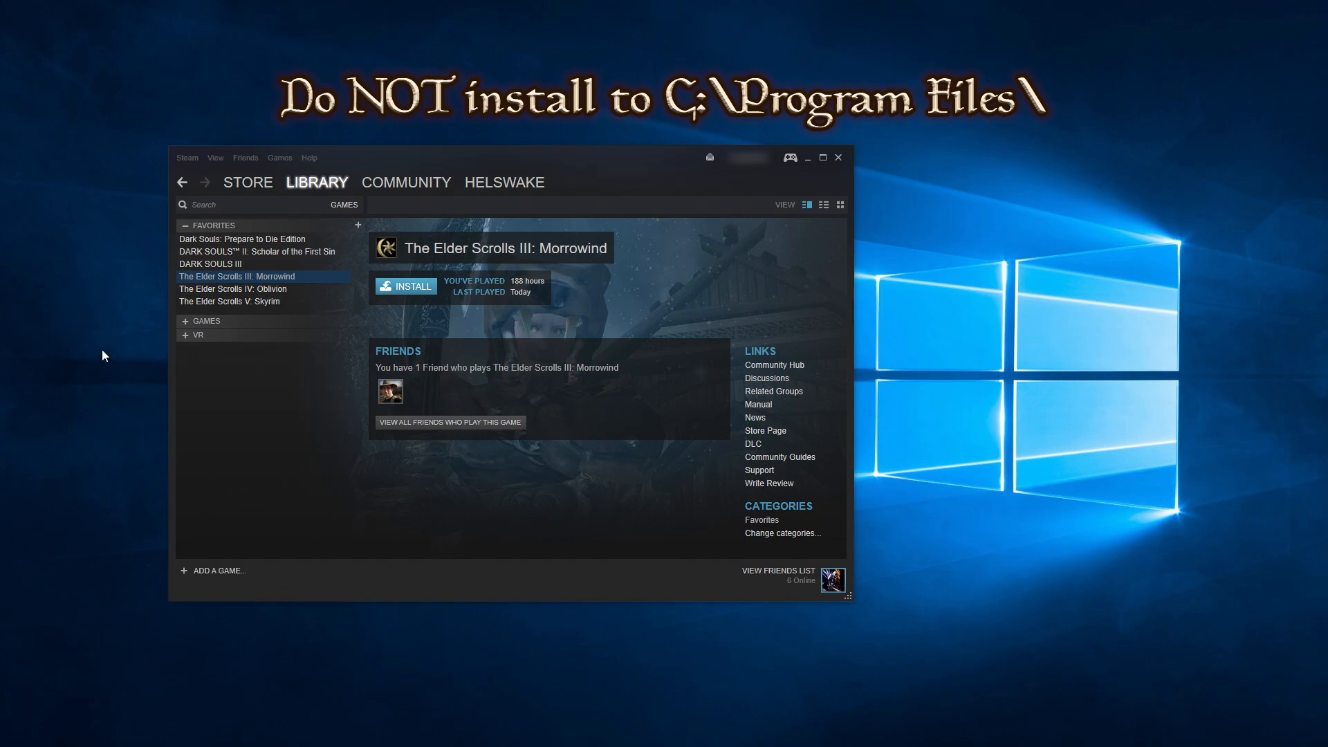
Check where the Steam library folders are located in Steam's Download settings.
{"action": "left_click", "coordinate": [186, 158]}
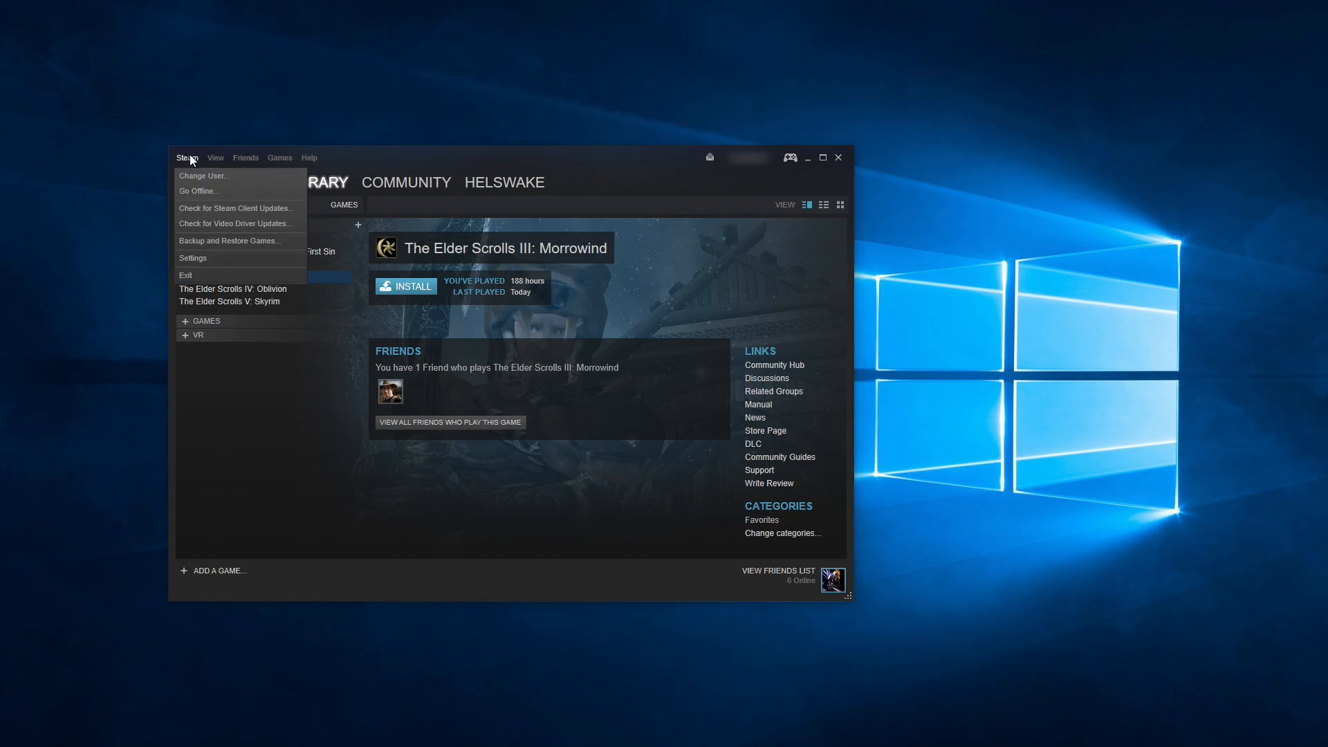
{"action": "left_click", "coordinate": [192, 257]}
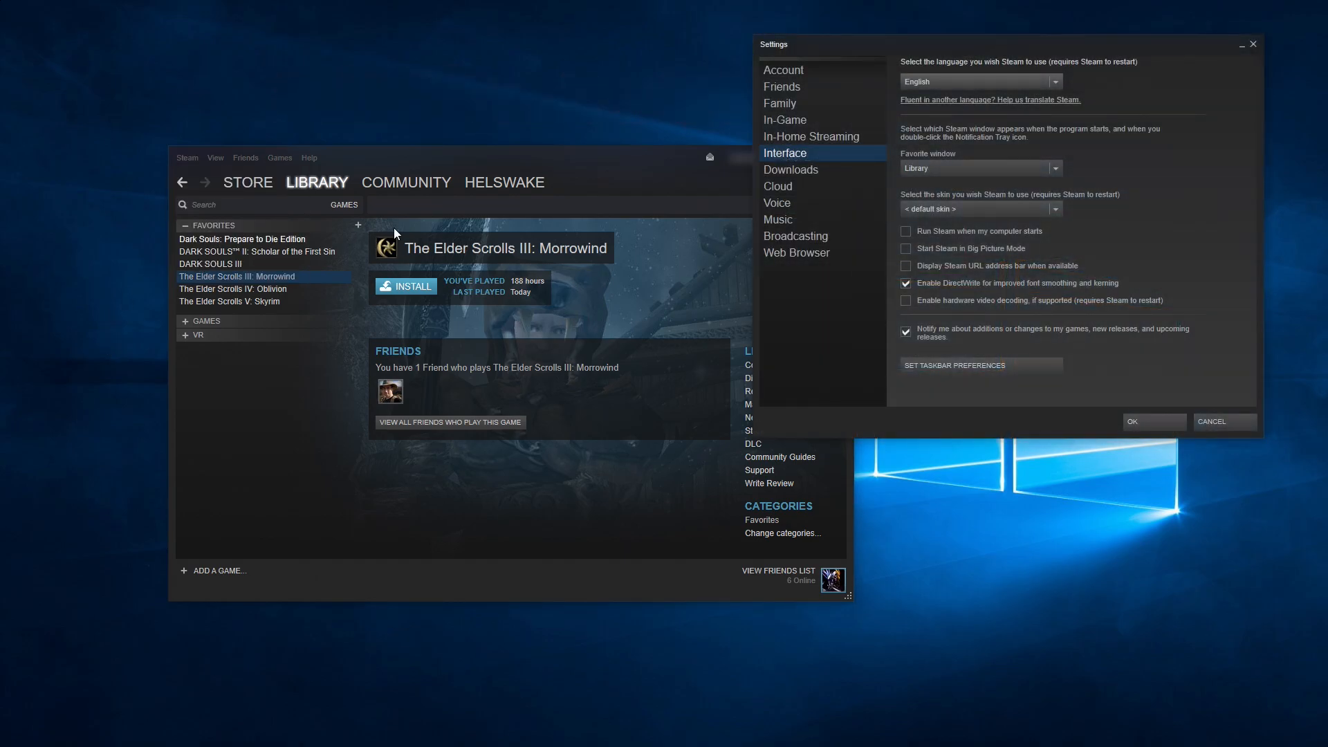
{"action": "left_click", "coordinate": [790, 170]}
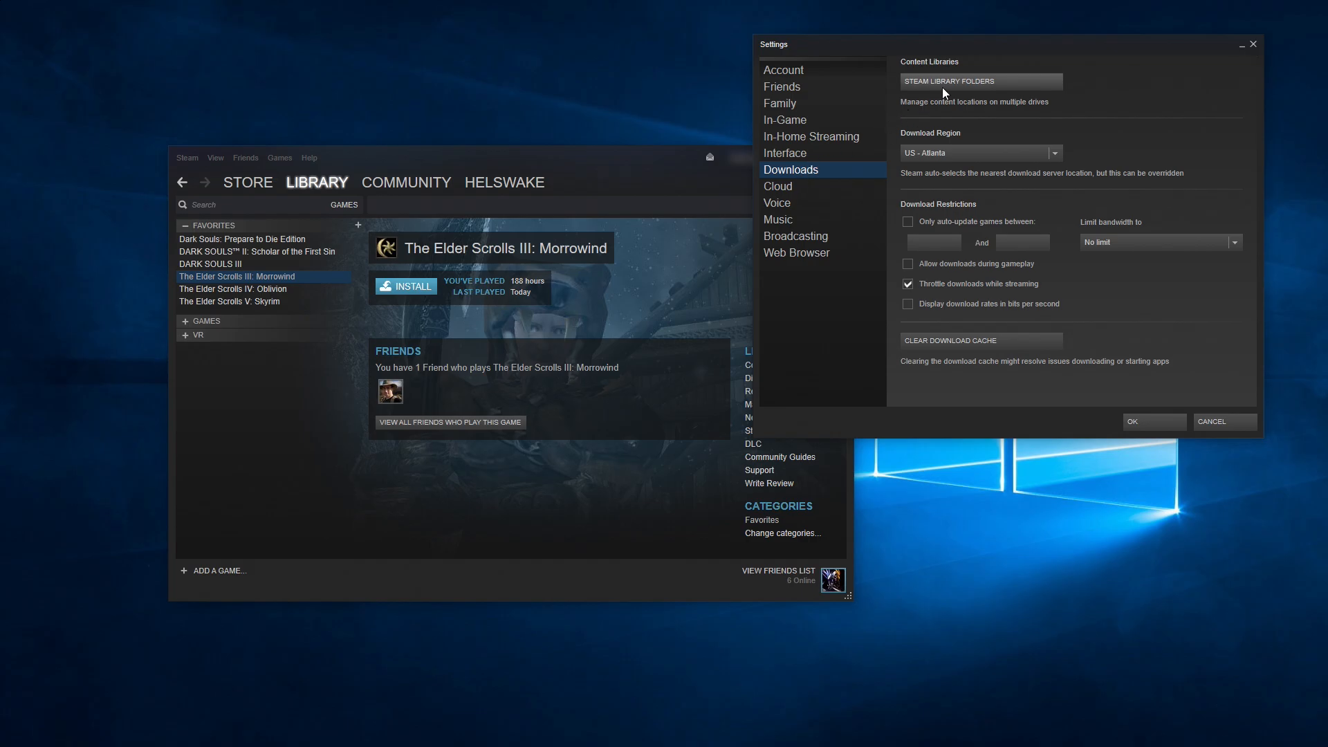
{"action": "left_click", "coordinate": [948, 80]}
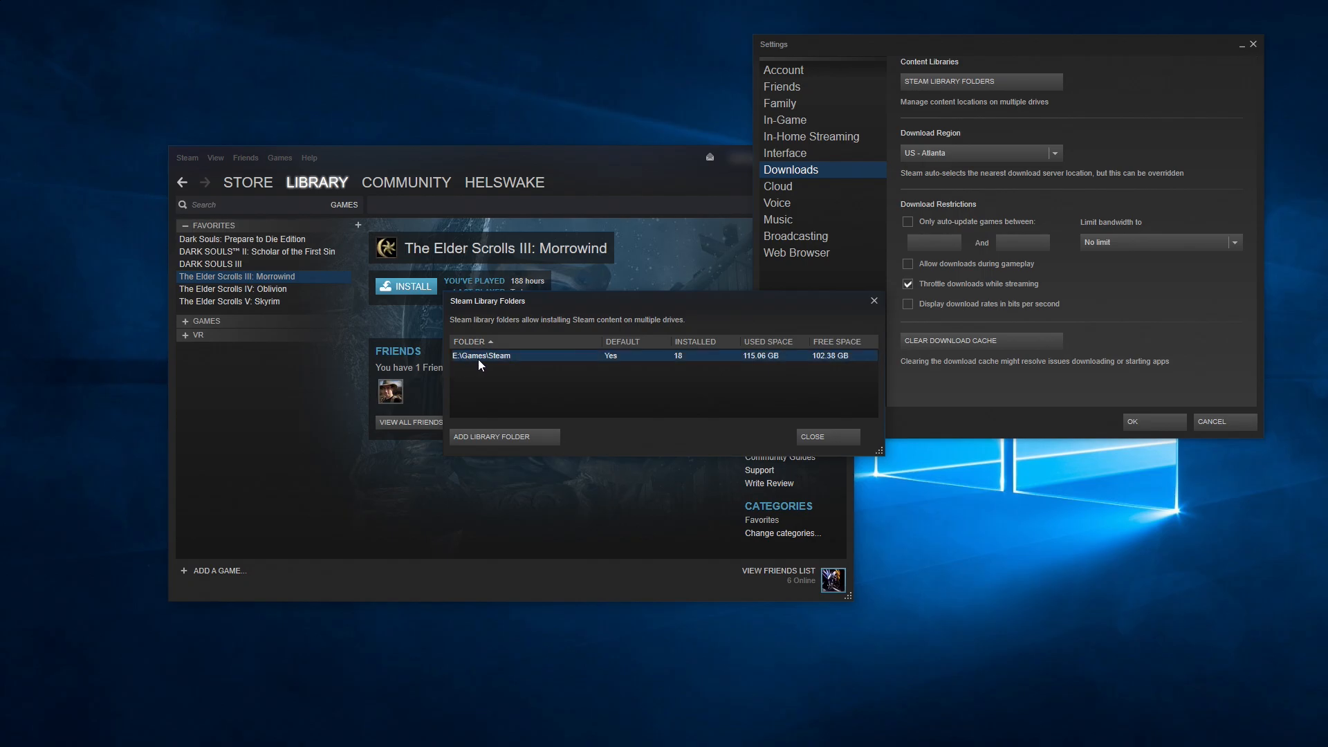
{"action": "mouse_move", "coordinate": [506, 363]}
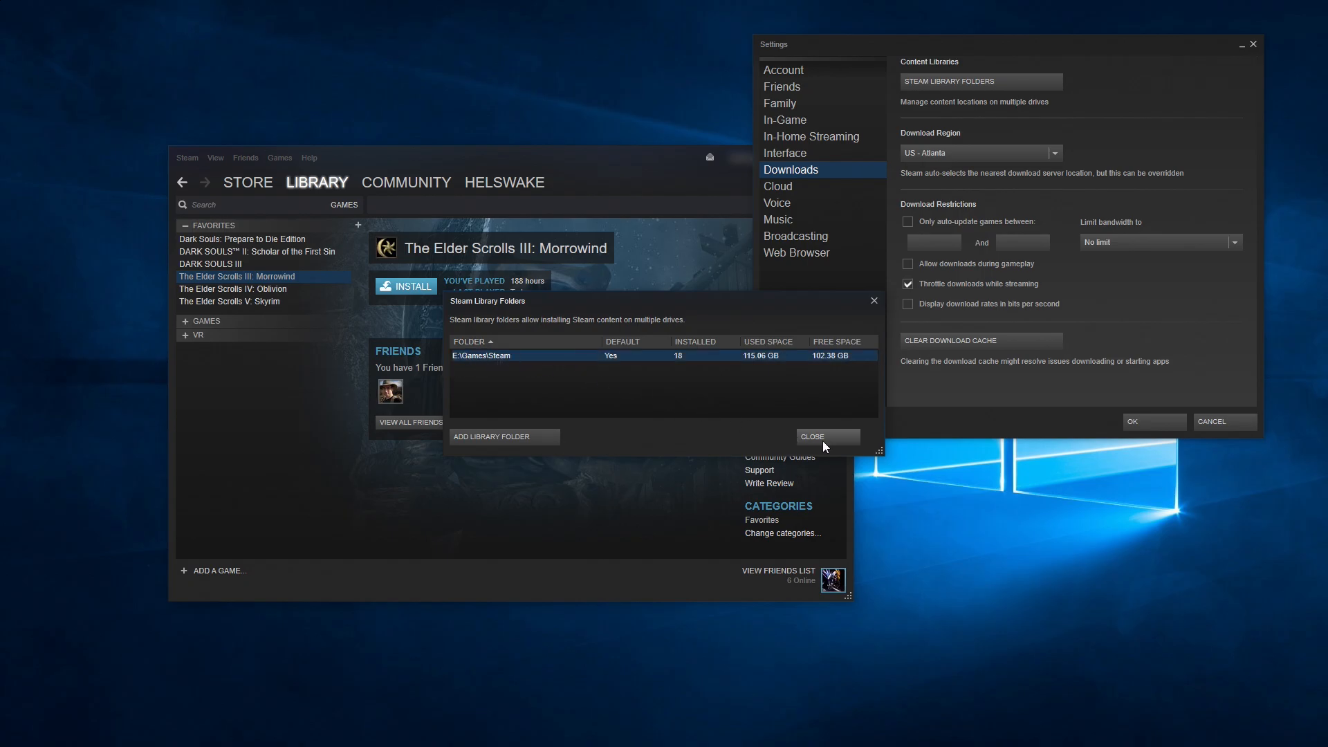
{"action": "left_click", "coordinate": [826, 437]}
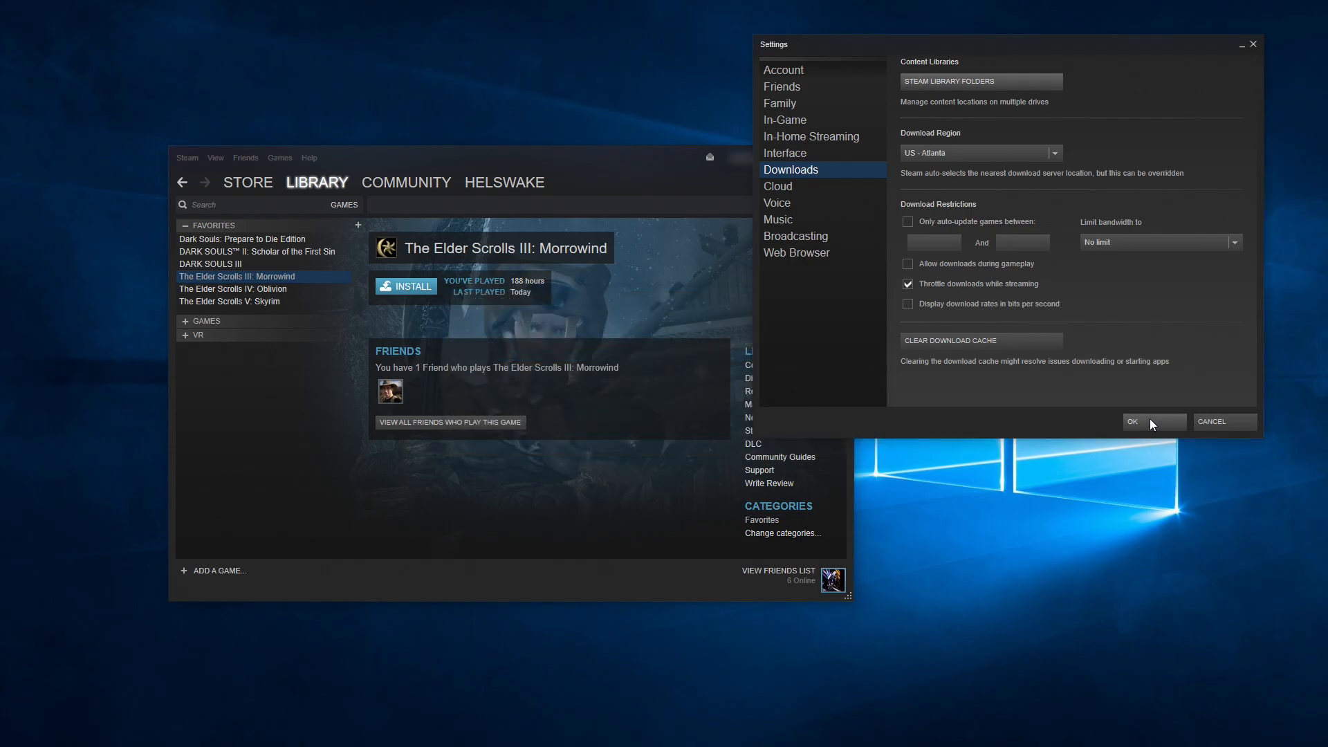
{"action": "left_click", "coordinate": [1131, 422]}
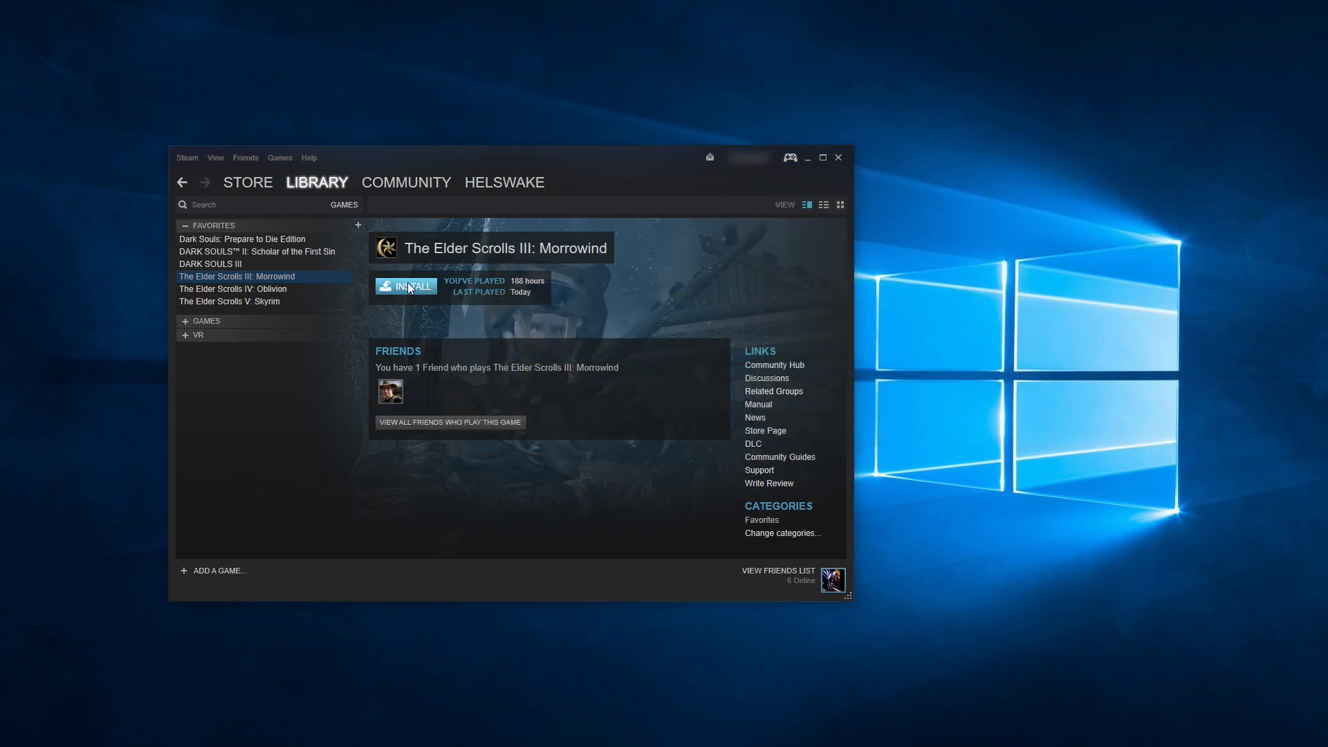
Install Morrowind, then untick Enable the Steam Overlay in its Properties.
{"action": "left_click", "coordinate": [407, 287]}
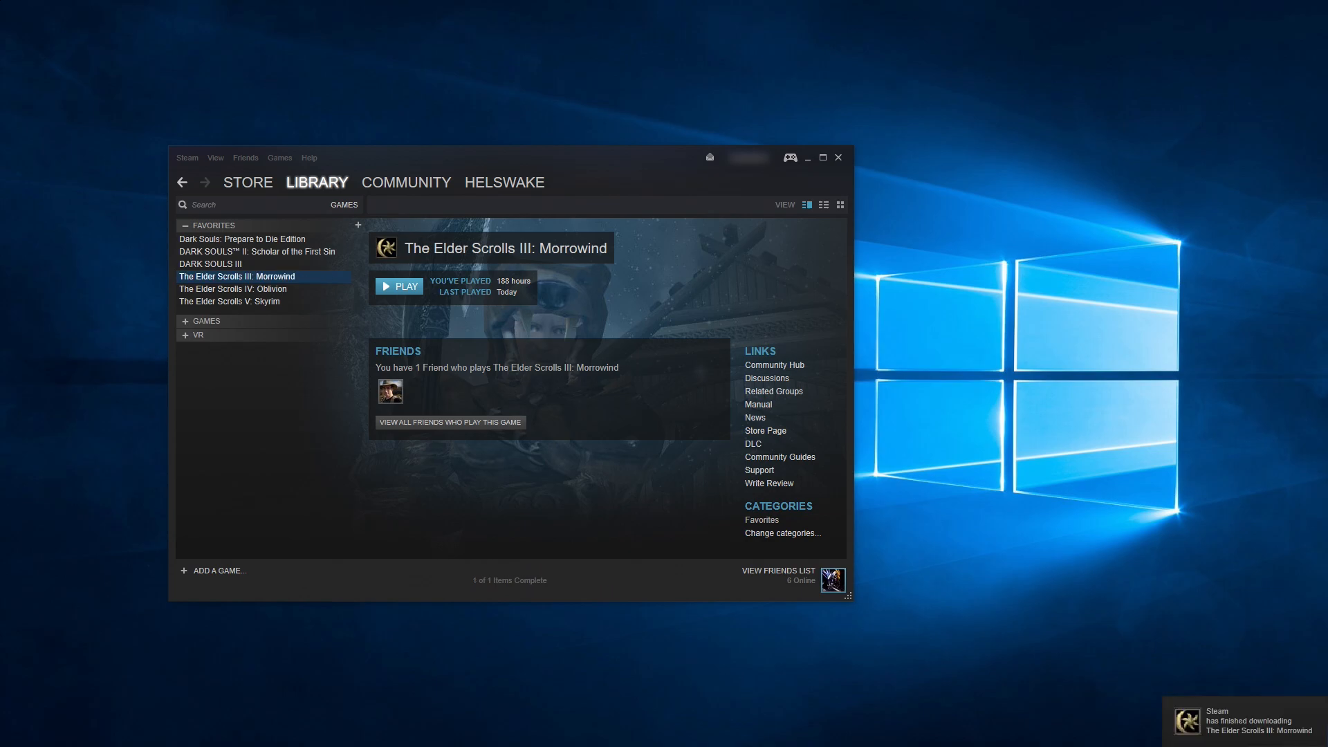
{"action": "mouse_move", "coordinate": [344, 303]}
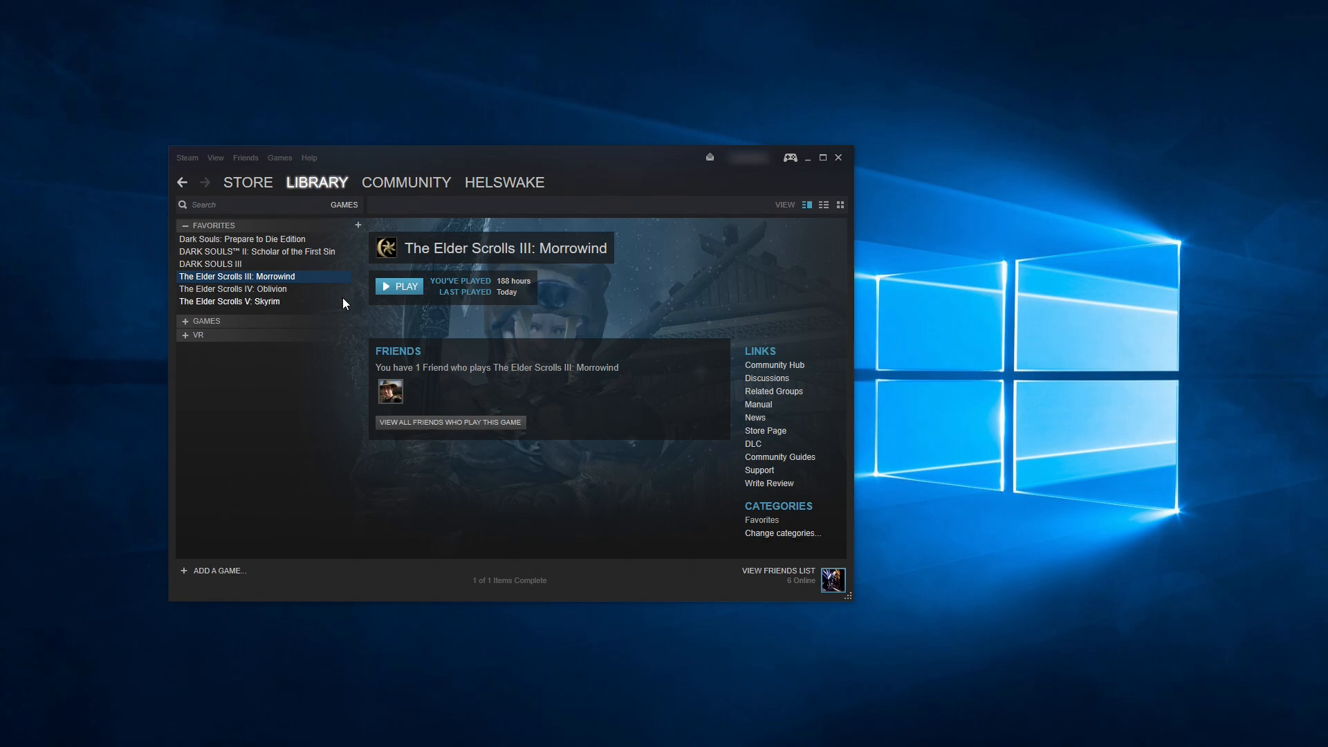
{"action": "right_click", "coordinate": [238, 276]}
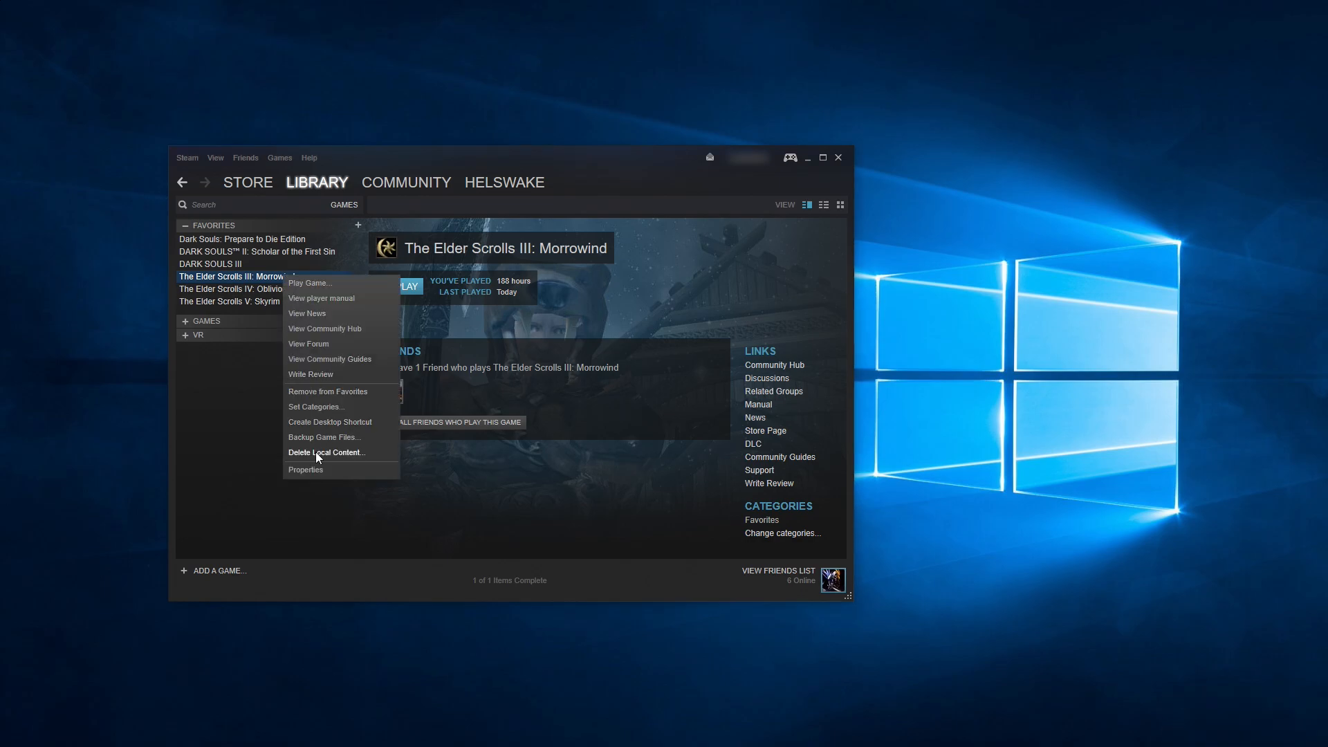
{"action": "left_click", "coordinate": [306, 469]}
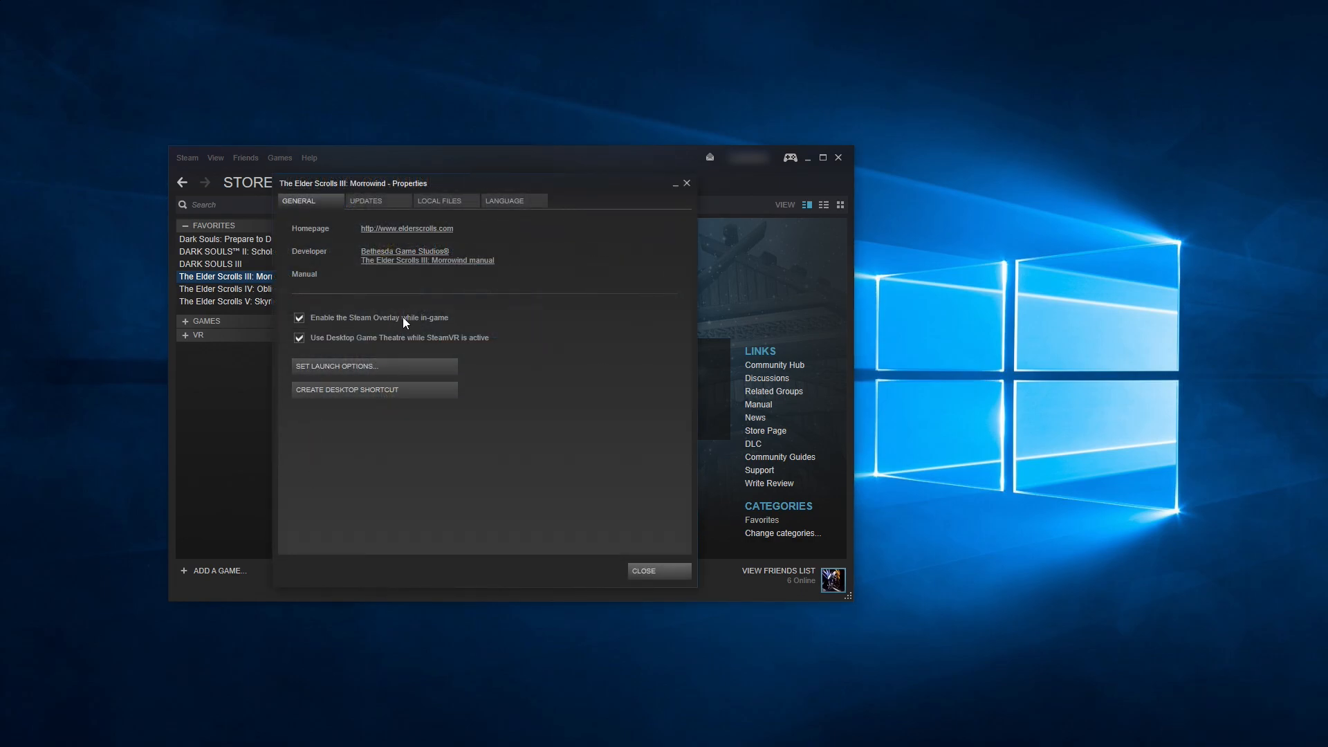
{"action": "left_click", "coordinate": [298, 316]}
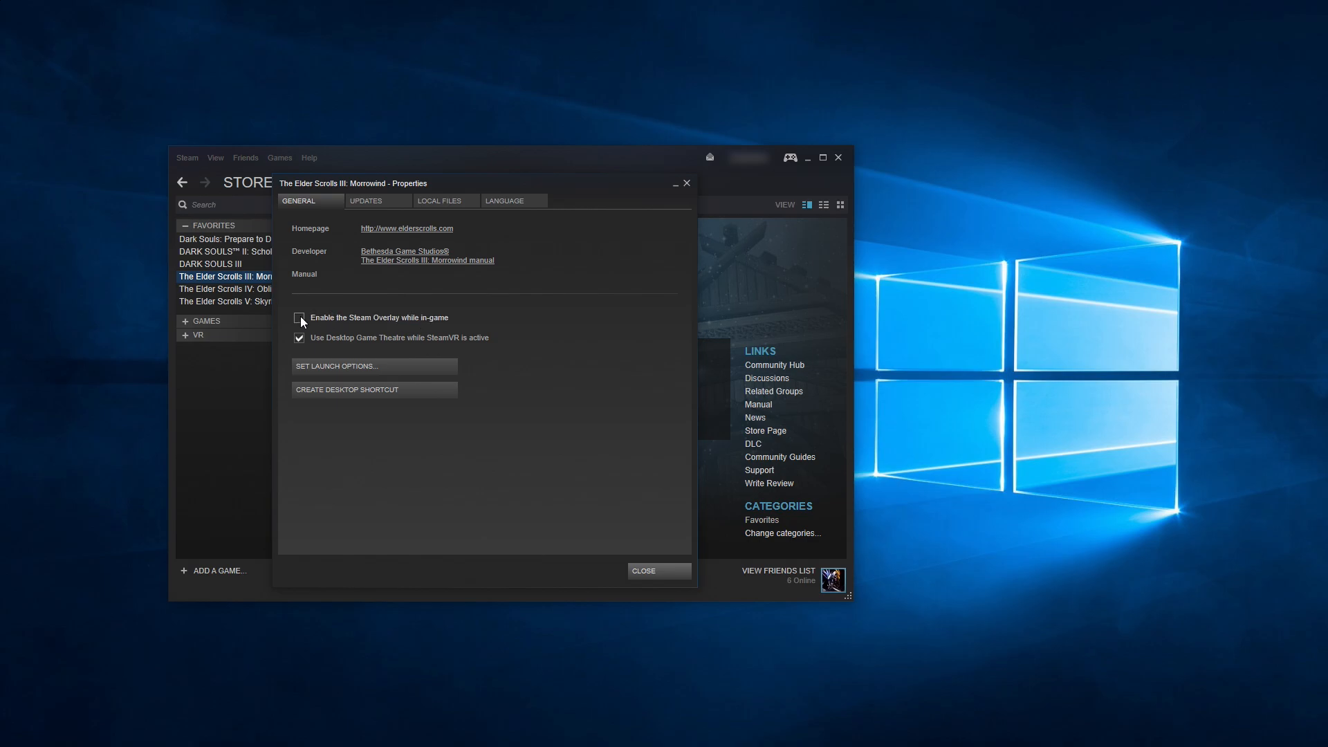
{"action": "left_click", "coordinate": [298, 317]}
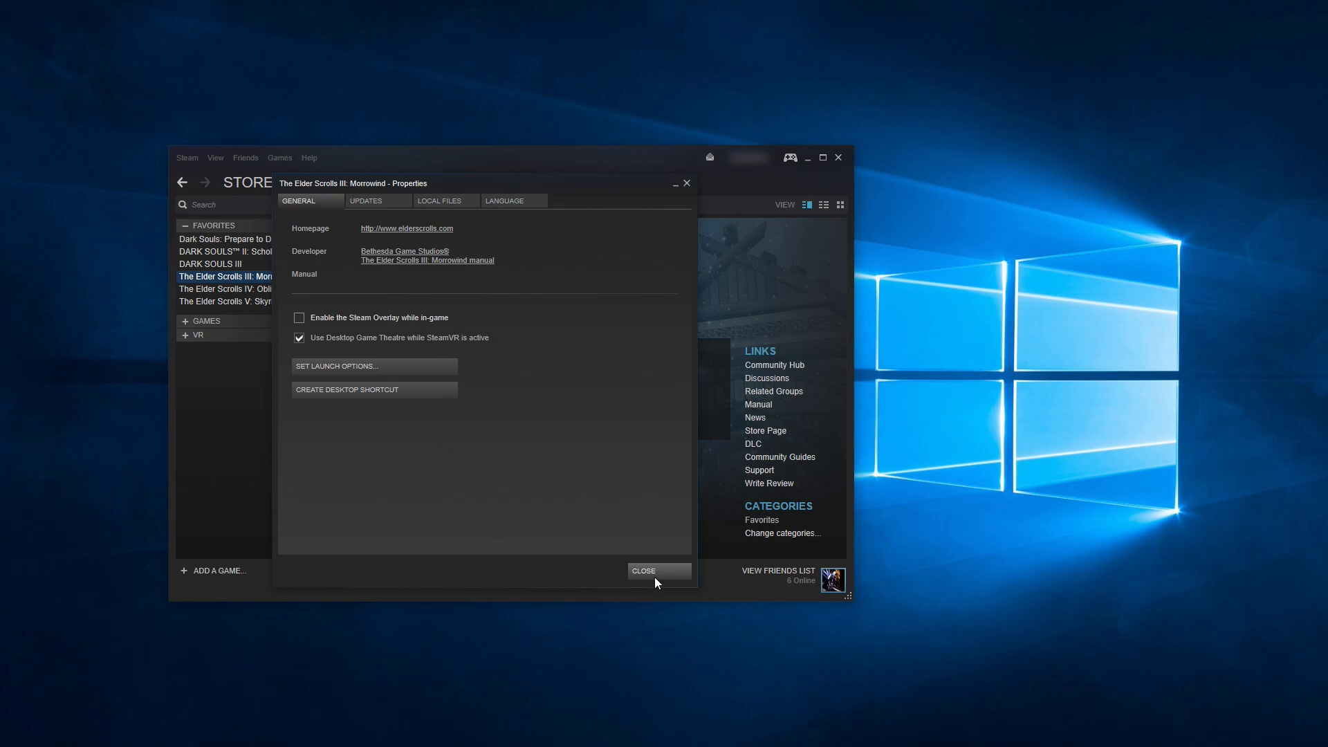
{"action": "left_click", "coordinate": [657, 570]}
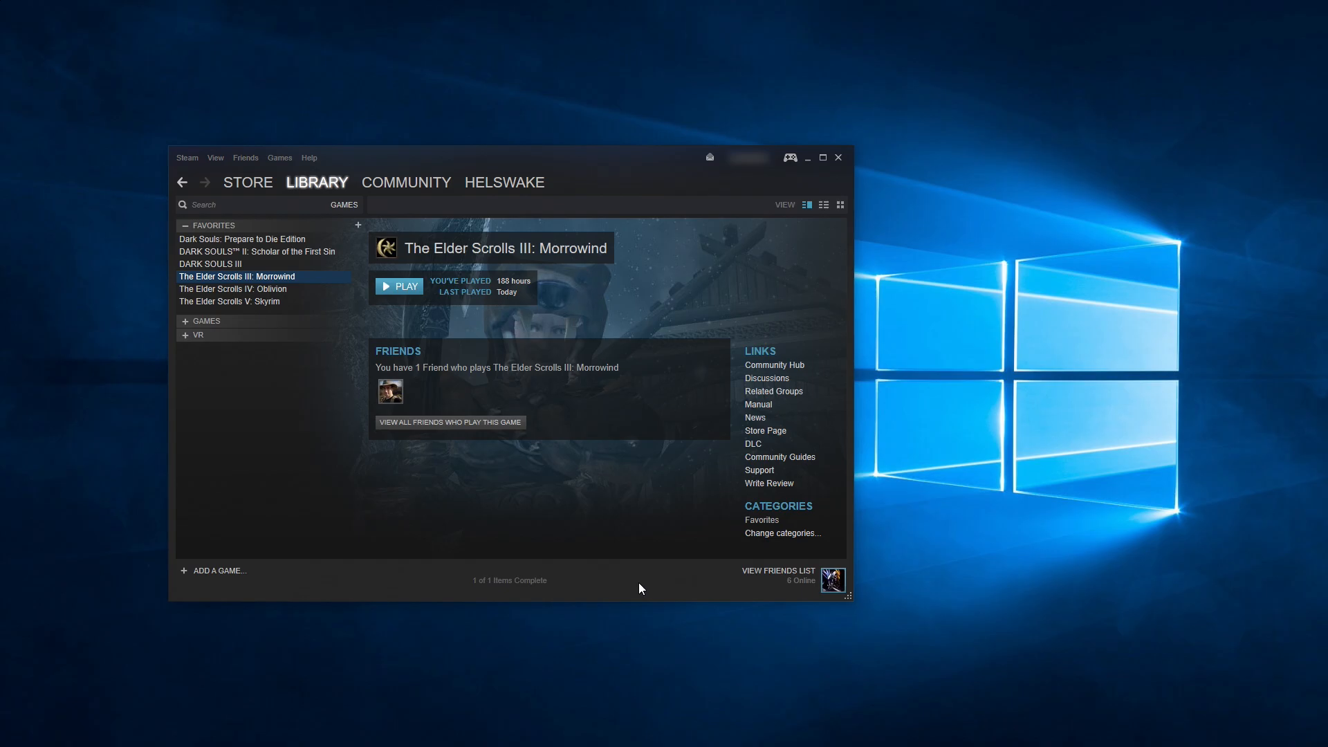
{"action": "mouse_move", "coordinate": [399, 285]}
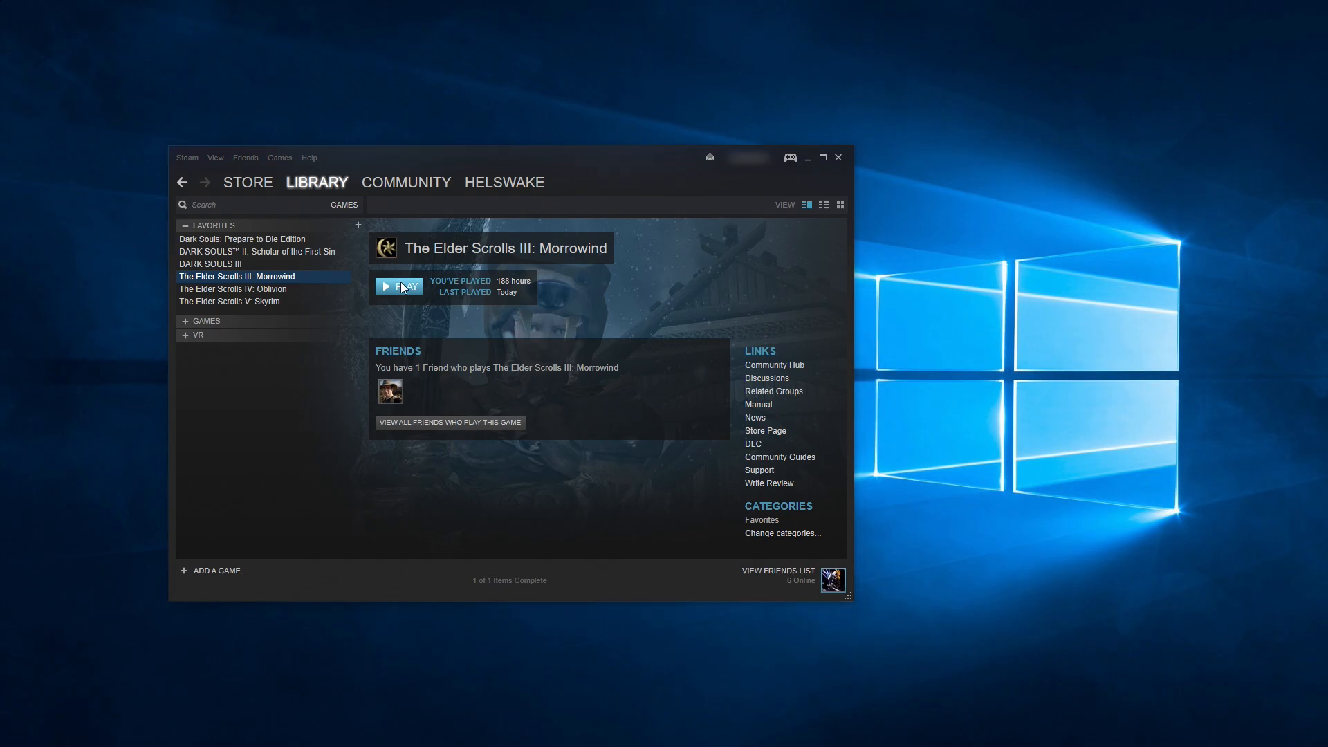
Pin the Morrowind folder under Steam's common directory to Quick access.
{"action": "left_click", "coordinate": [398, 286]}
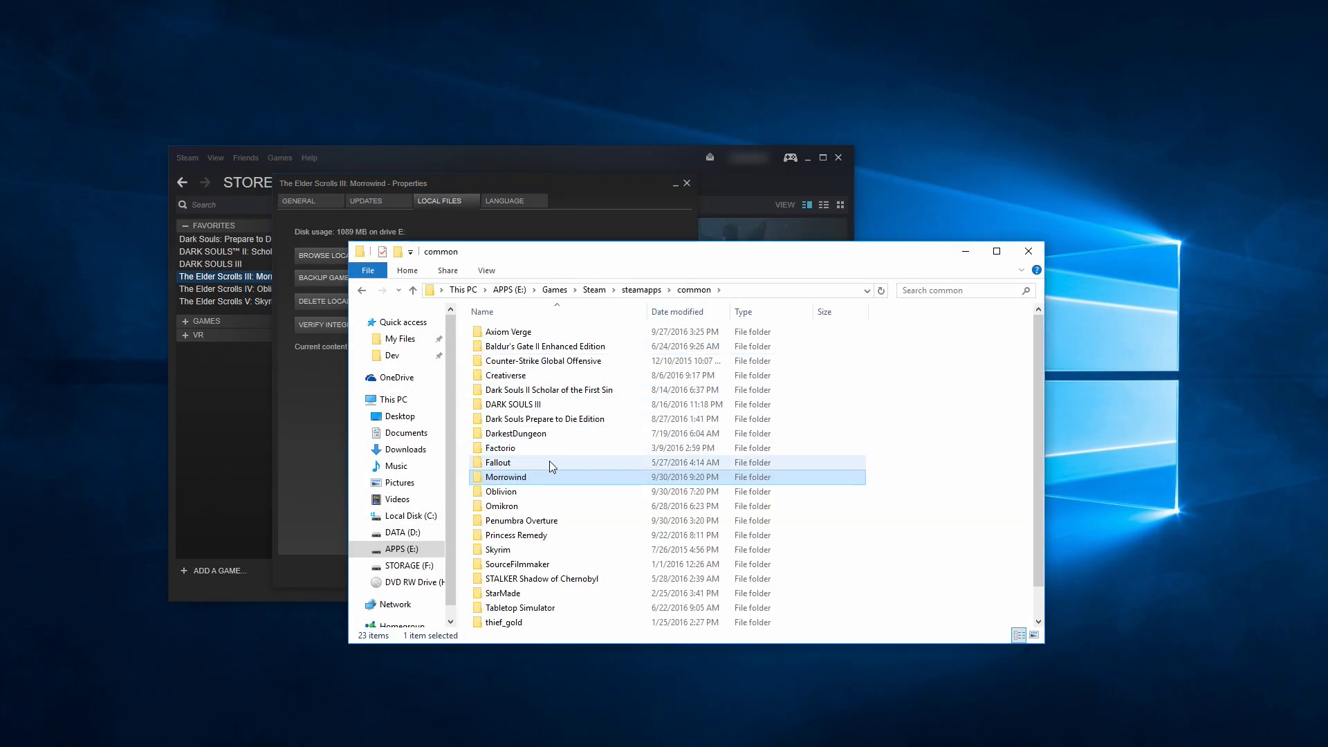
{"action": "right_click", "coordinate": [506, 477]}
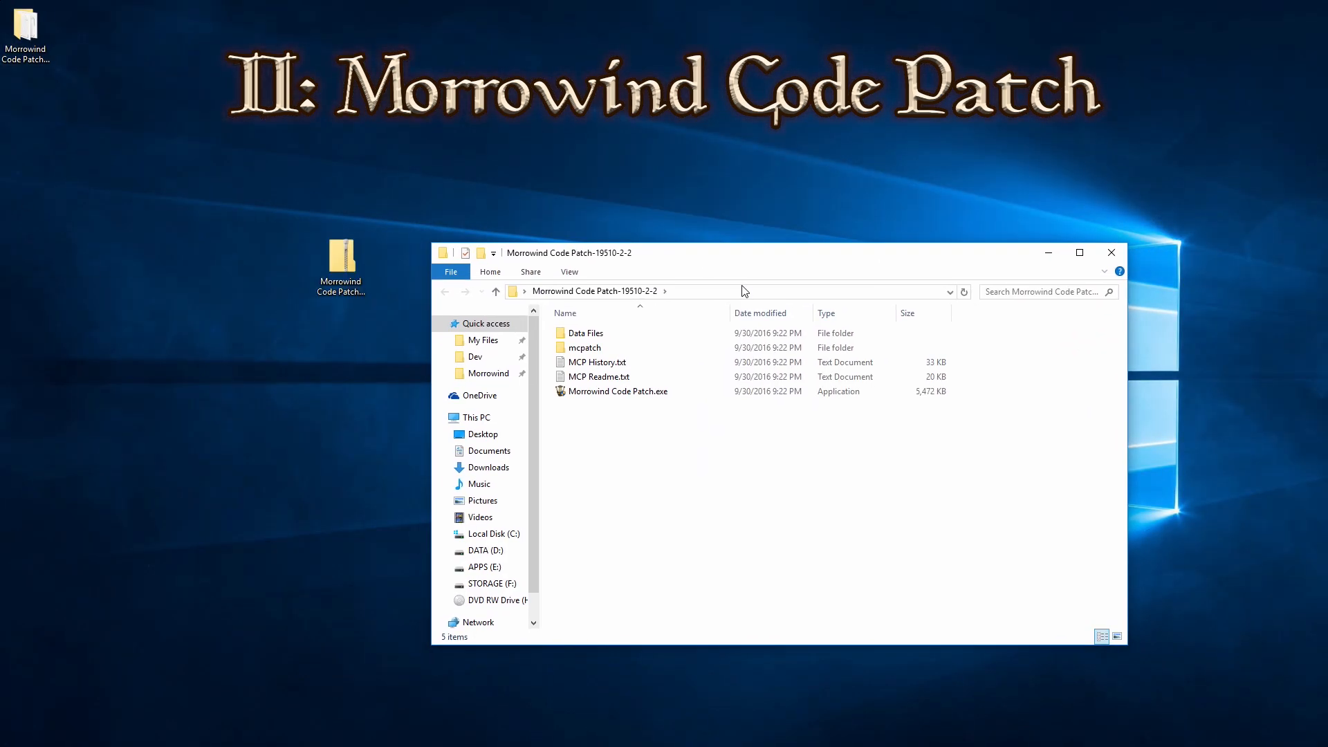
{"action": "mouse_move", "coordinate": [619, 424]}
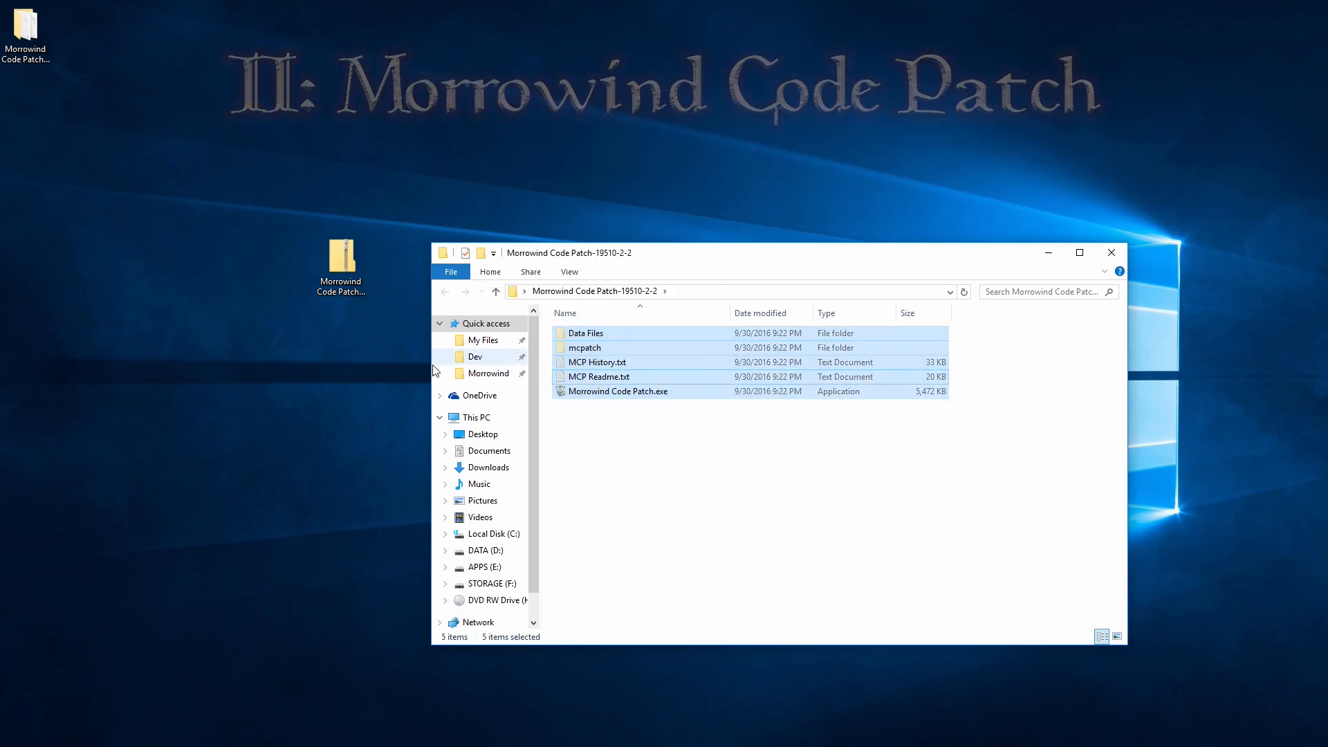
Open the pinned Morrowind folder and launch Morrowind Code Patch.exe.
{"action": "left_click", "coordinate": [487, 372]}
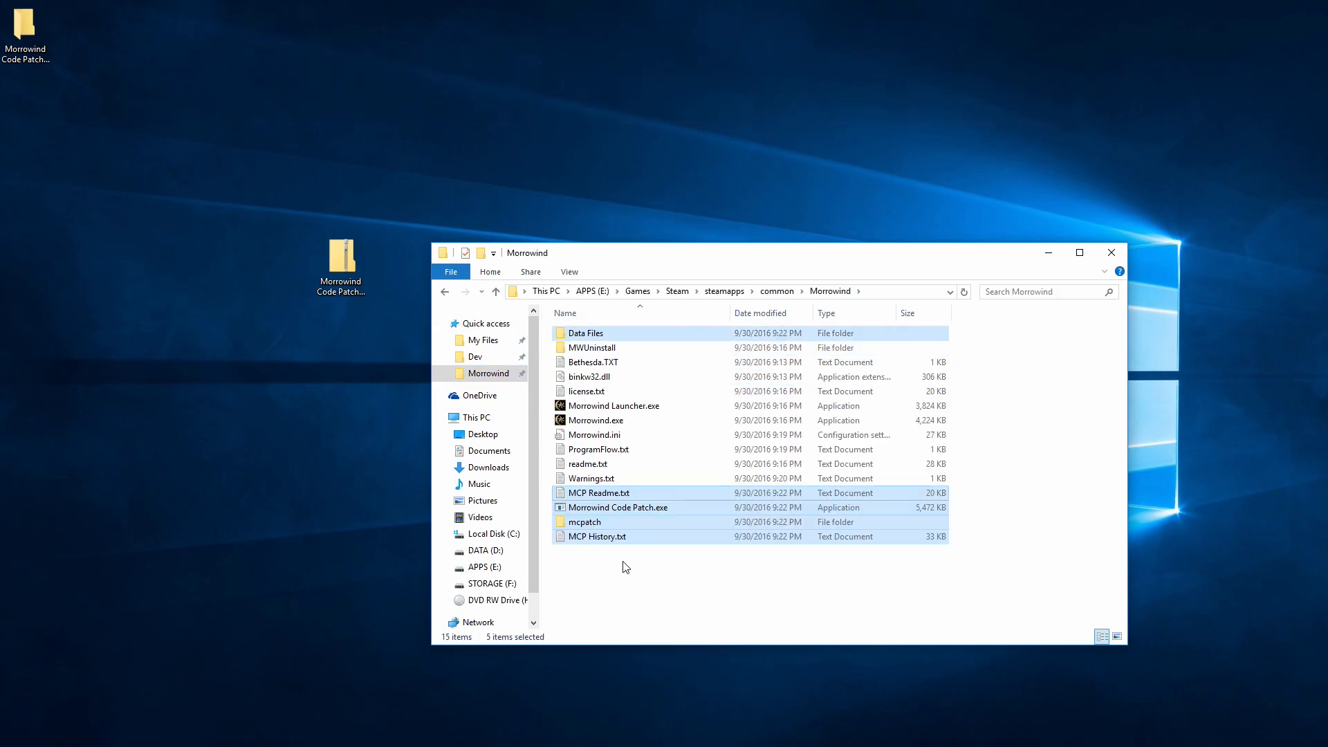
{"action": "left_click", "coordinate": [618, 507]}
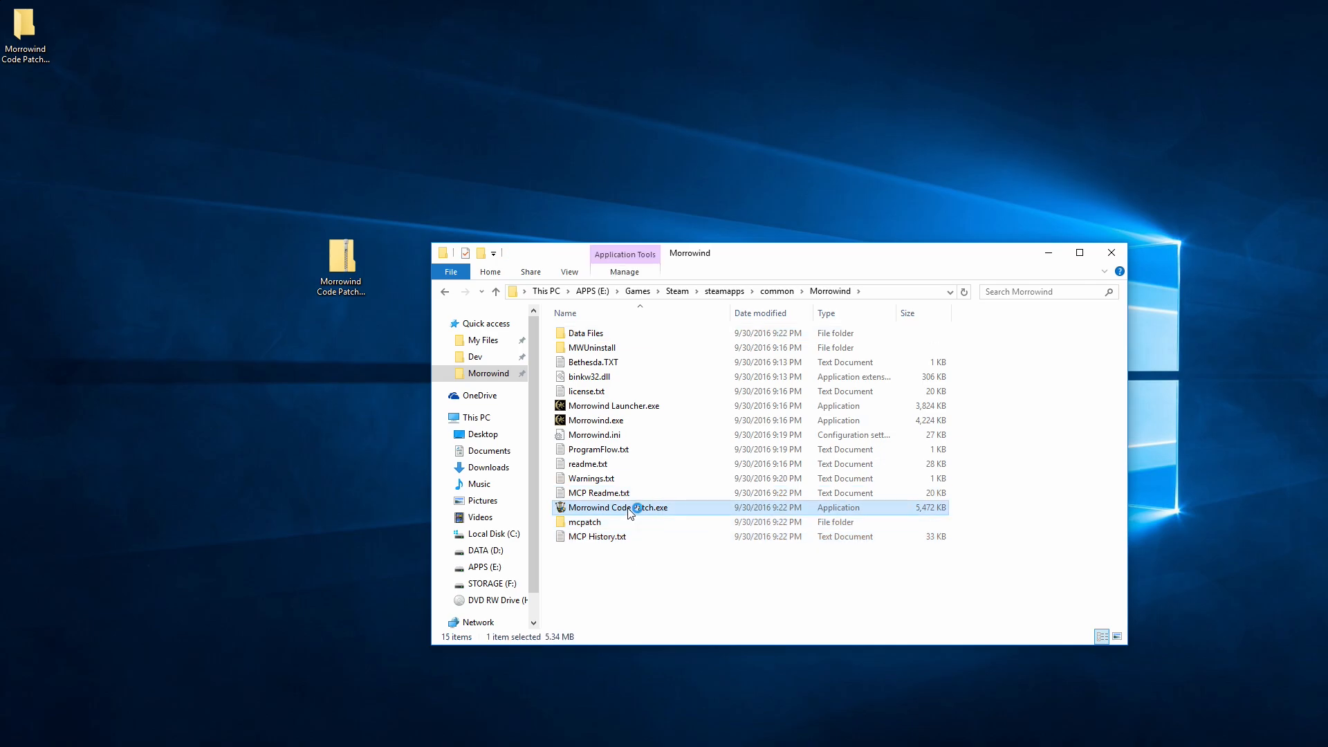
{"action": "double_click", "coordinate": [617, 506]}
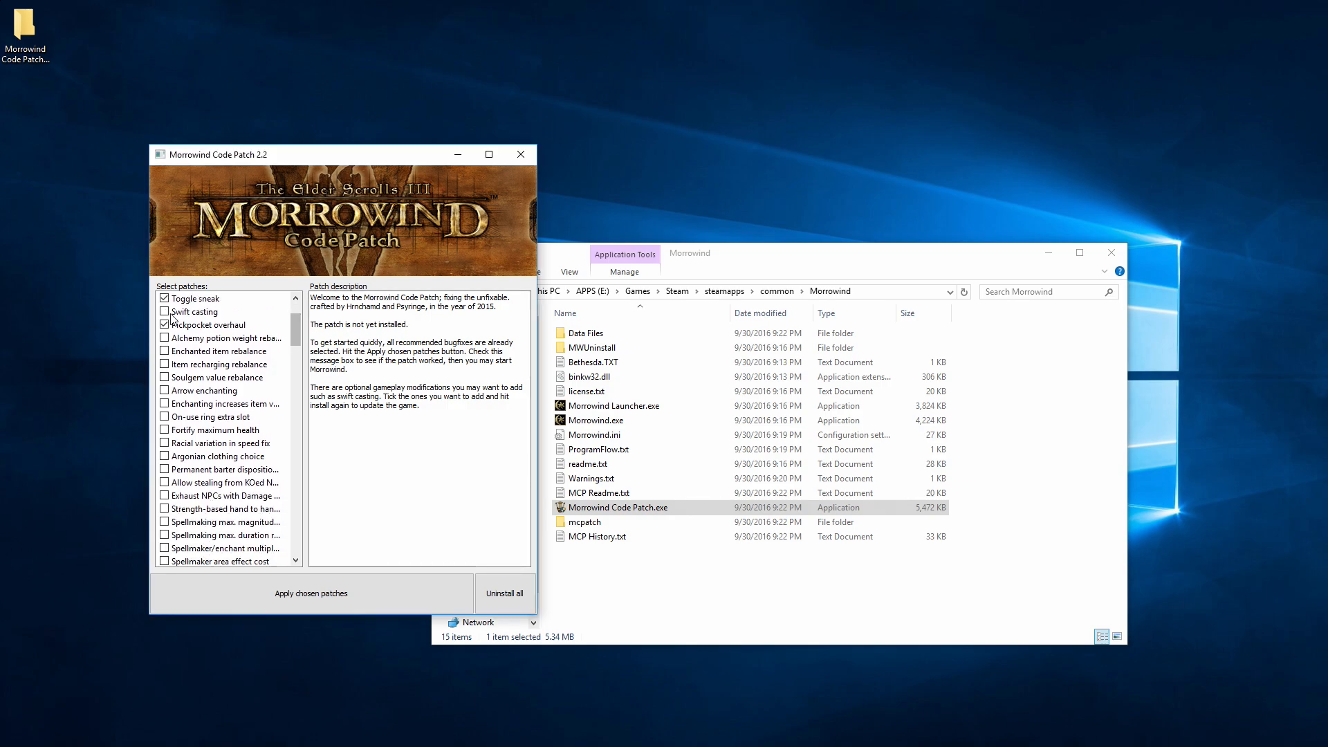
Tick the Swift casting, Fortify maximum health and Disable map smoothing patches.
{"action": "left_click", "coordinate": [163, 311]}
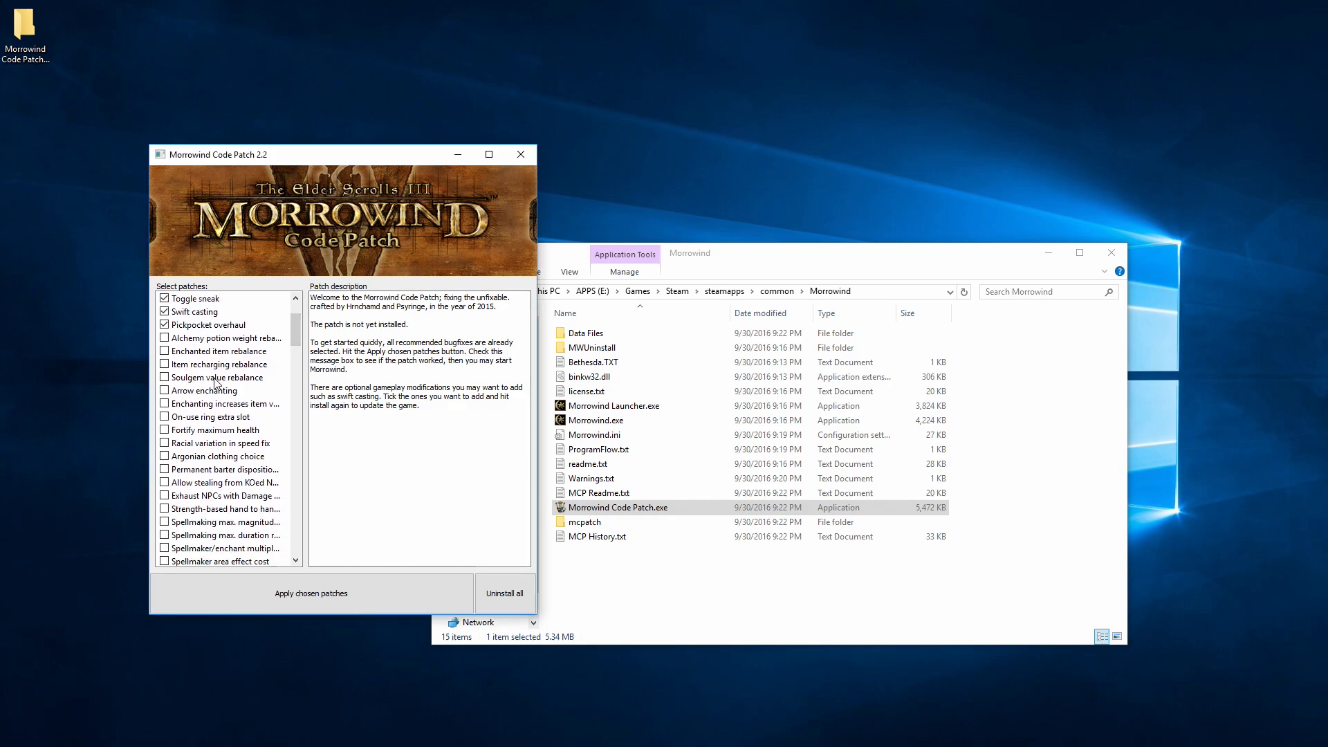
{"action": "left_click", "coordinate": [164, 430]}
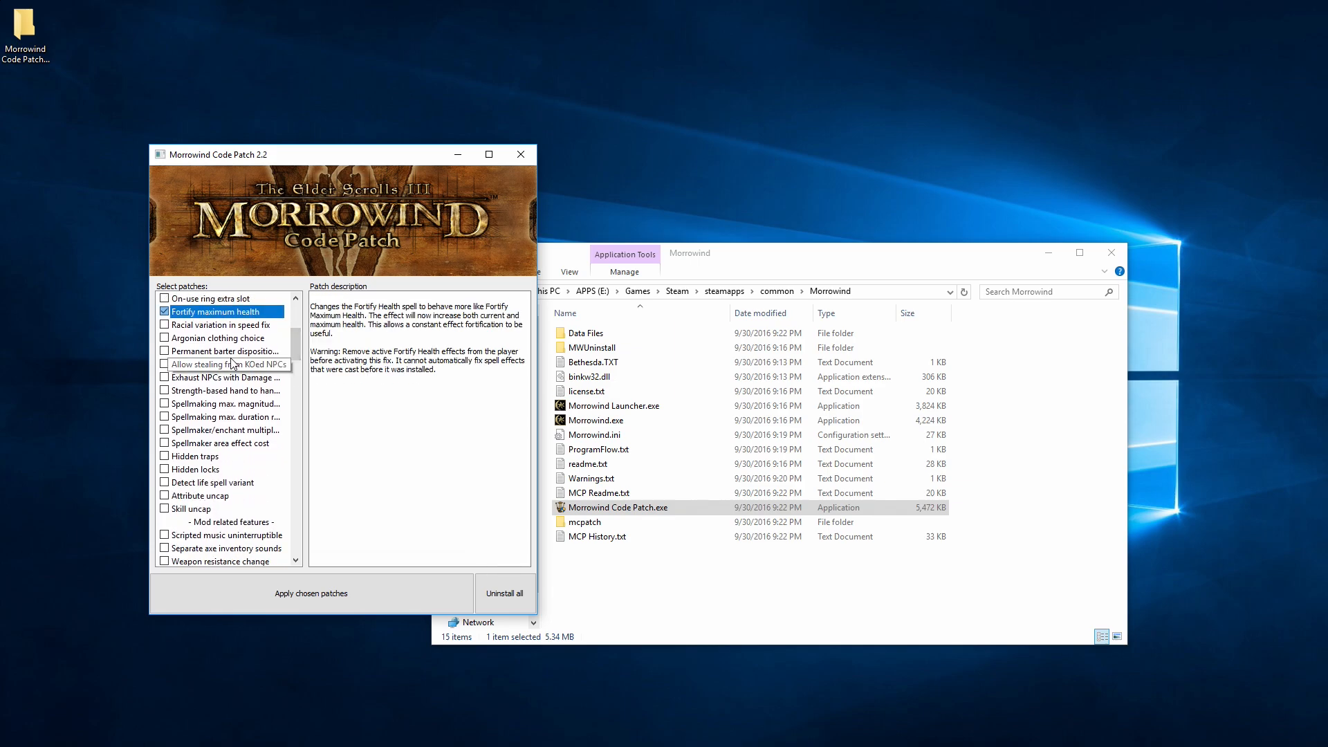
{"action": "scroll", "scroll_direction": "down", "scroll_amount": 3}
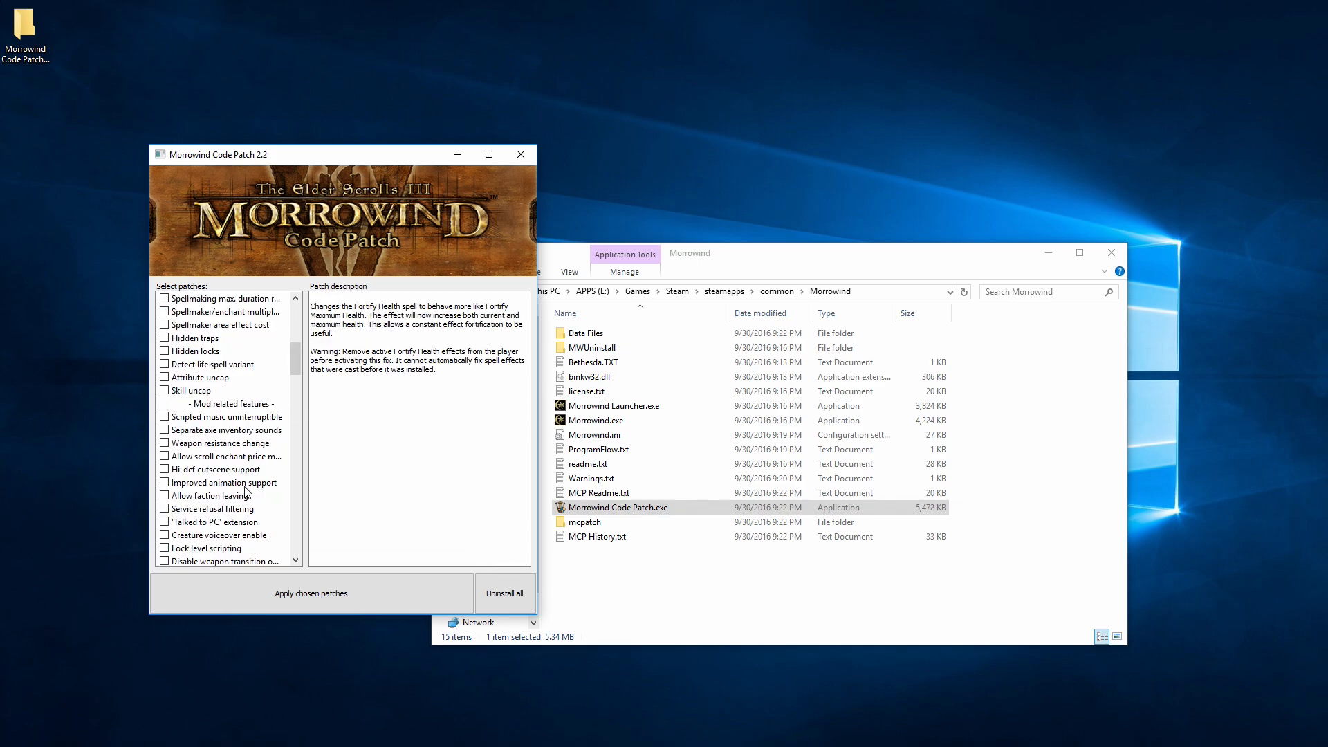
{"action": "scroll", "scroll_direction": "down", "scroll_amount": 3}
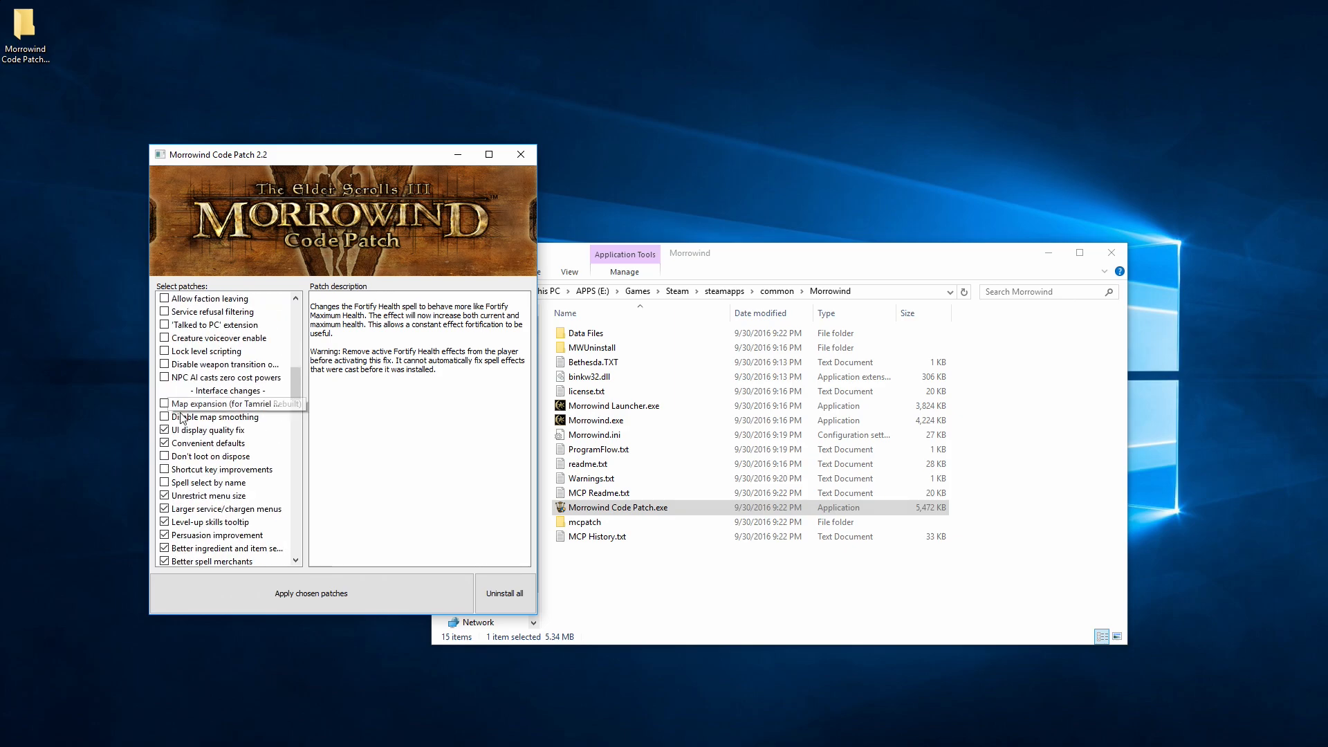
{"action": "left_click", "coordinate": [211, 442]}
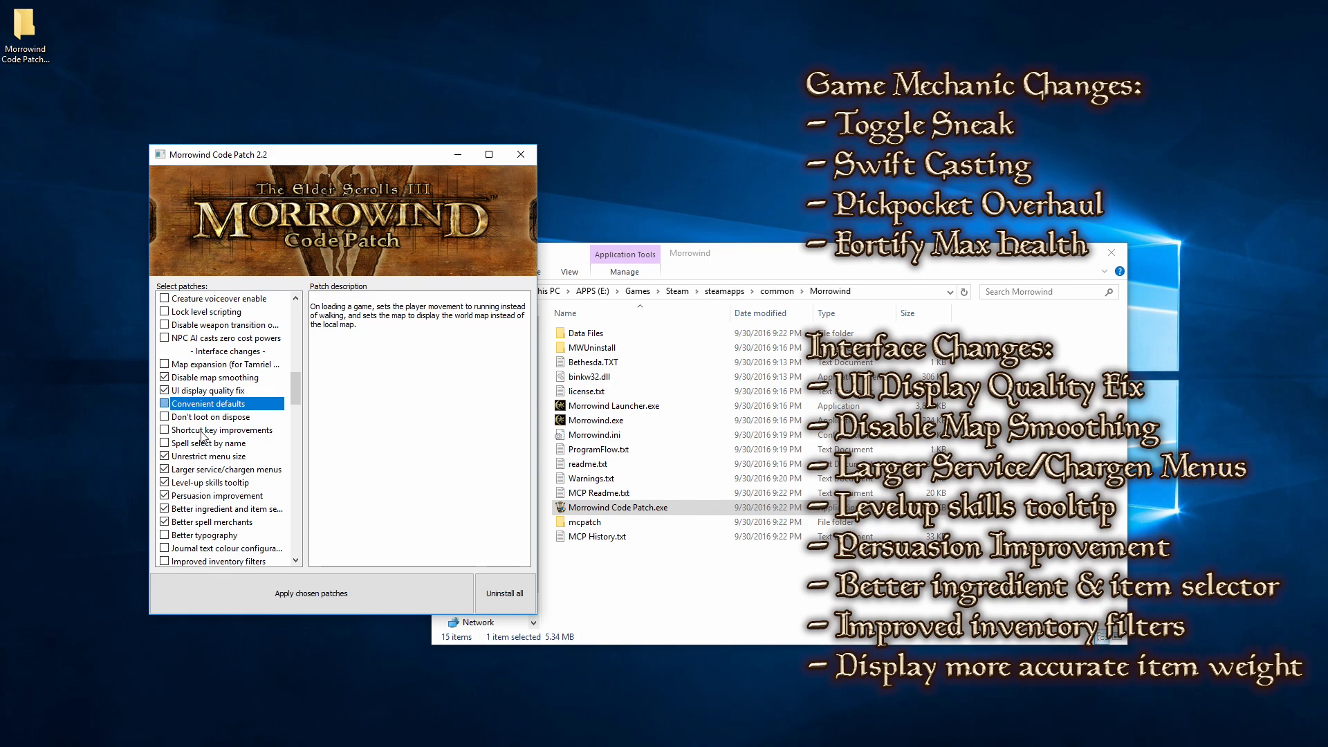
Untick Convenient defaults, Better spell merchants, Unrestrict menu size; tick Display more accurate item weight.
{"action": "left_click", "coordinate": [220, 455]}
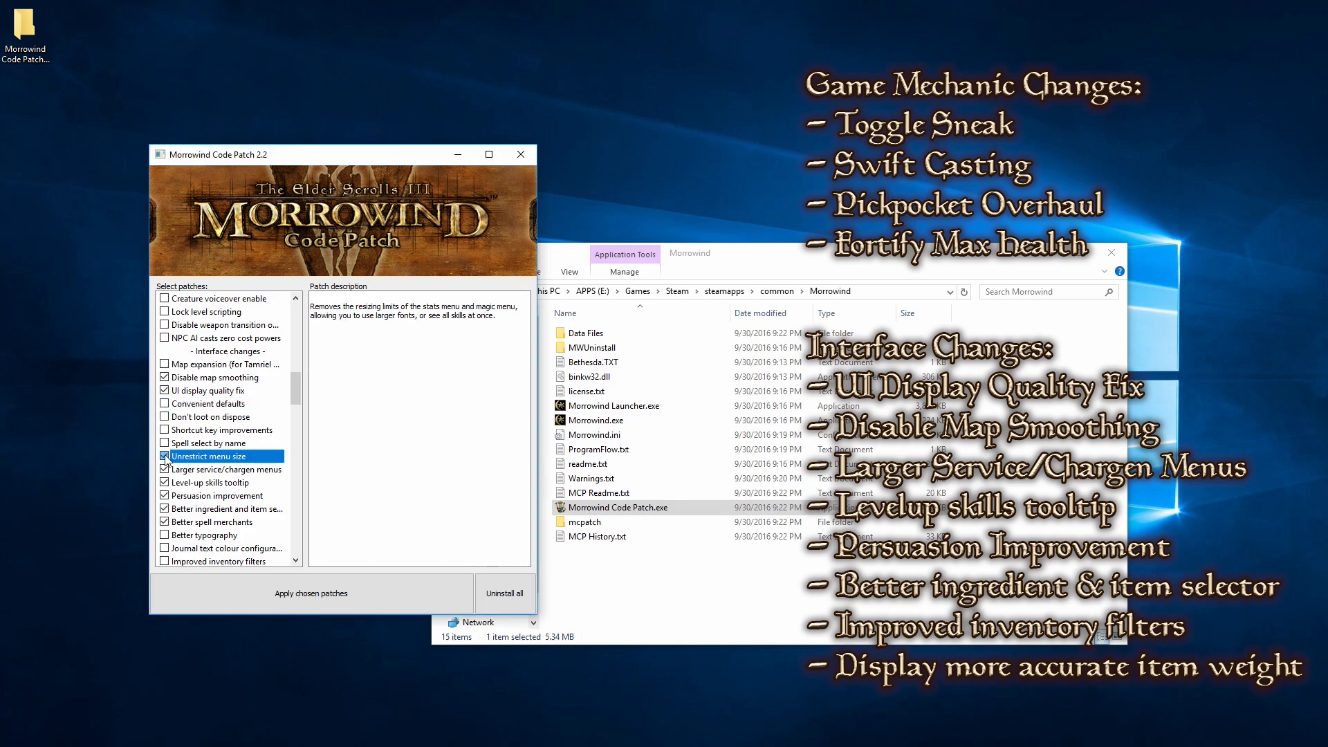
{"action": "left_click", "coordinate": [220, 509]}
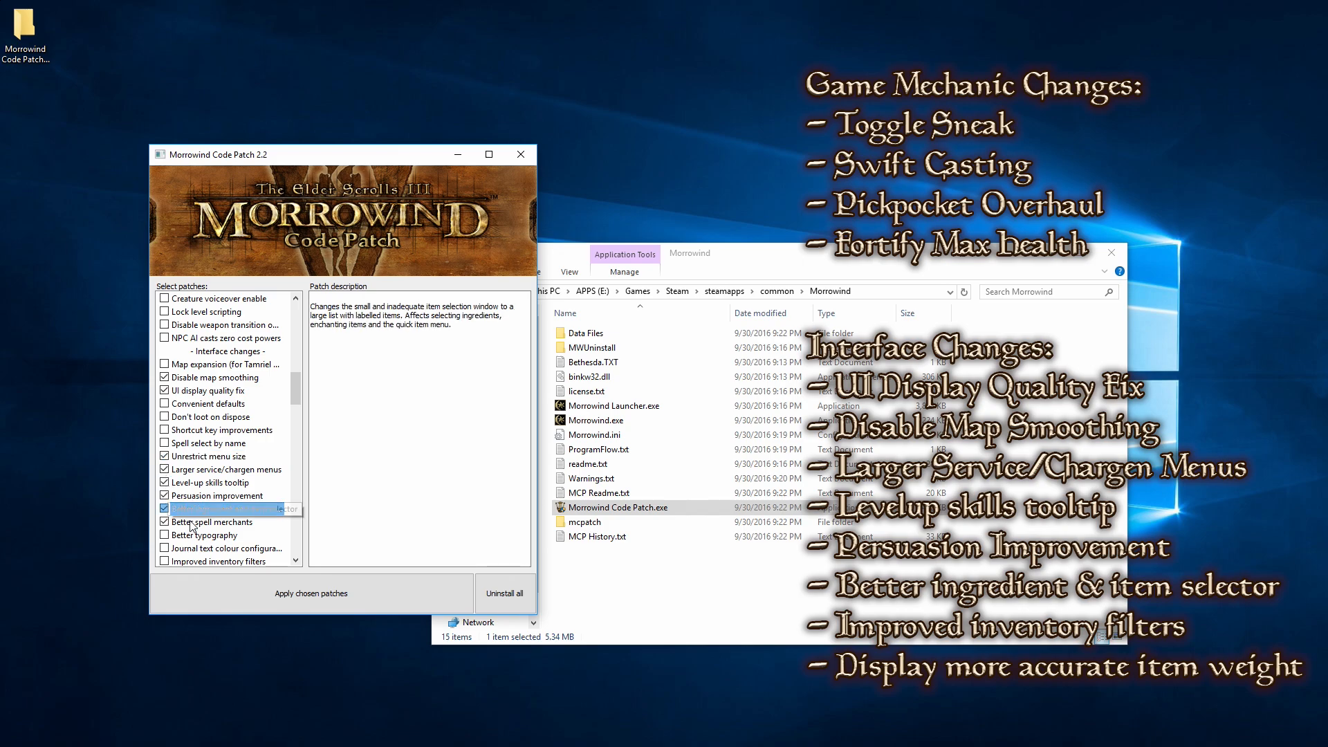
{"action": "left_click", "coordinate": [215, 522]}
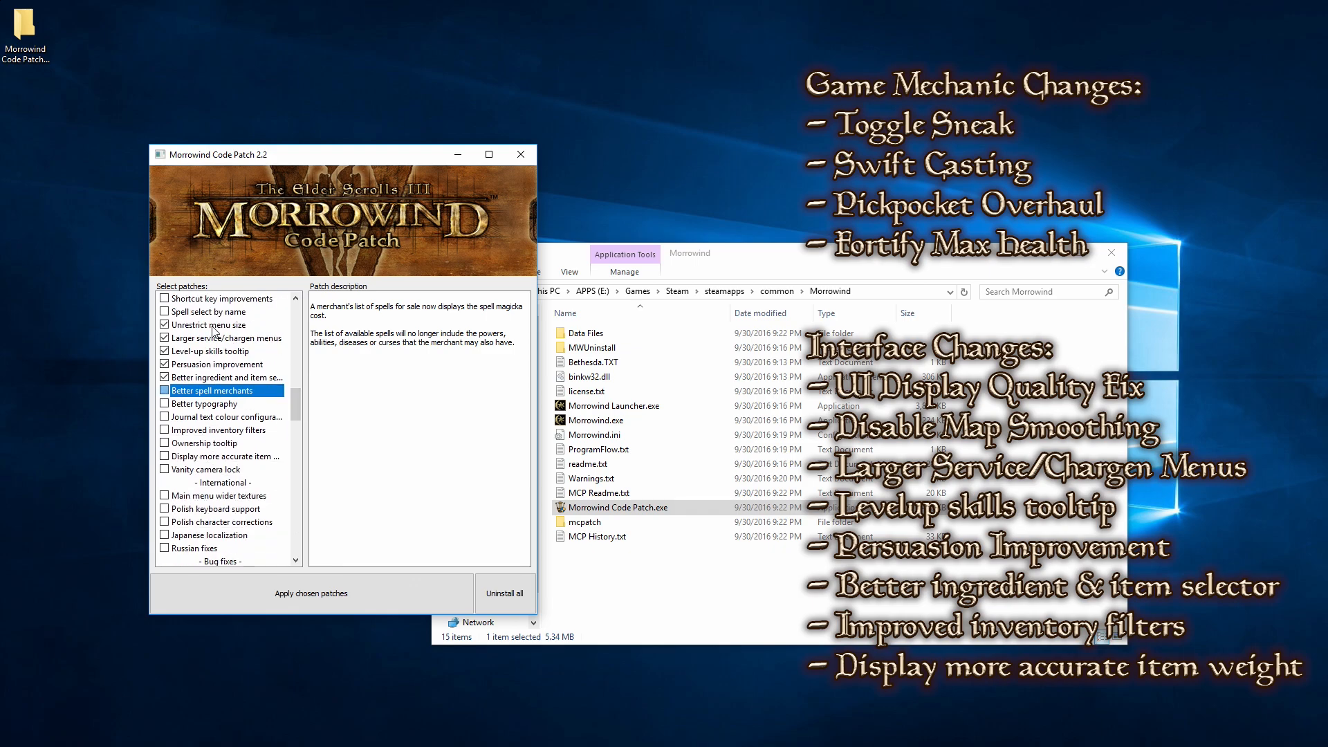
{"action": "left_click", "coordinate": [223, 324]}
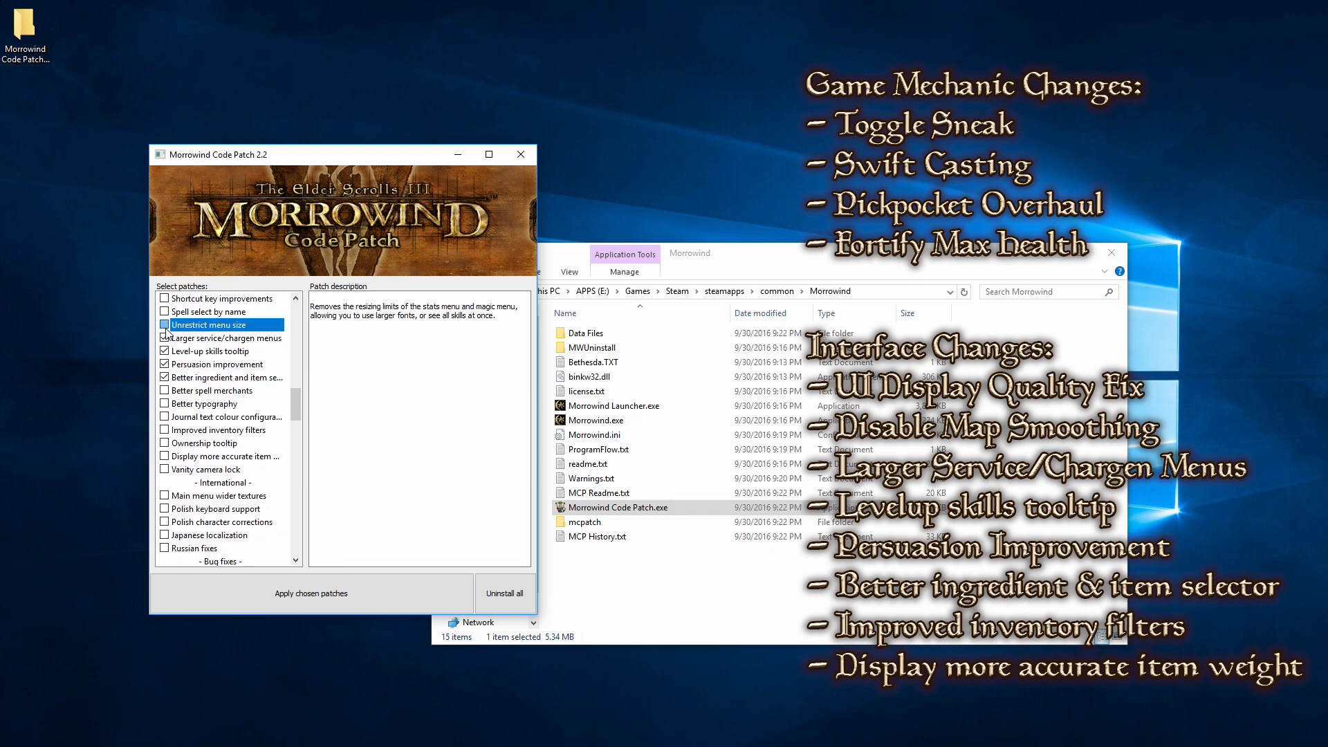
{"action": "left_click", "coordinate": [206, 364]}
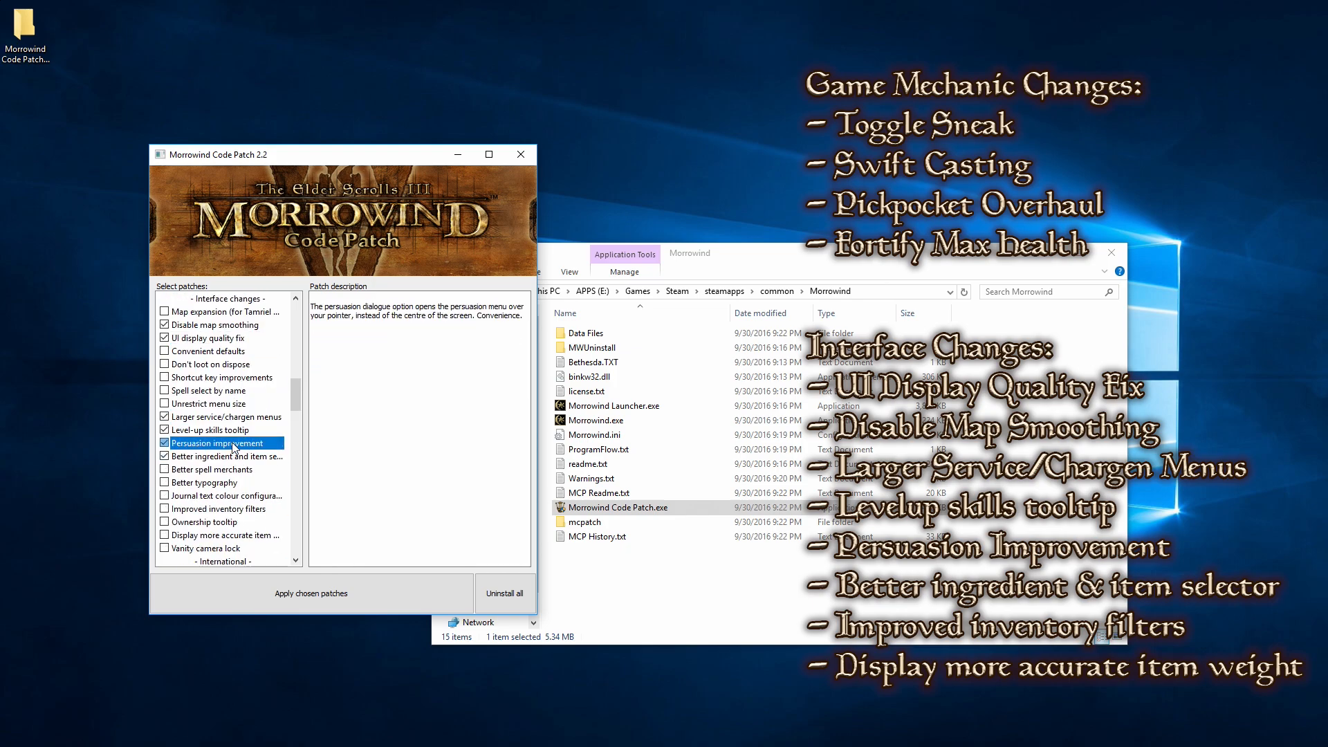
{"action": "left_click", "coordinate": [204, 404]}
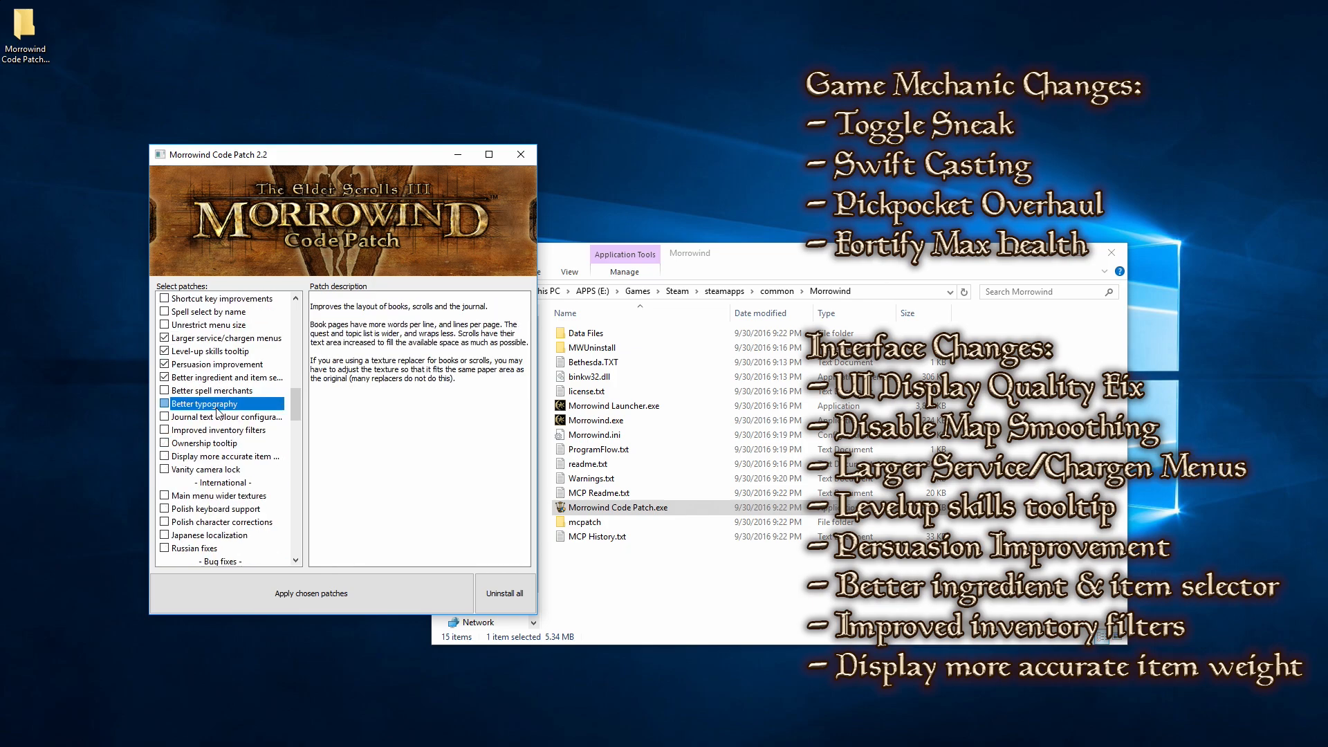
{"action": "left_click", "coordinate": [203, 443]}
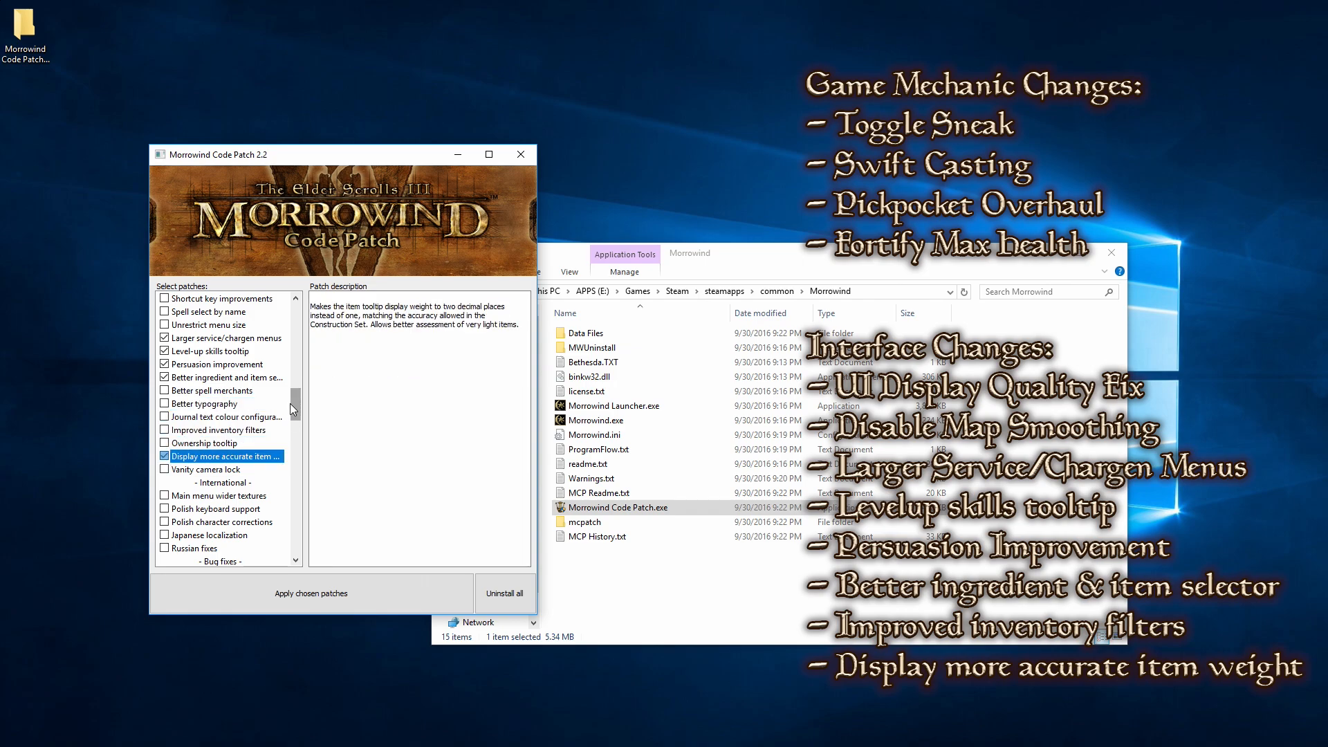
{"action": "left_click", "coordinate": [212, 468]}
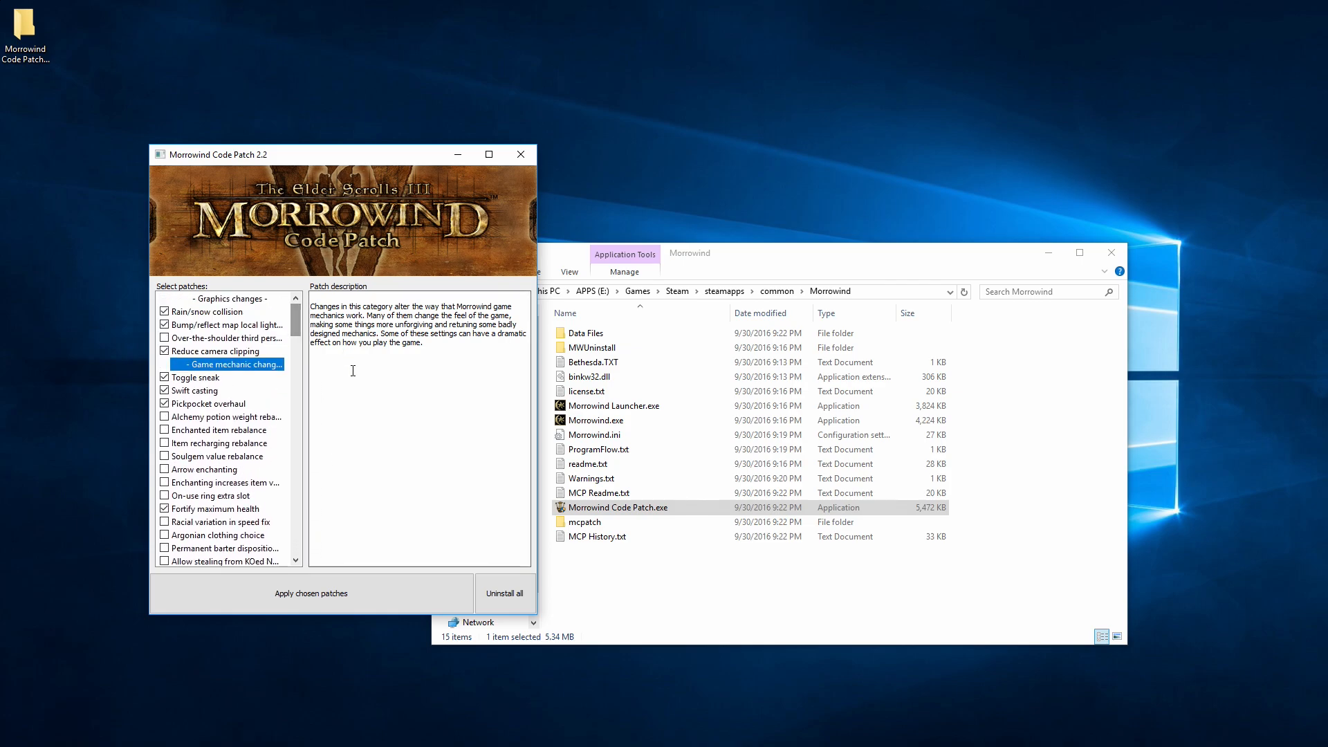
Apply the chosen patches and verify the log's Patch succeeded line.
{"action": "left_click", "coordinate": [310, 592]}
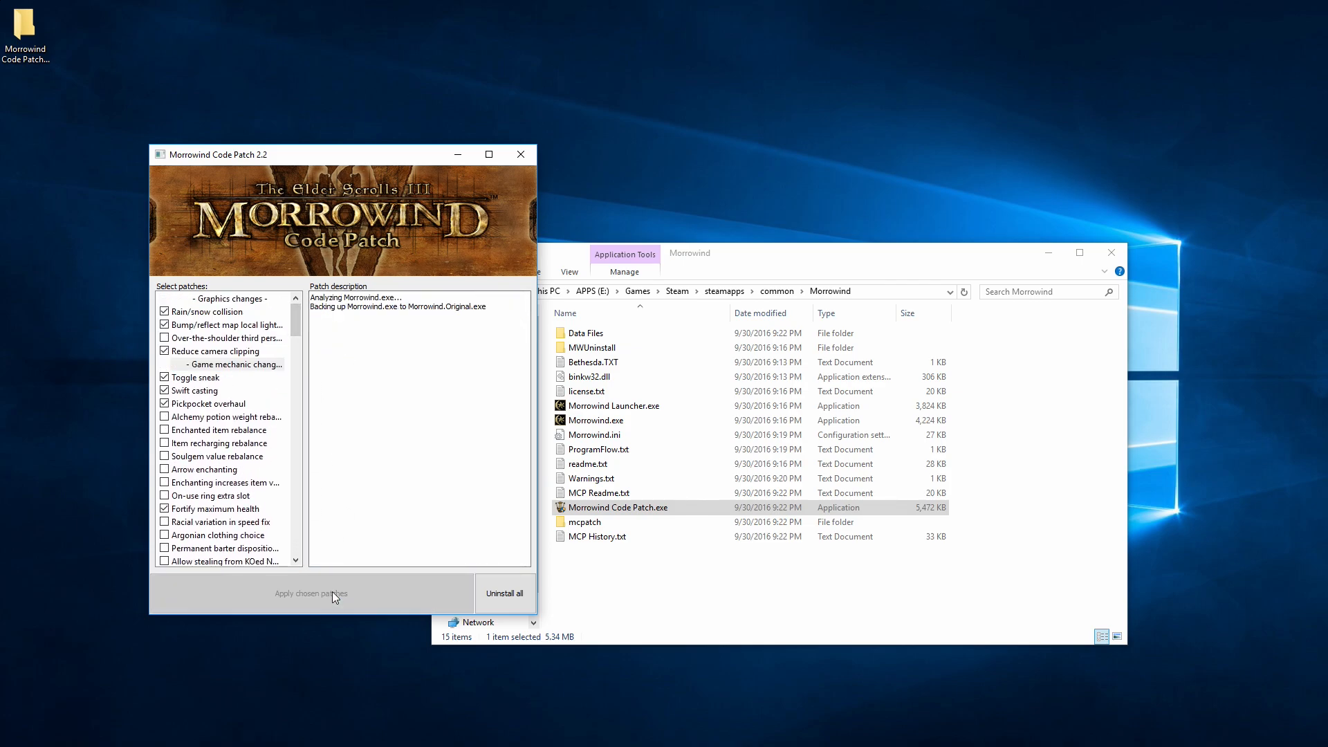
{"action": "left_click", "coordinate": [310, 593]}
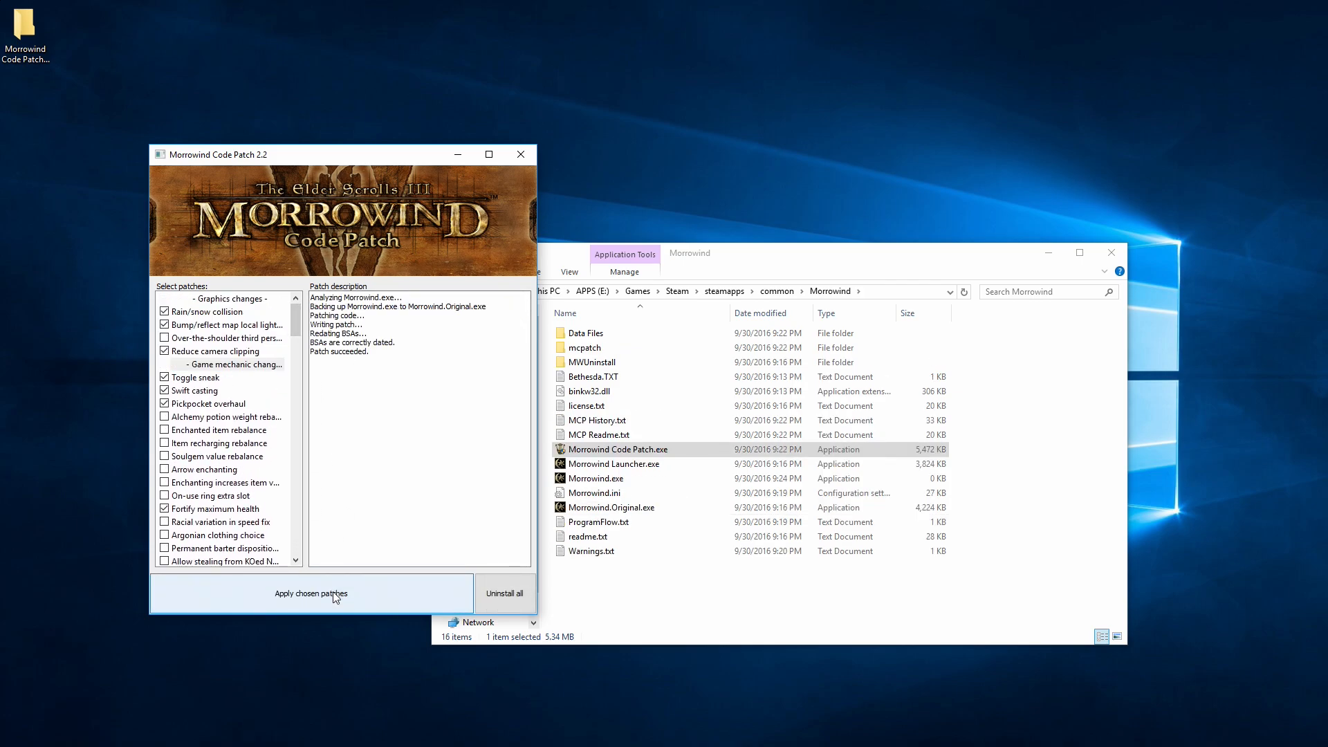
{"action": "left_click", "coordinate": [310, 592]}
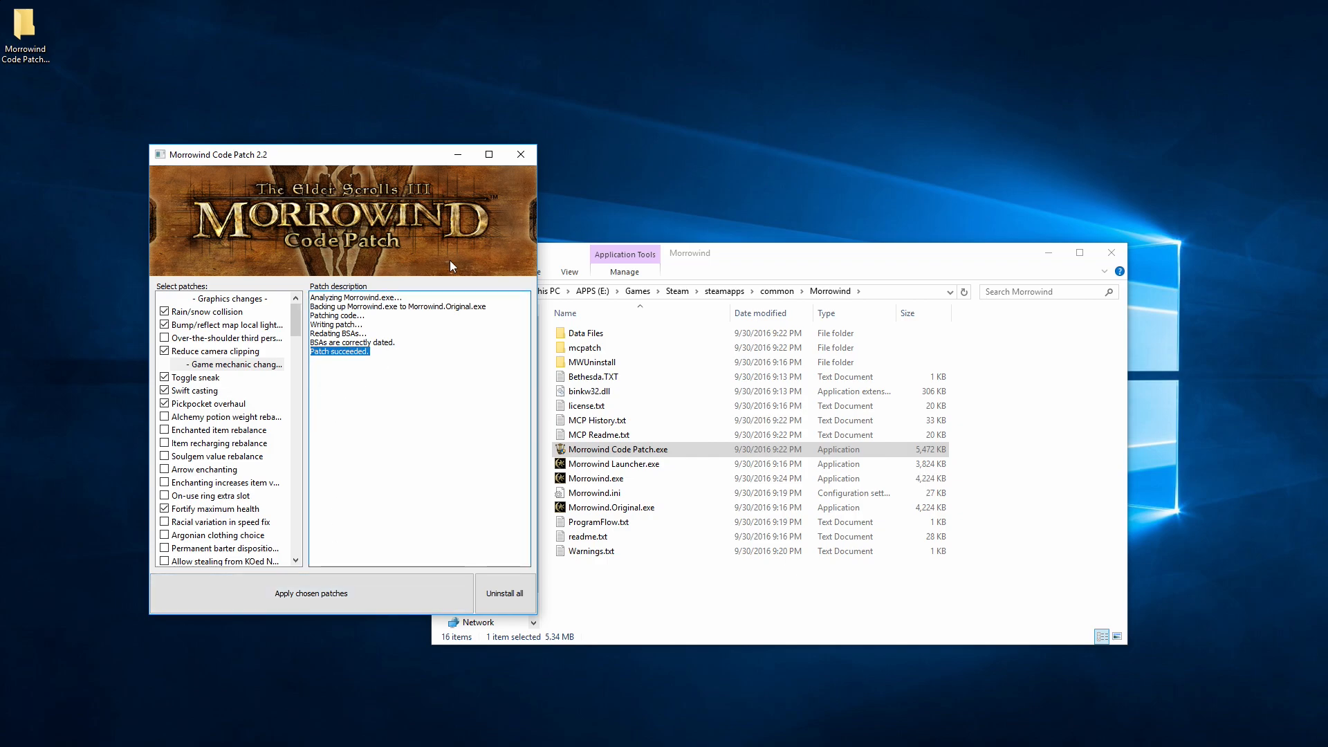
{"action": "left_click", "coordinate": [520, 155]}
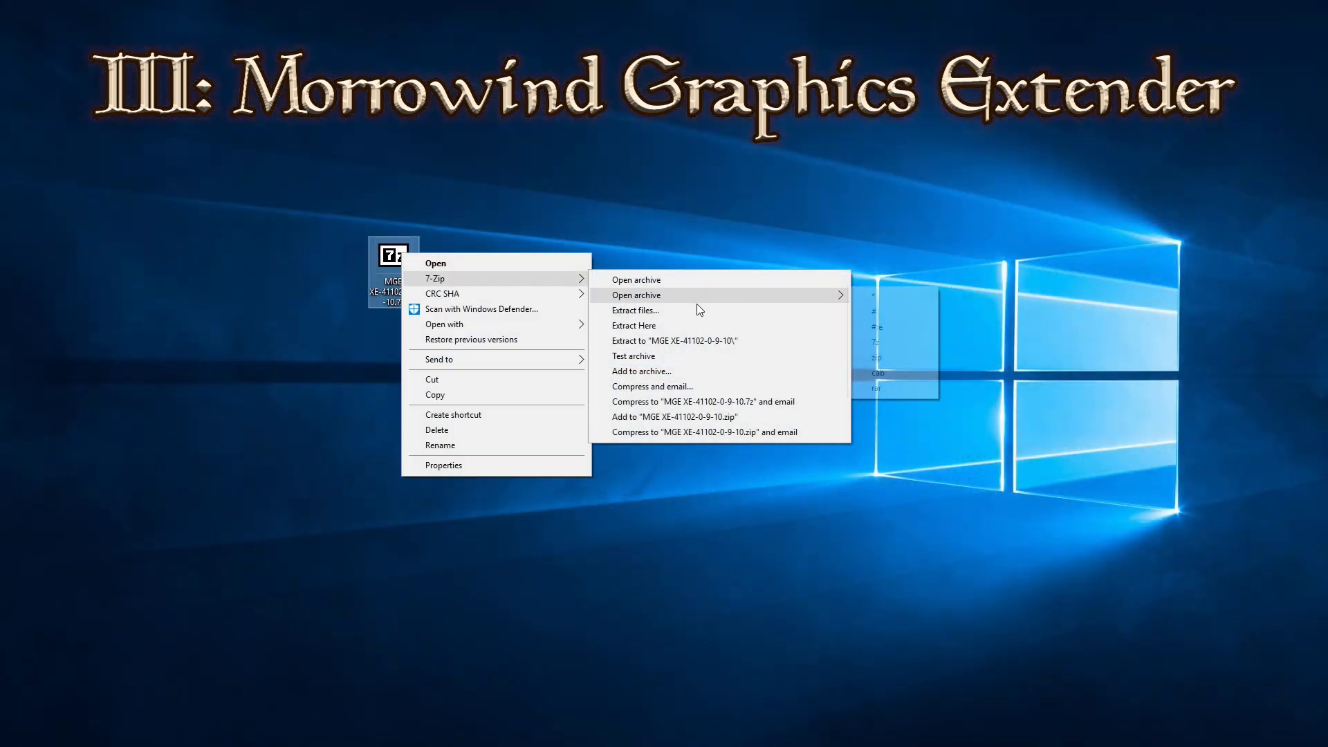
Extract the MGE XE archive into the Morrowind folder and launch MGEXEgui.exe.
{"action": "left_click", "coordinate": [634, 325]}
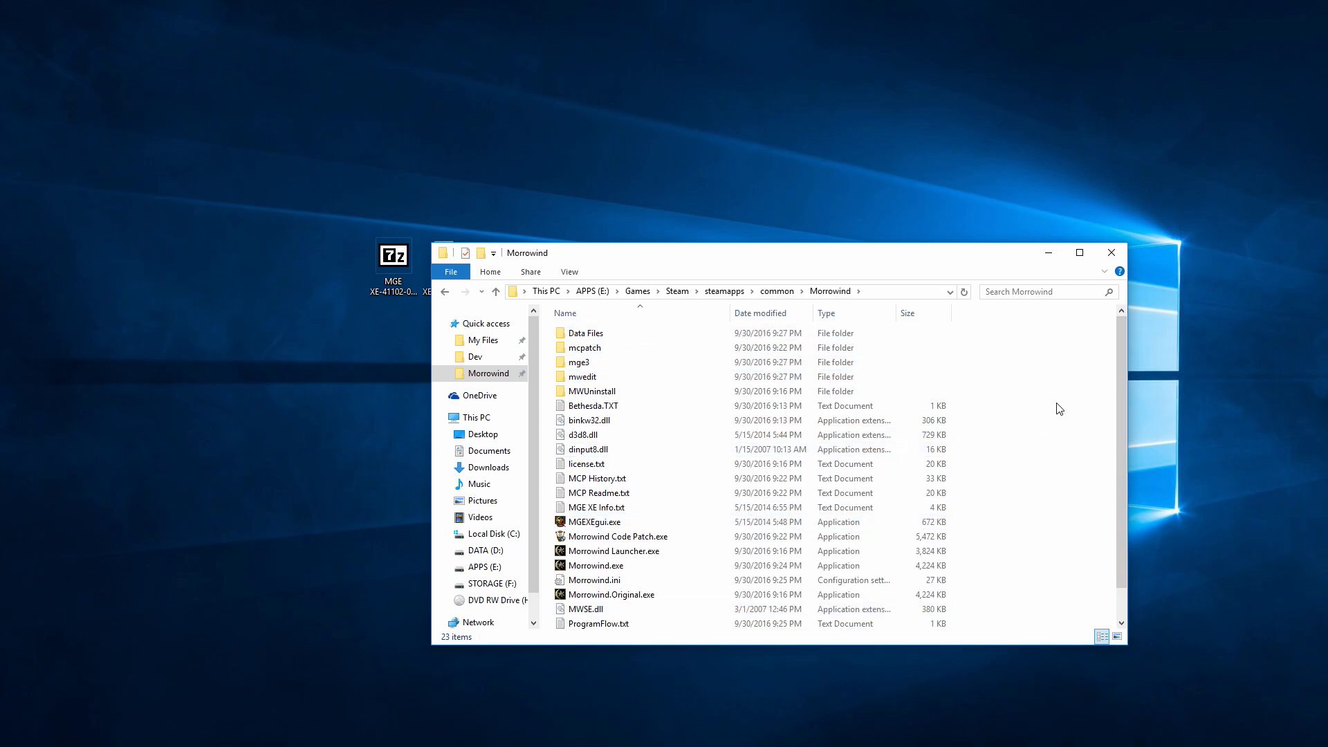
{"action": "double_click", "coordinate": [593, 522]}
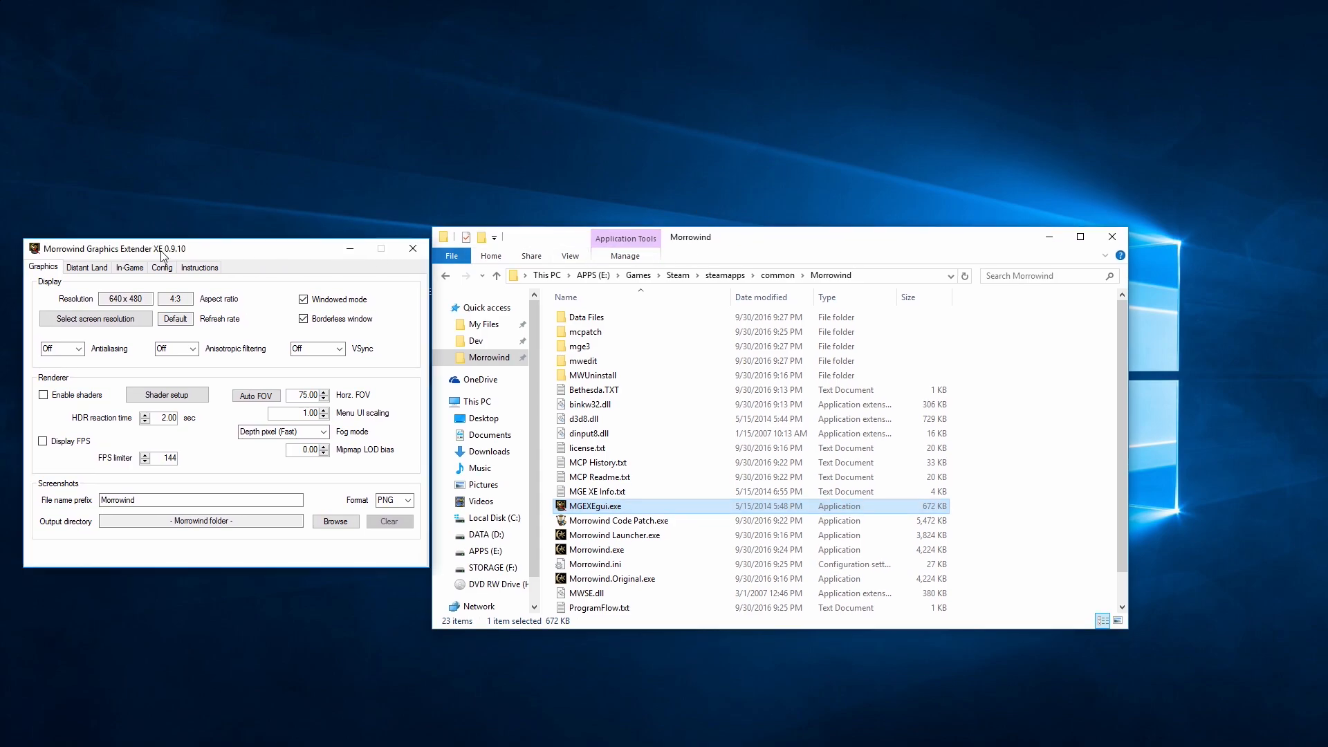
Set the MGE XE screen resolution to 1920 x 1080.
{"action": "left_click", "coordinate": [95, 318]}
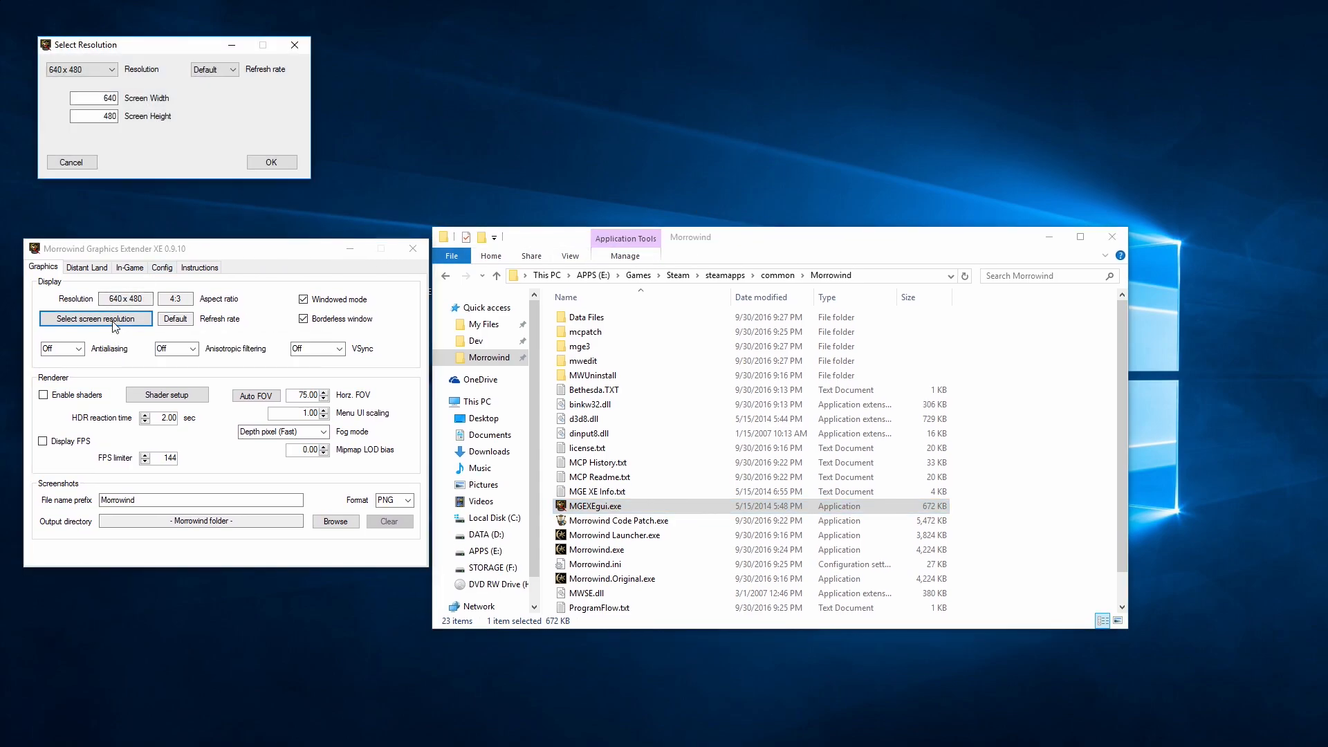
{"action": "left_click", "coordinate": [131, 112]}
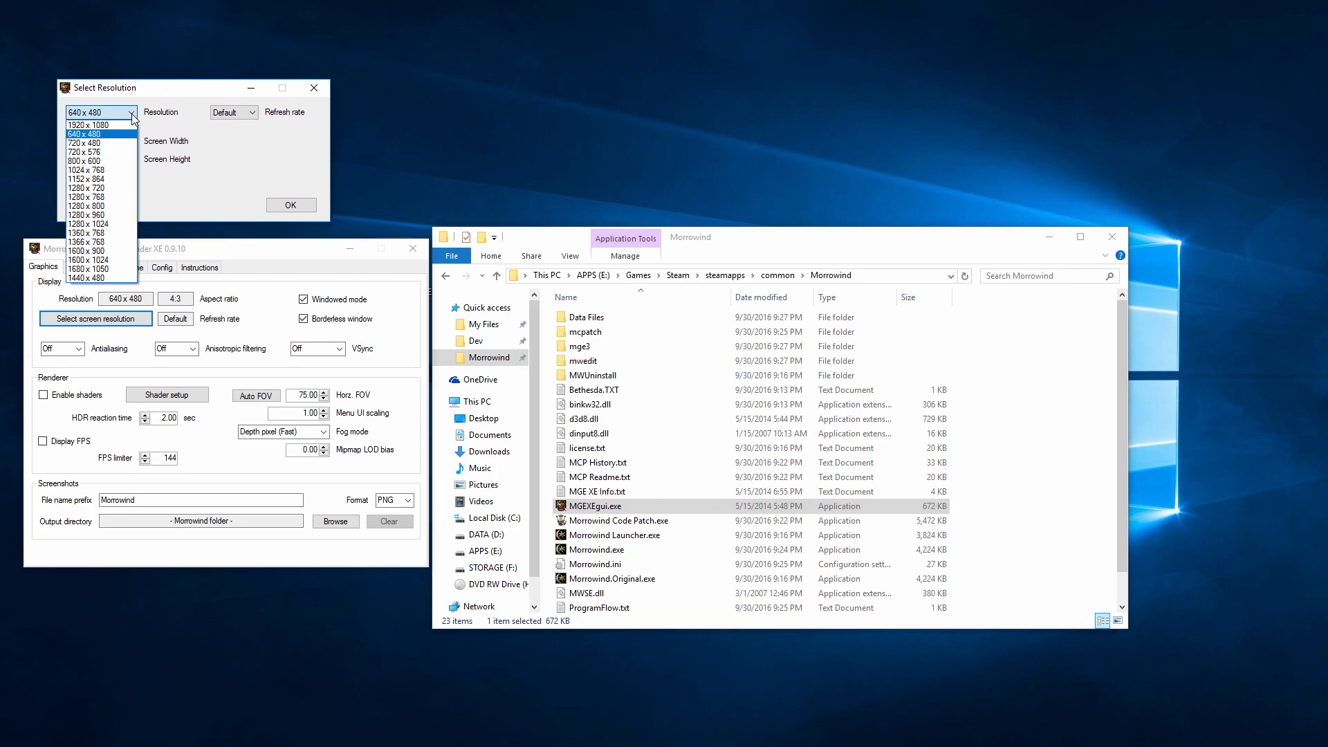
{"action": "left_click", "coordinate": [87, 124]}
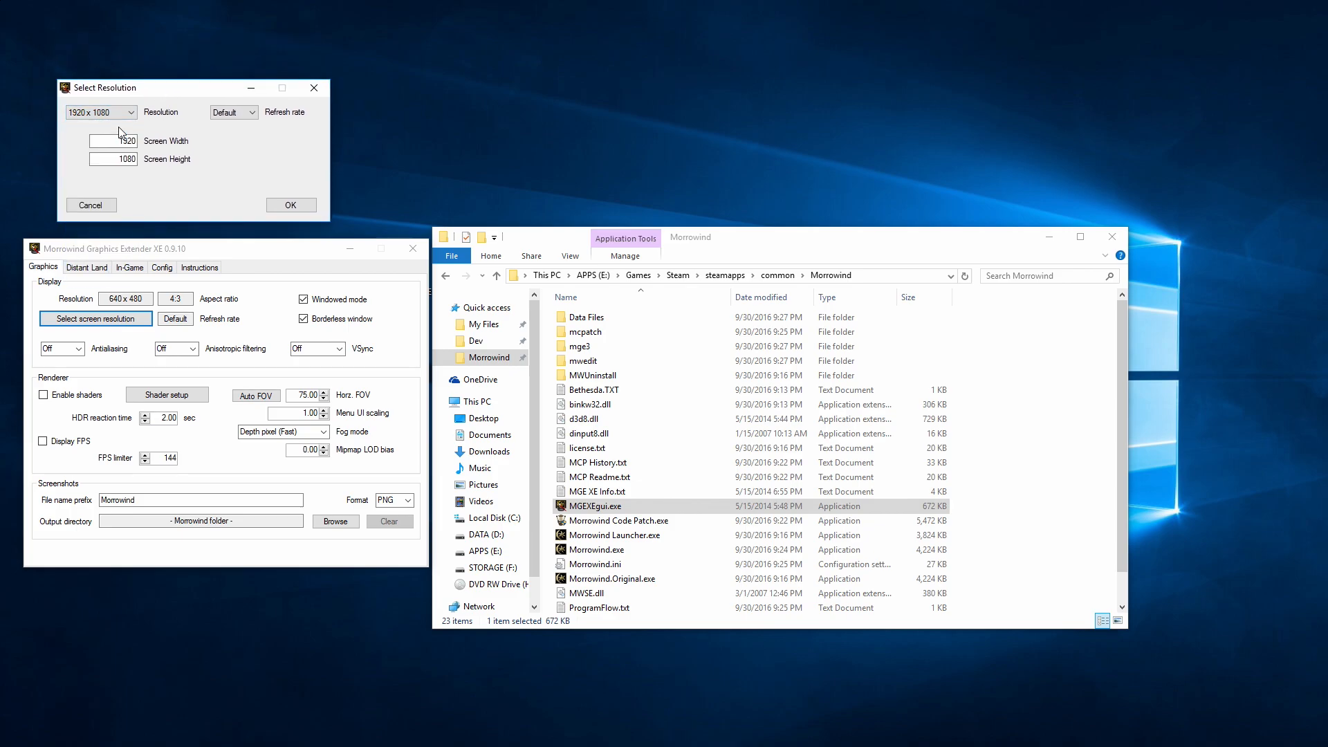
{"action": "left_click", "coordinate": [291, 205]}
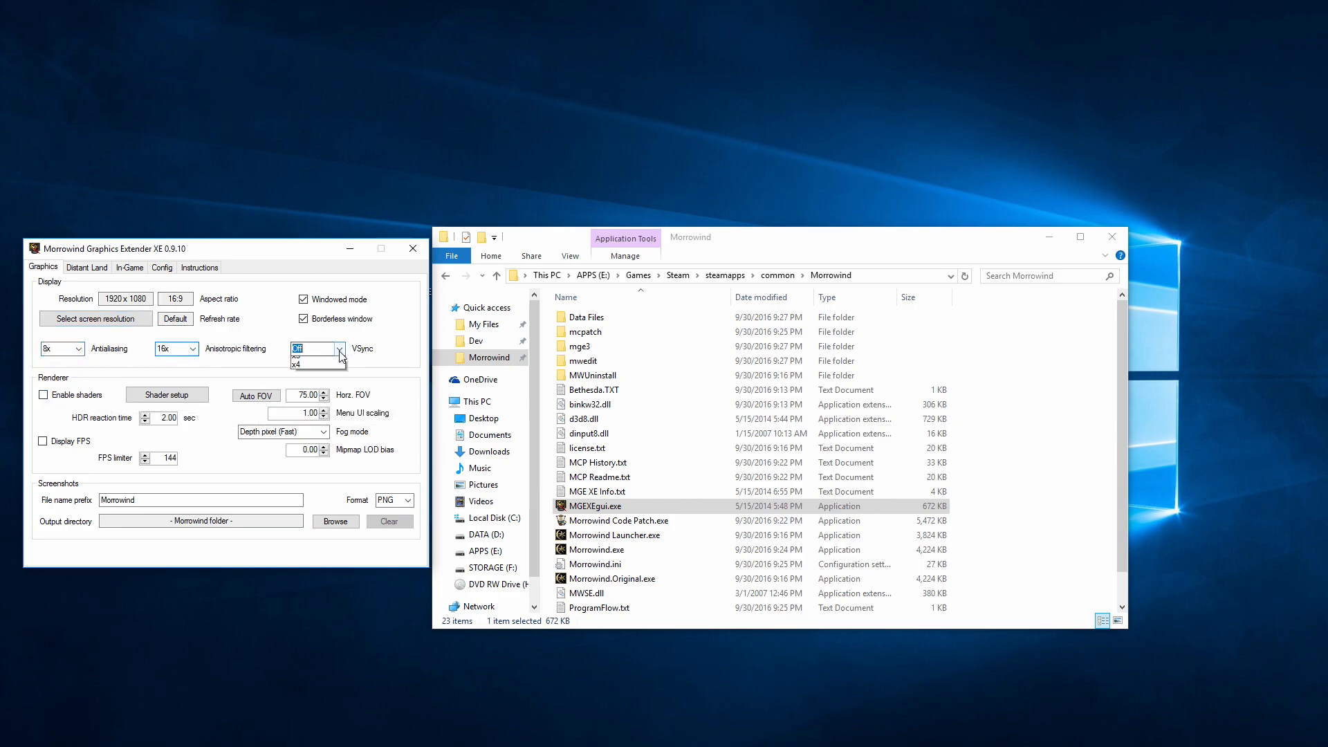
Turn VSync on and save screenshots to the F:\Pictures\Morrowind folder.
{"action": "left_click", "coordinate": [298, 349]}
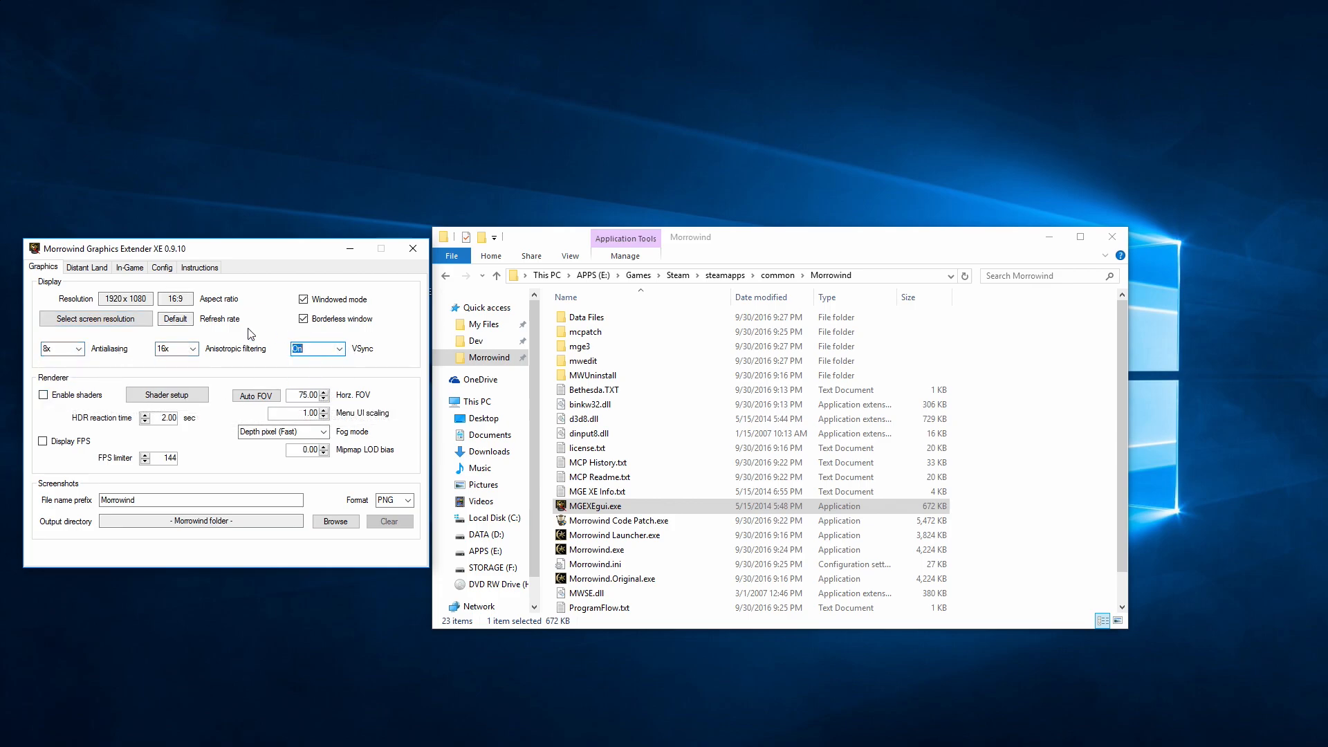
{"action": "left_click", "coordinate": [255, 394]}
{"action": "type", "text": "1.5"}
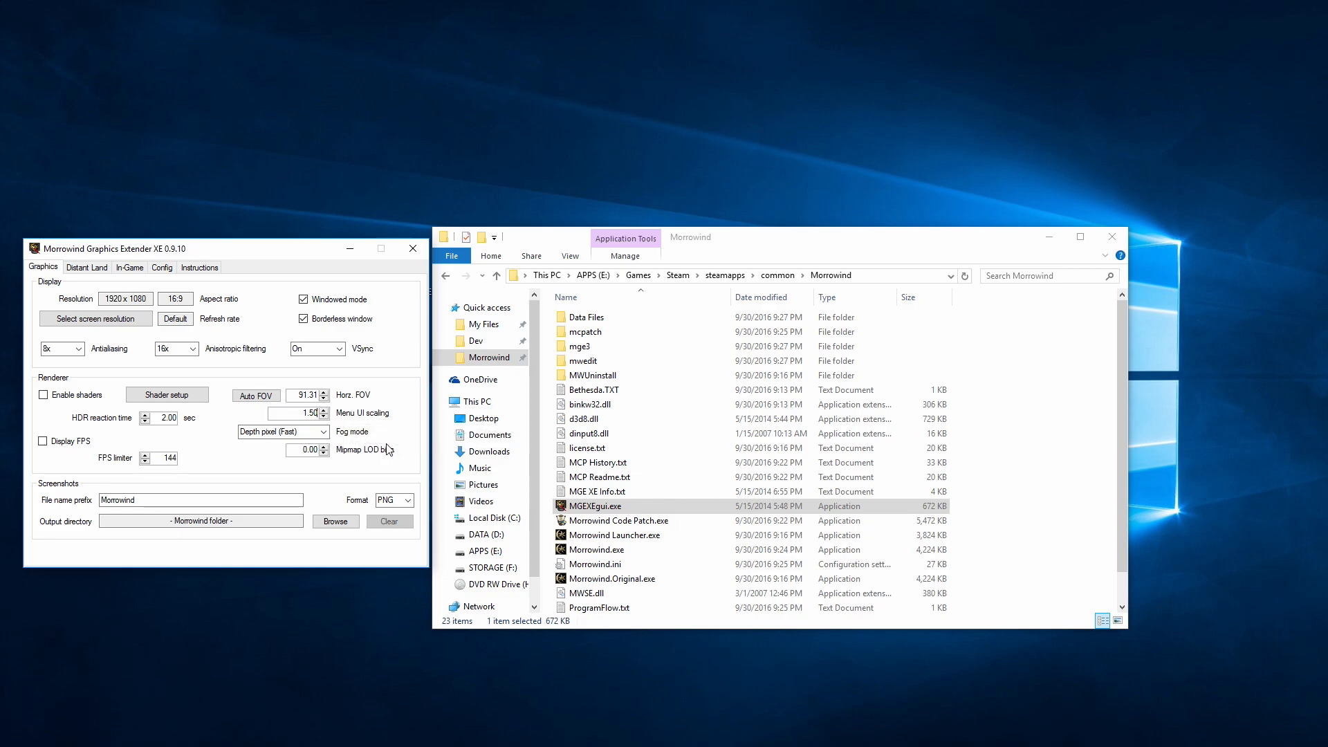
{"action": "mouse_move", "coordinate": [408, 449]}
{"action": "type", "text": "60"}
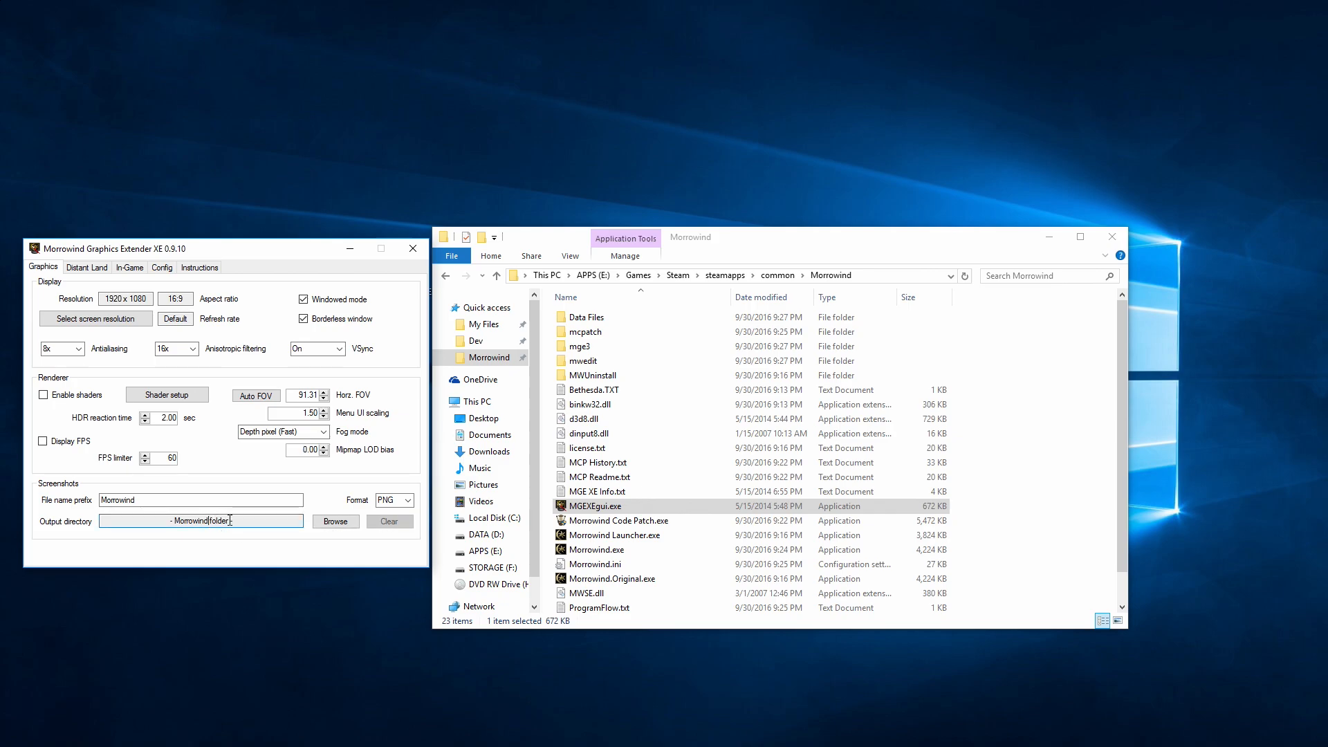
{"action": "left_click", "coordinate": [336, 521]}
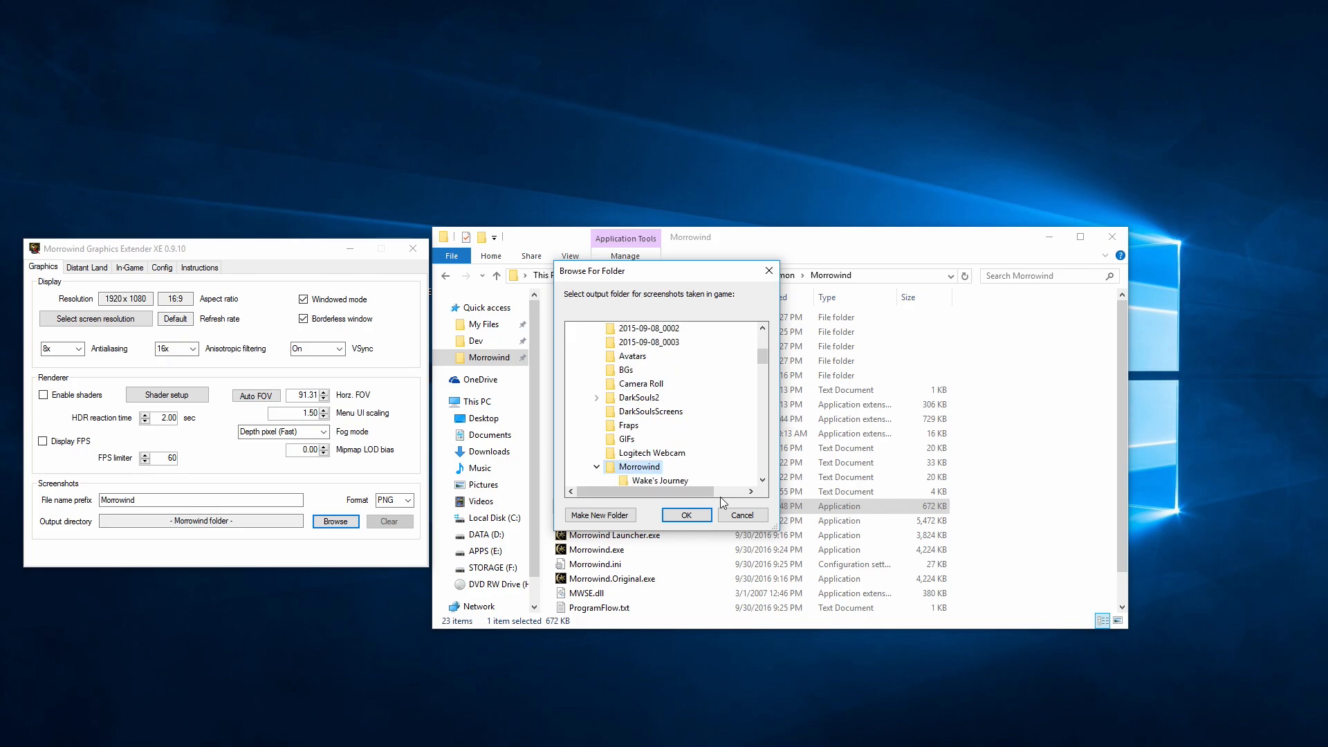
{"action": "left_click", "coordinate": [686, 514]}
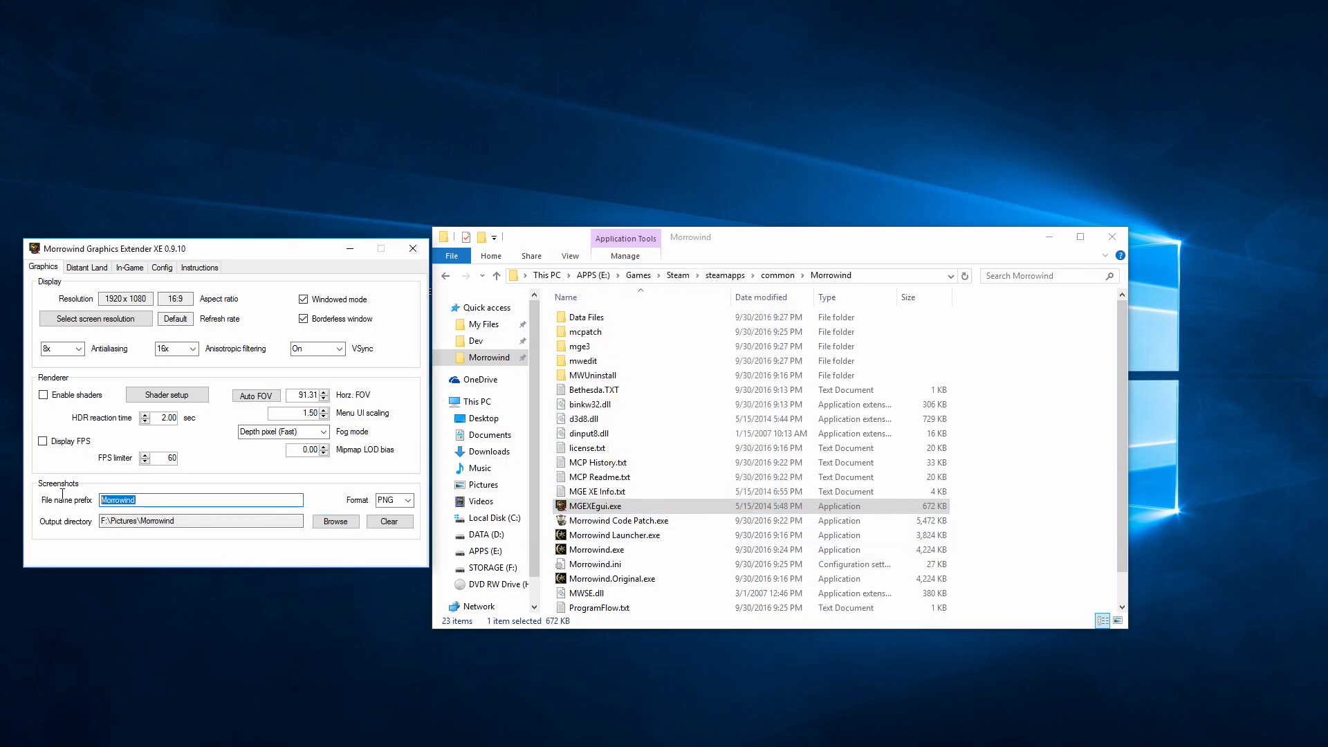
{"action": "left_click", "coordinate": [200, 499]}
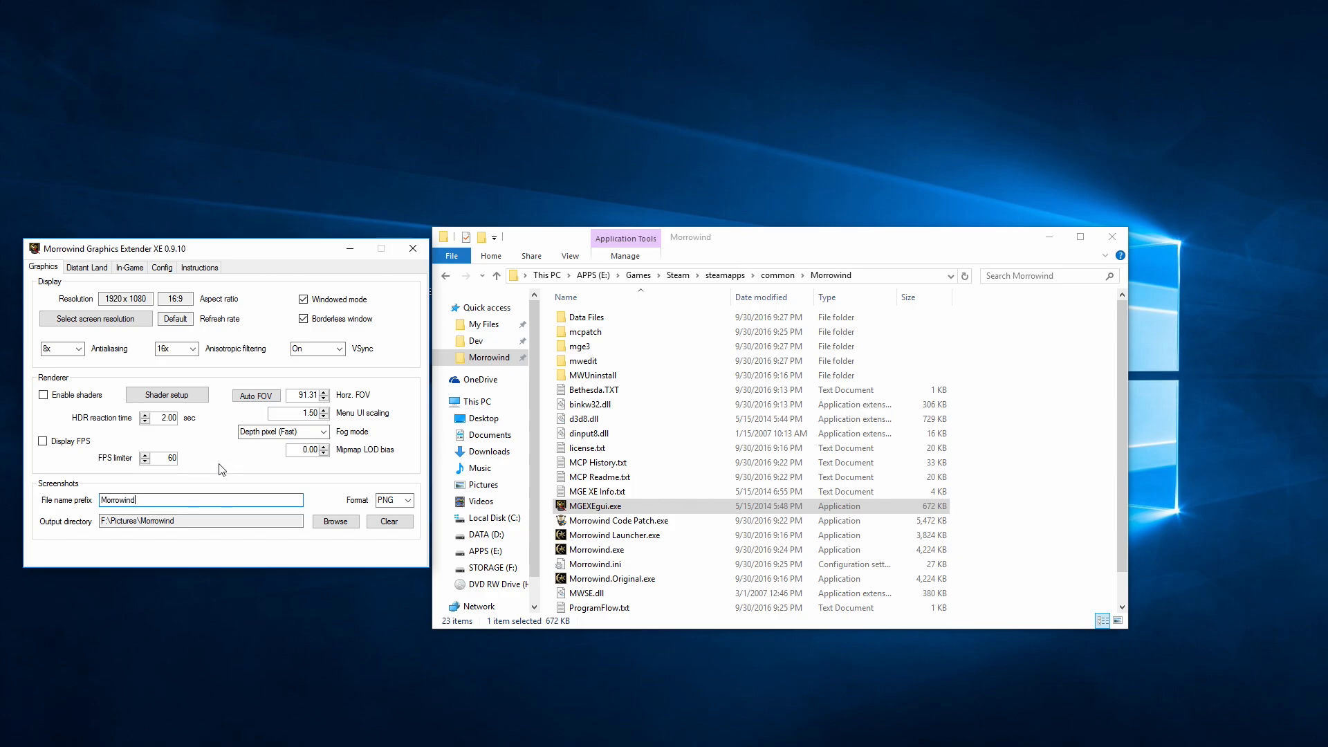
{"action": "mouse_move", "coordinate": [221, 468]}
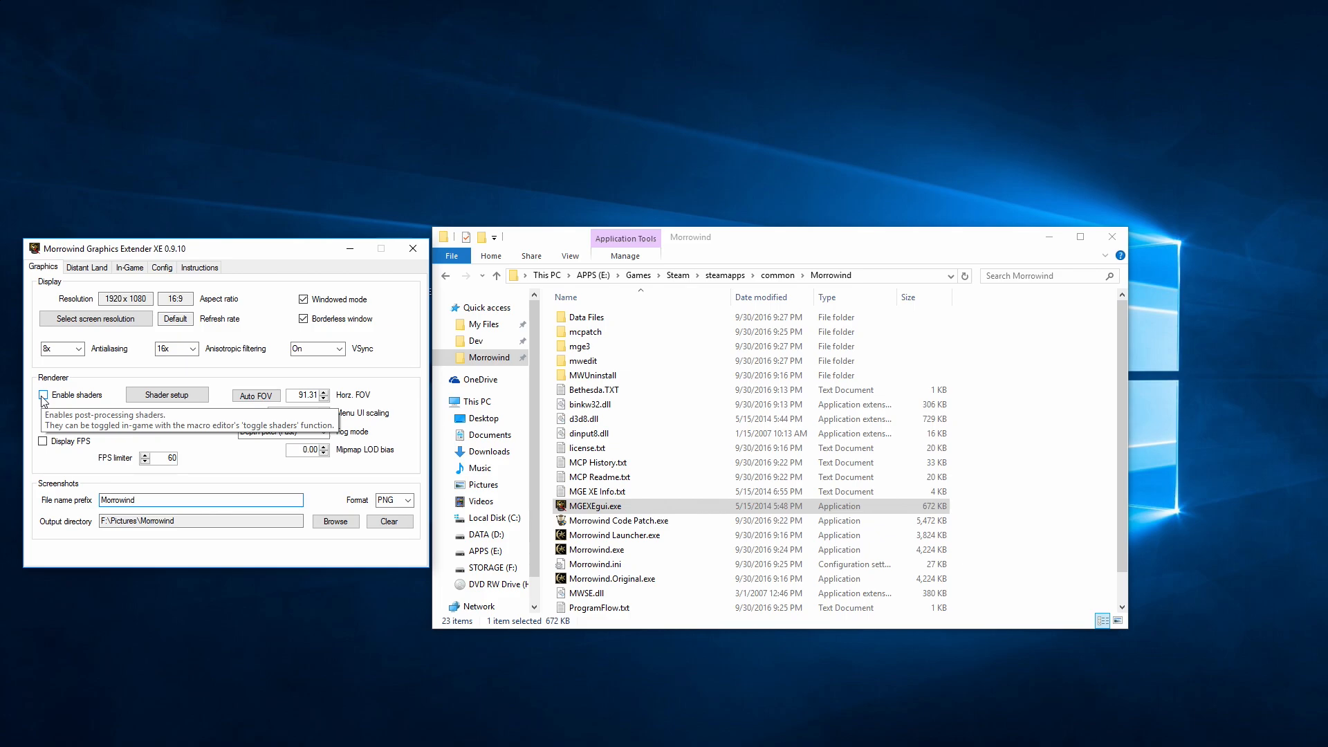
Activate SSAO HQ, Depth of Field, both Underwater Effects, Sunshafts and Bloom Fine, then save.
{"action": "left_click", "coordinate": [43, 395]}
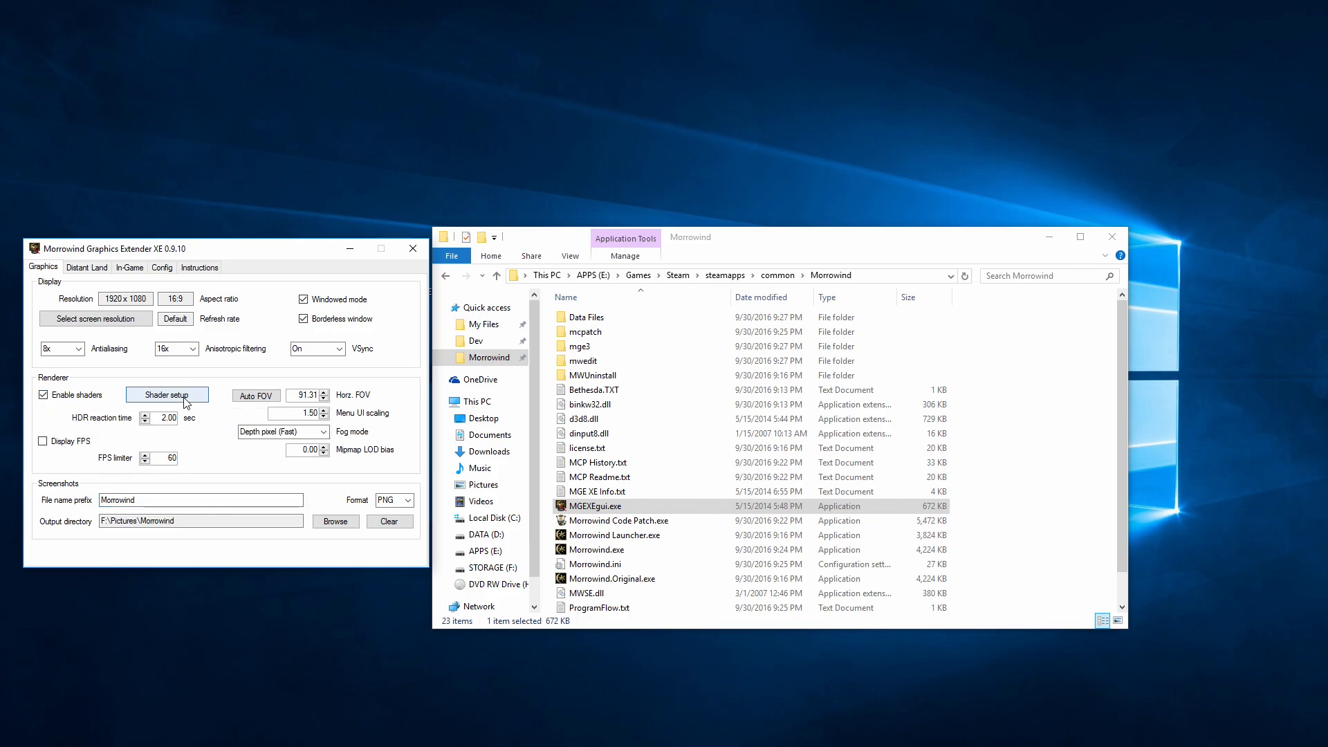
{"action": "mouse_move", "coordinate": [167, 395]}
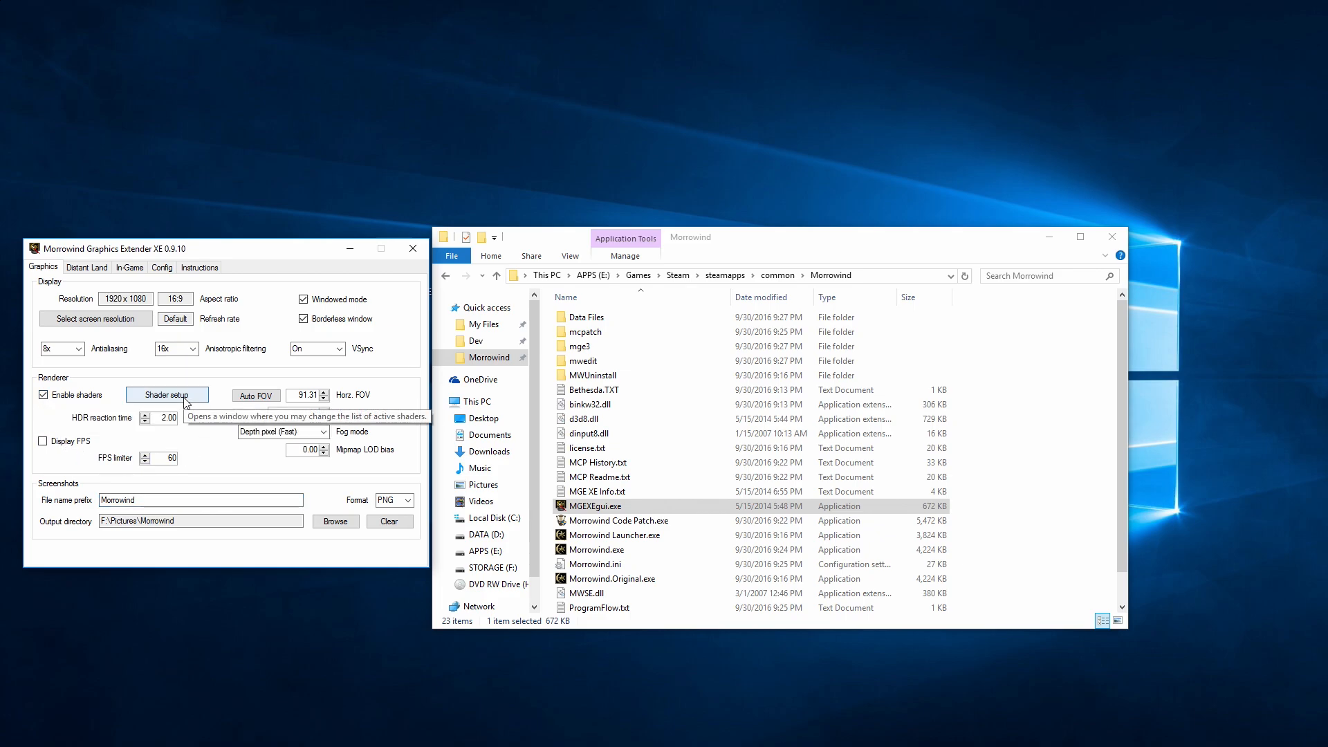
{"action": "left_click", "coordinate": [166, 395]}
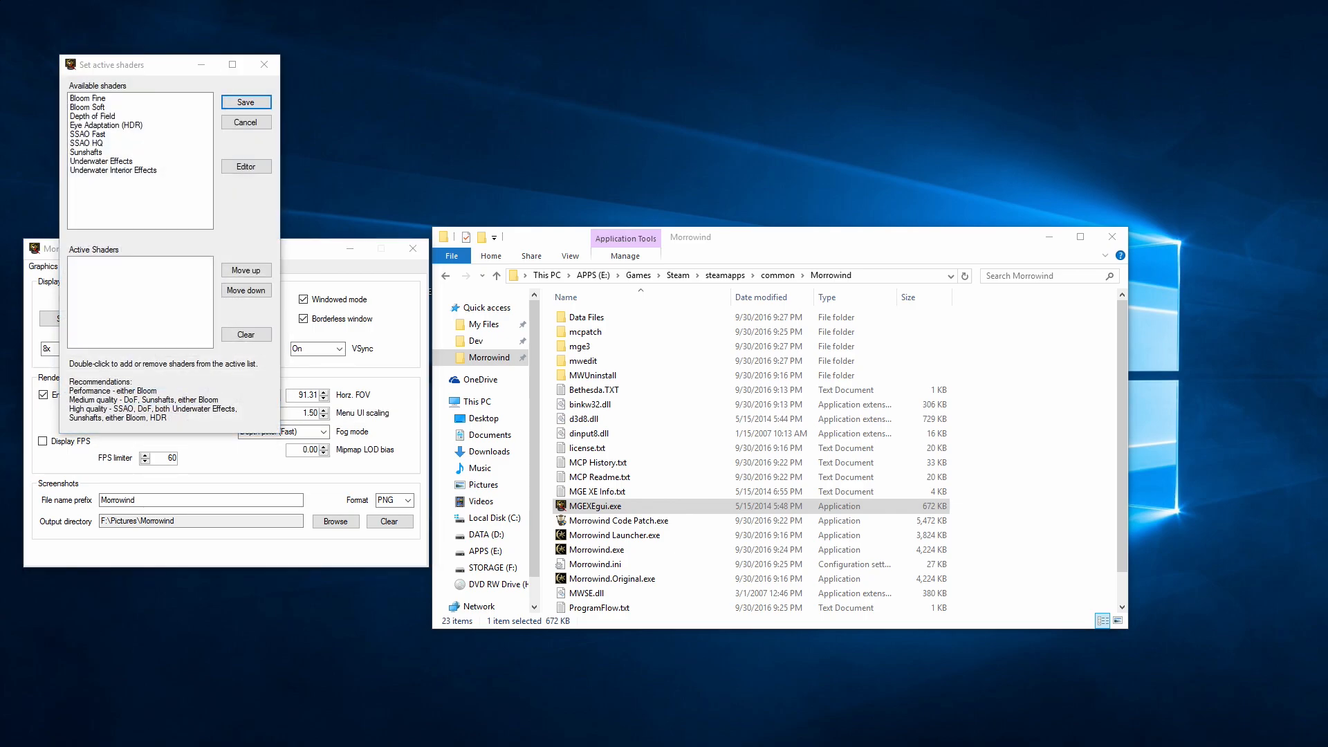
{"action": "mouse_move", "coordinate": [150, 167]}
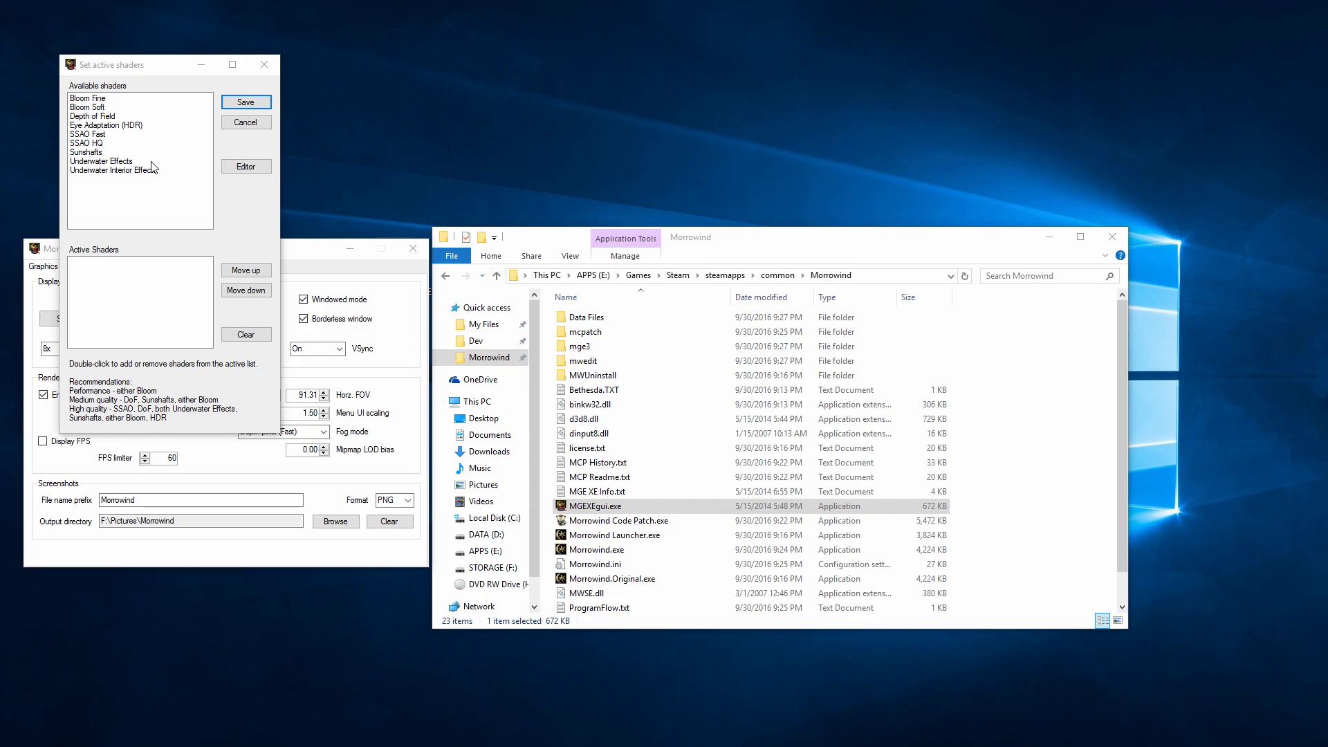
{"action": "left_click", "coordinate": [87, 142]}
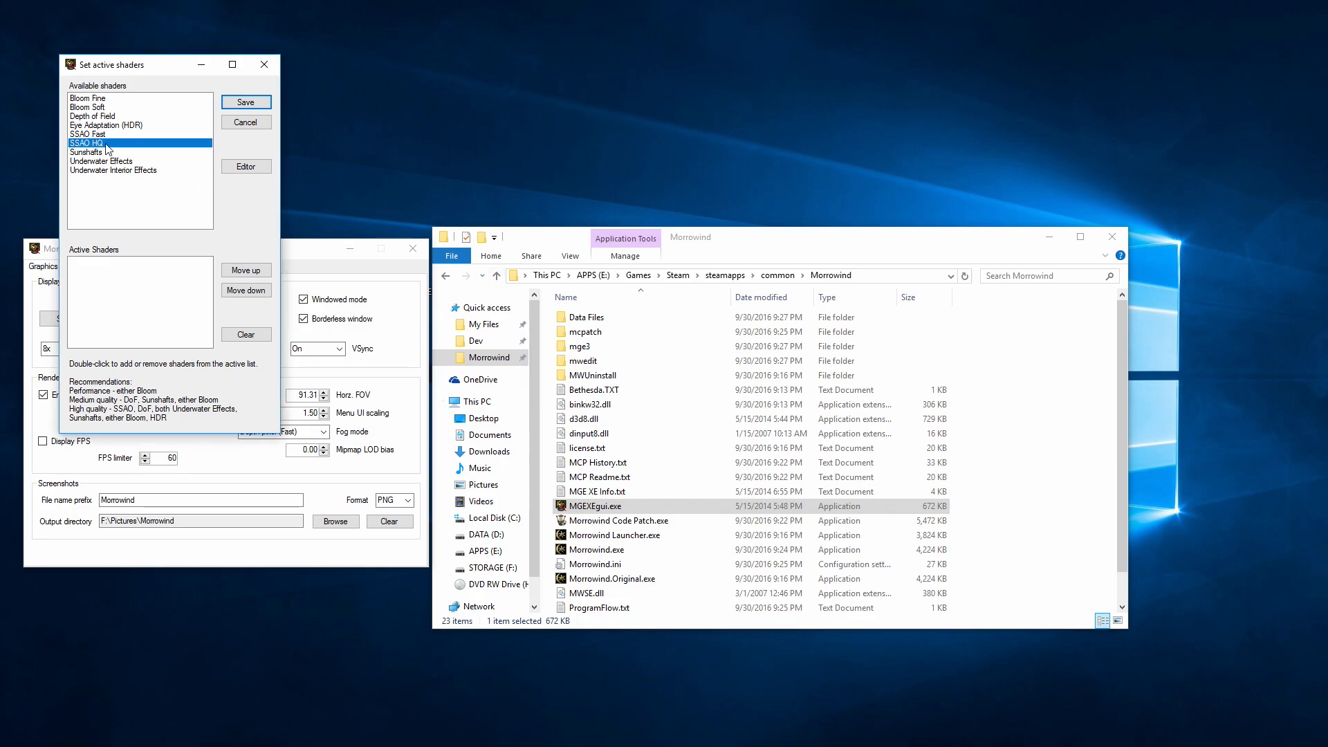
{"action": "double_click", "coordinate": [85, 142]}
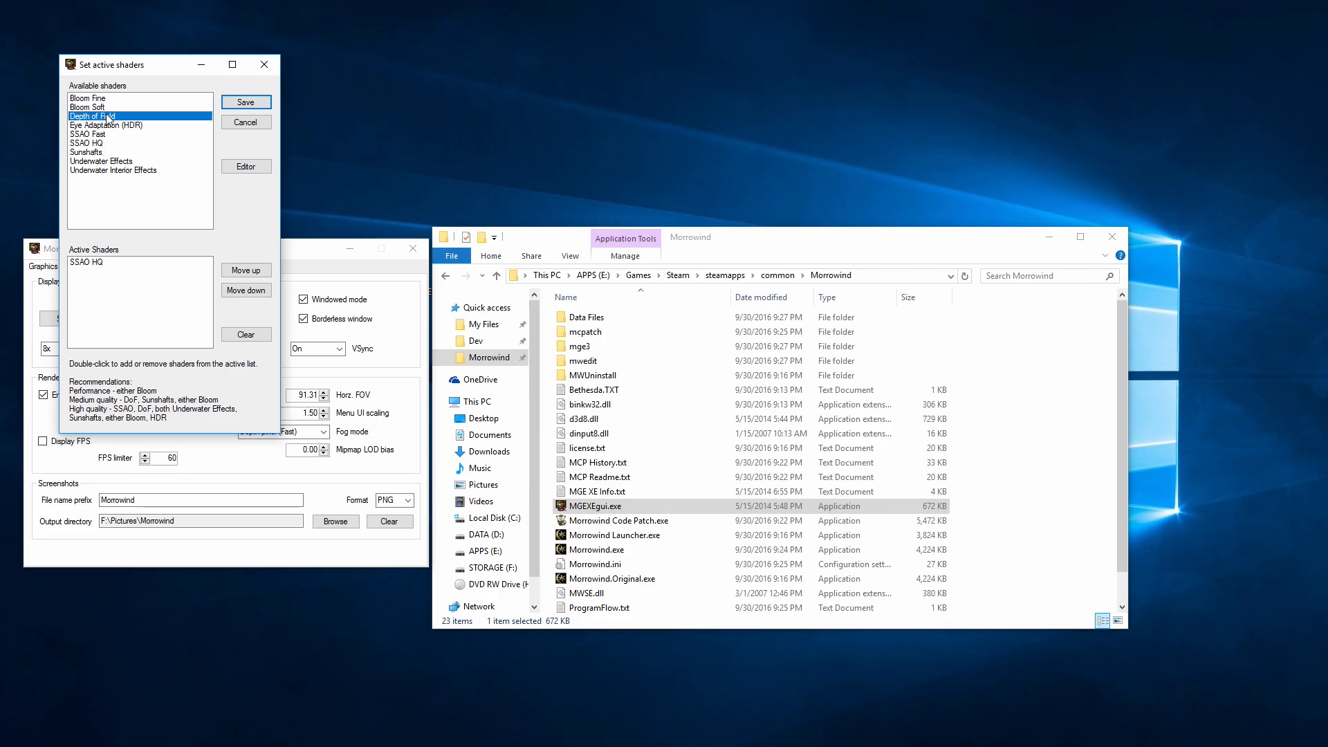
{"action": "double_click", "coordinate": [94, 116]}
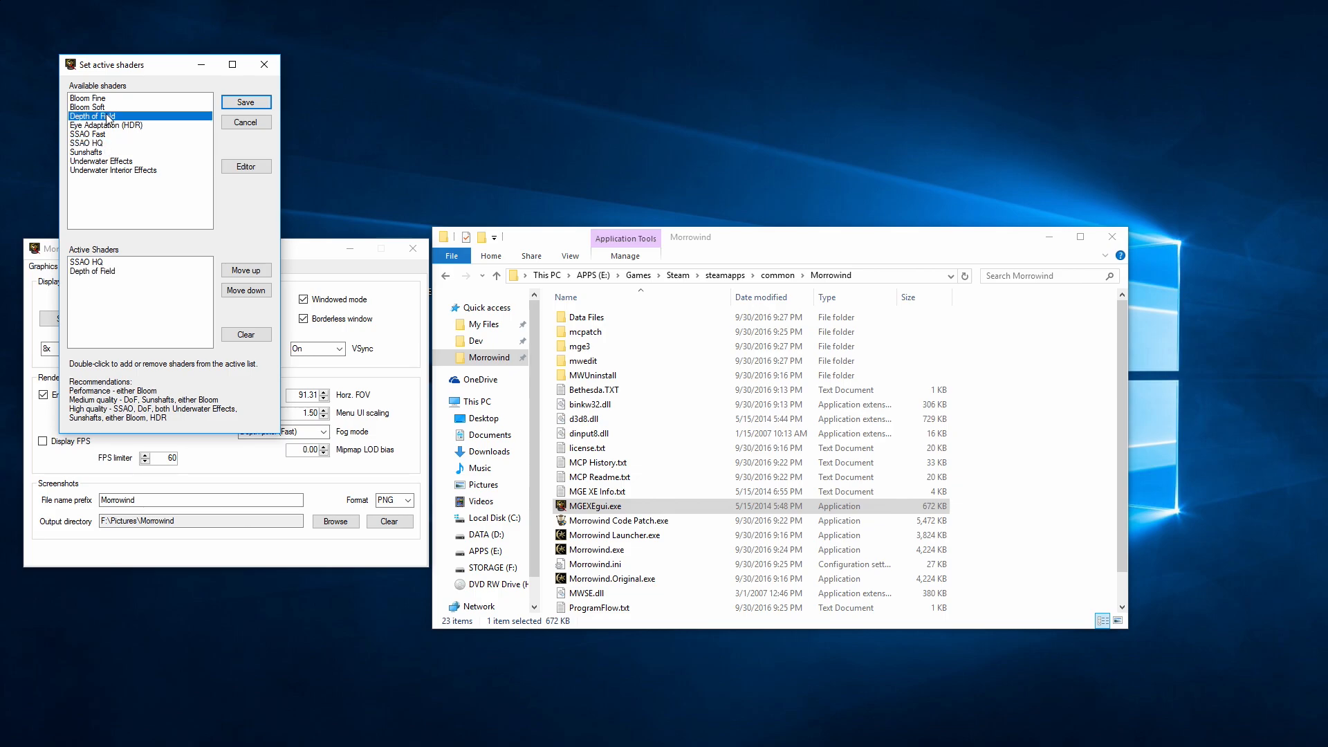
{"action": "double_click", "coordinate": [101, 161]}
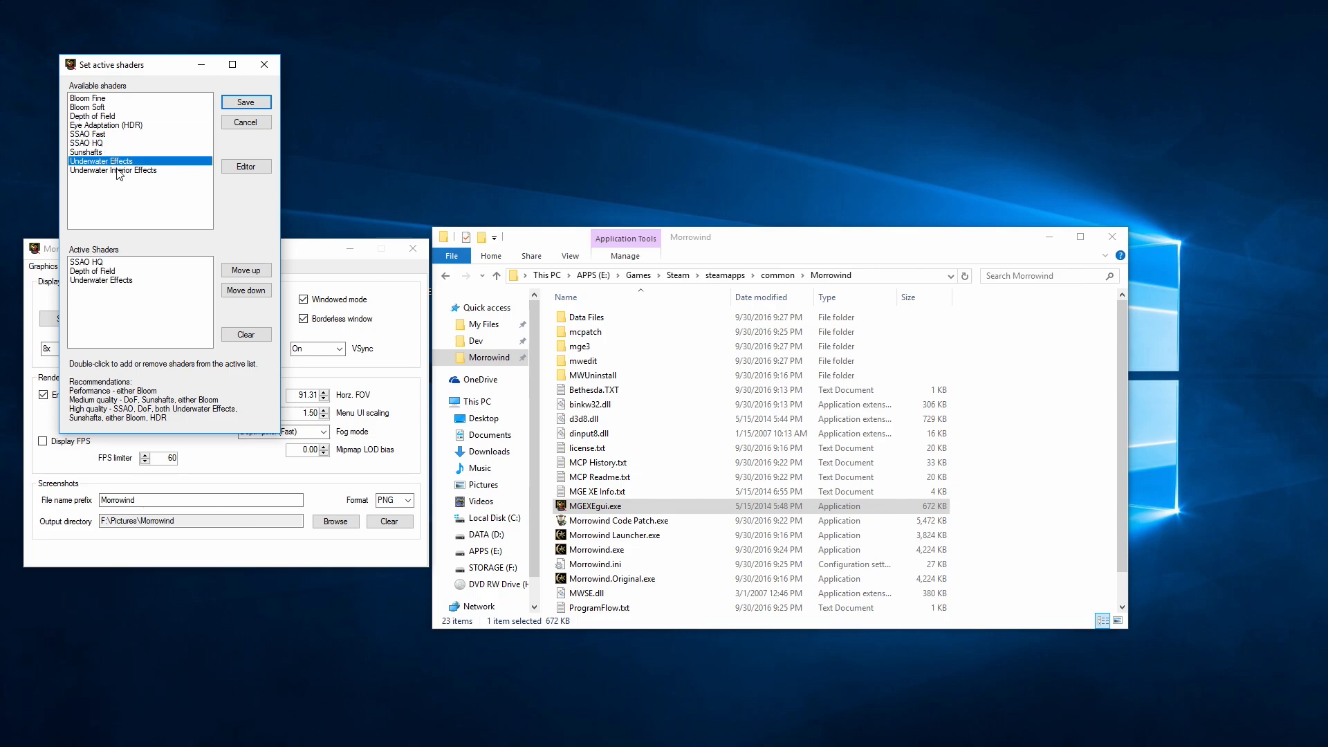
{"action": "double_click", "coordinate": [112, 170]}
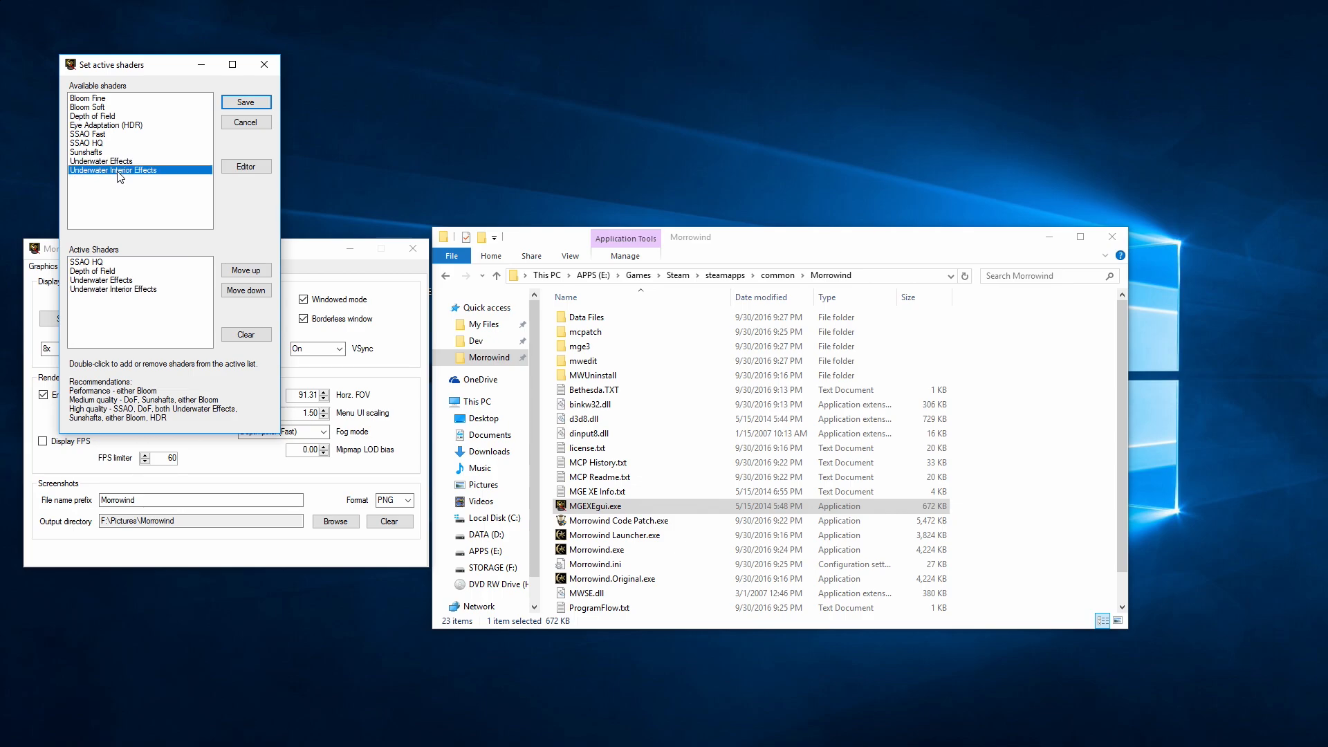
{"action": "double_click", "coordinate": [84, 152]}
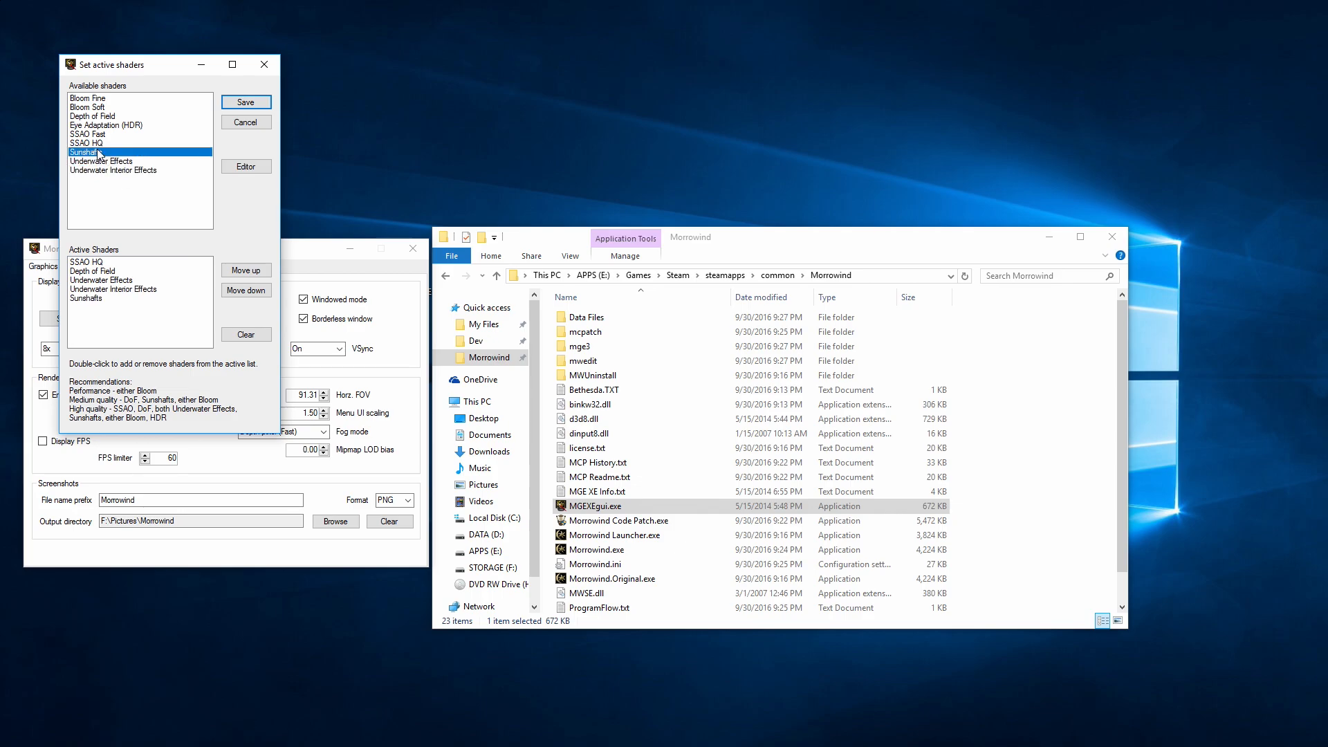
{"action": "left_click", "coordinate": [87, 98]}
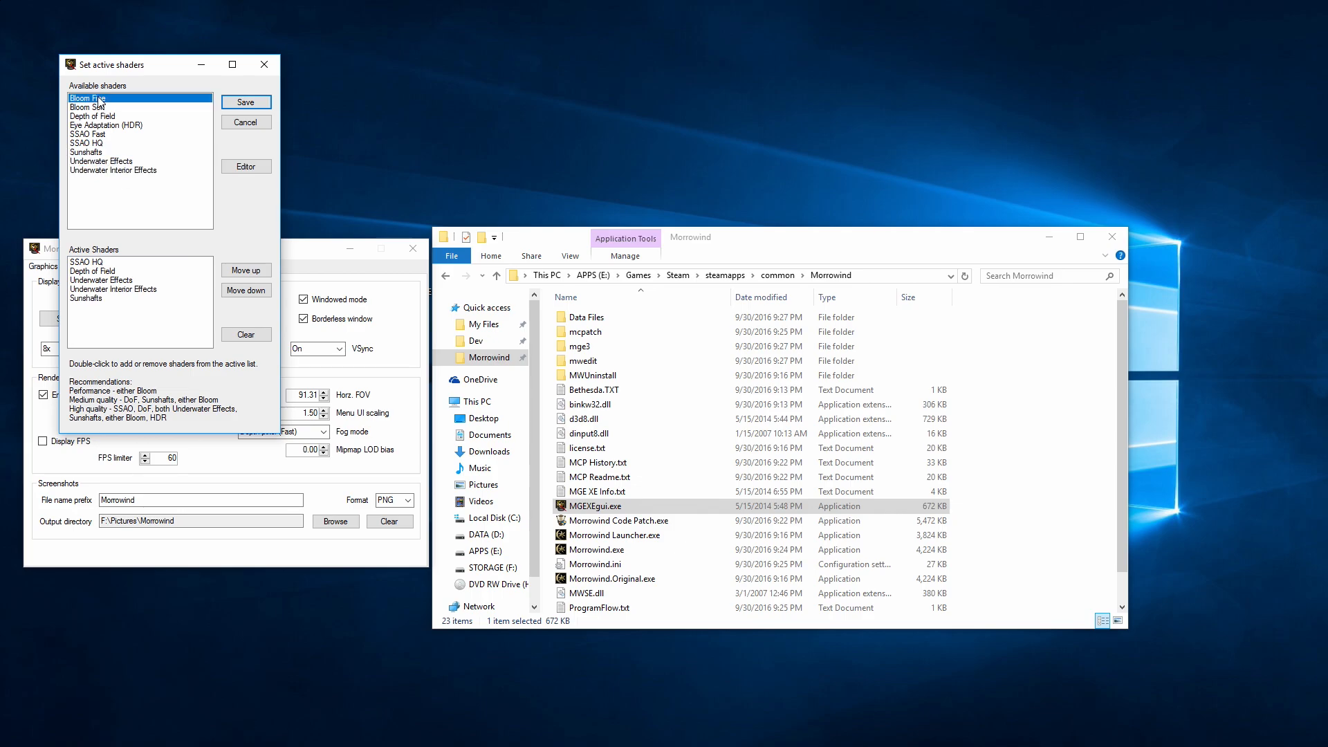
{"action": "double_click", "coordinate": [86, 97]}
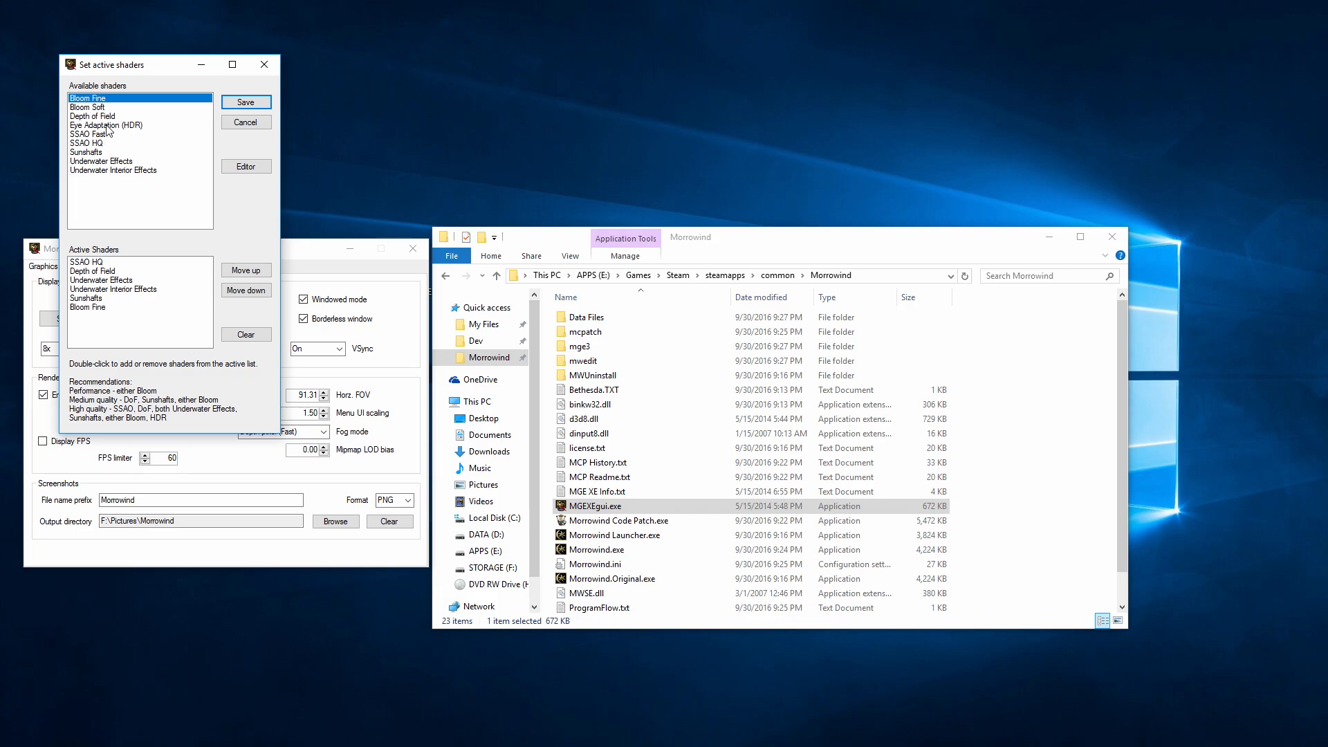
{"action": "double_click", "coordinate": [106, 124]}
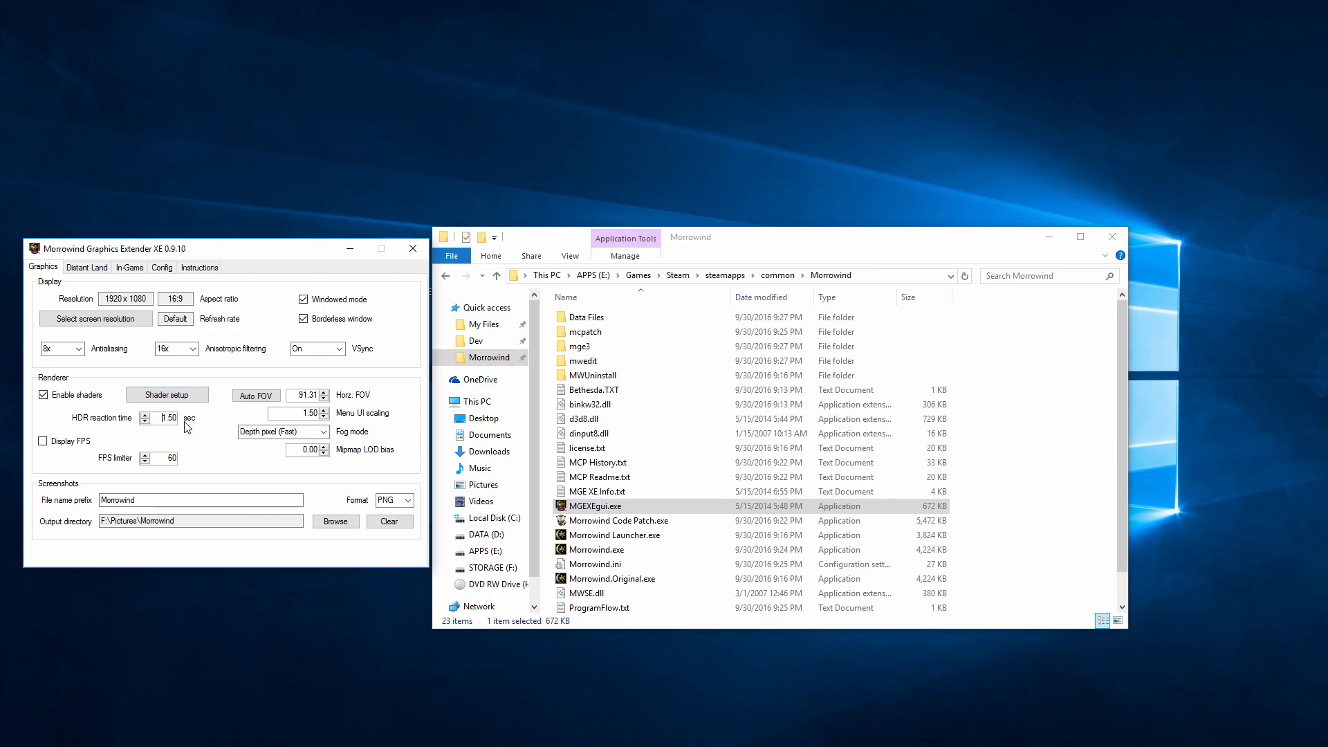
{"action": "mouse_move", "coordinate": [211, 434]}
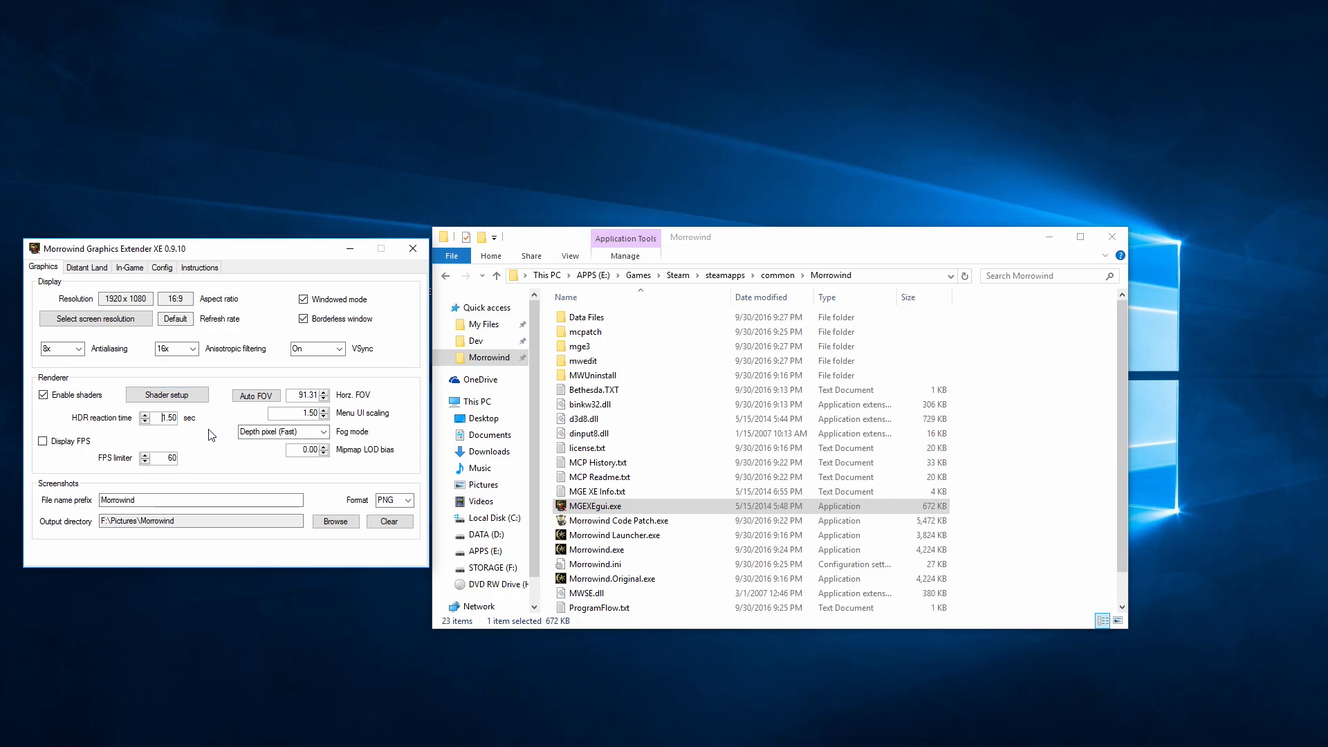
Choose Range vertex (Best) from the MGE XE fog mode dropdown.
{"action": "left_click", "coordinate": [323, 431]}
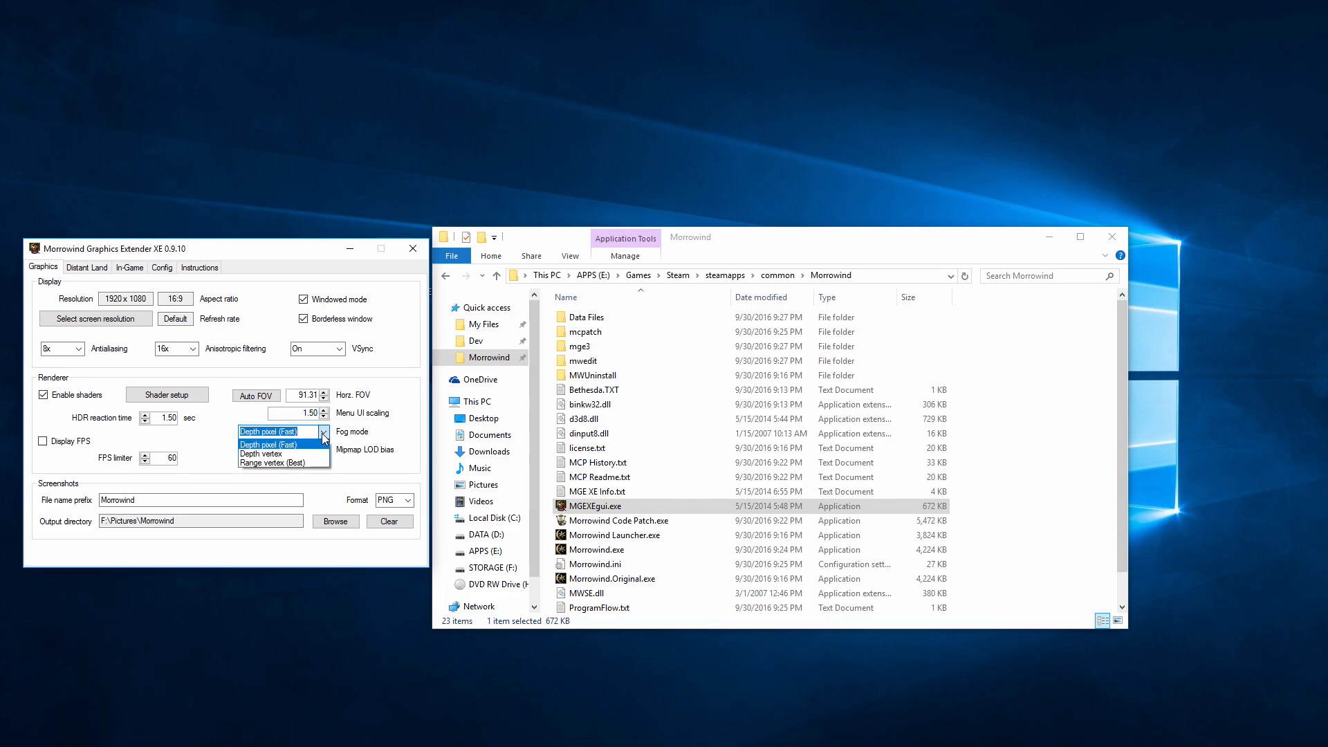
{"action": "left_click", "coordinate": [278, 462]}
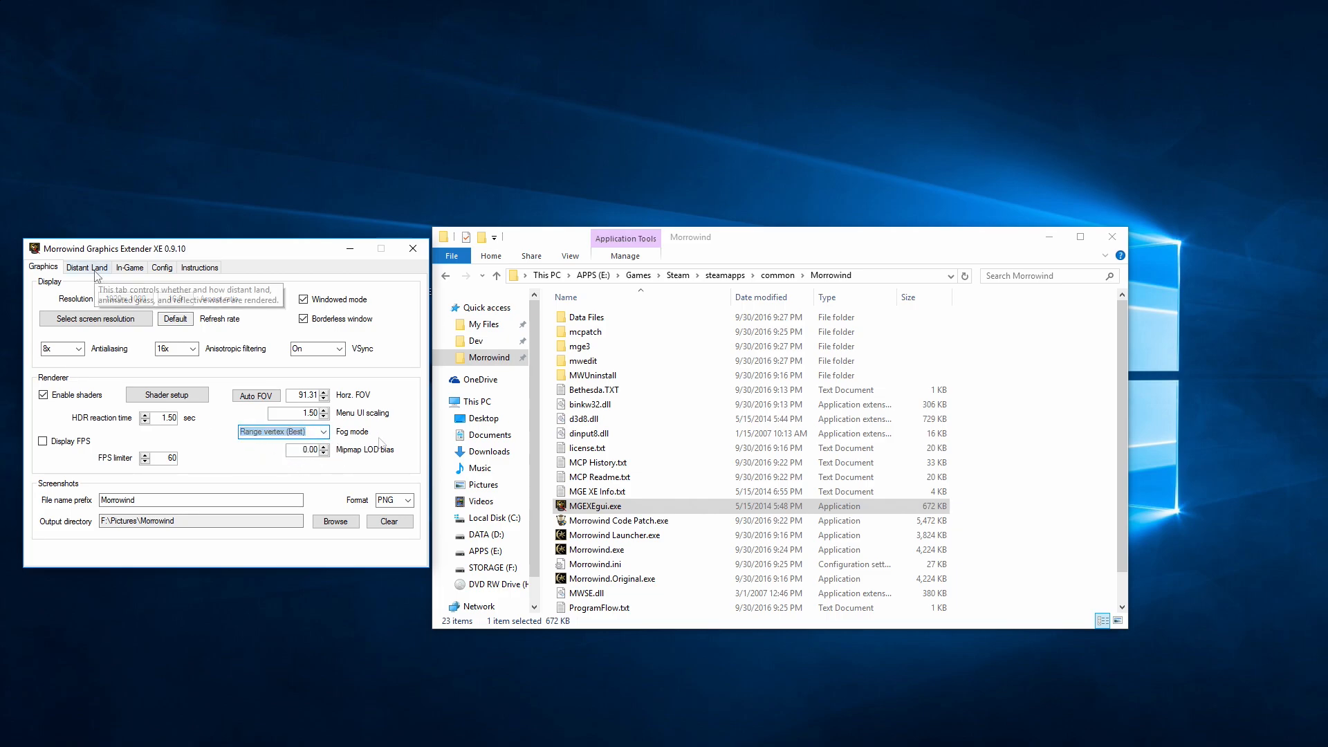
Dismiss the missing distant land files warning and run the distant land generator wizard through to statics.
{"action": "left_click", "coordinate": [86, 268]}
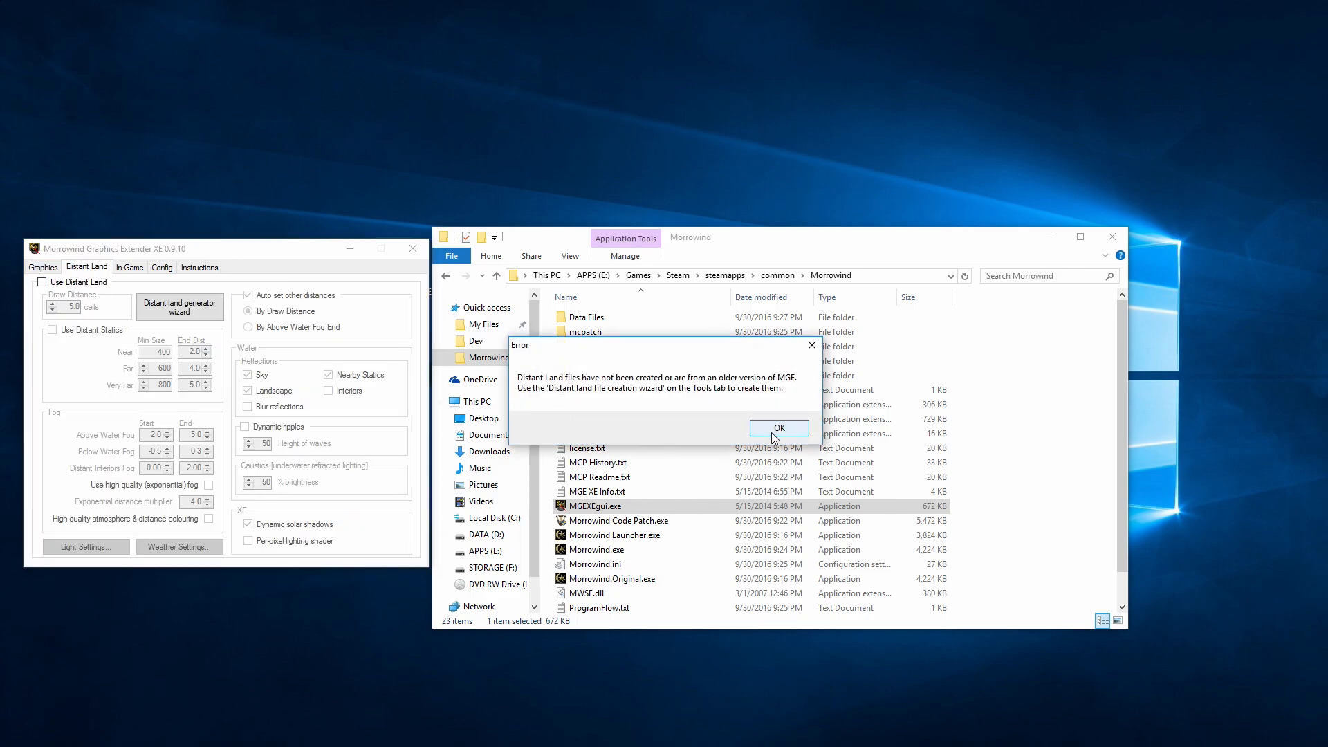
{"action": "left_click", "coordinate": [776, 426]}
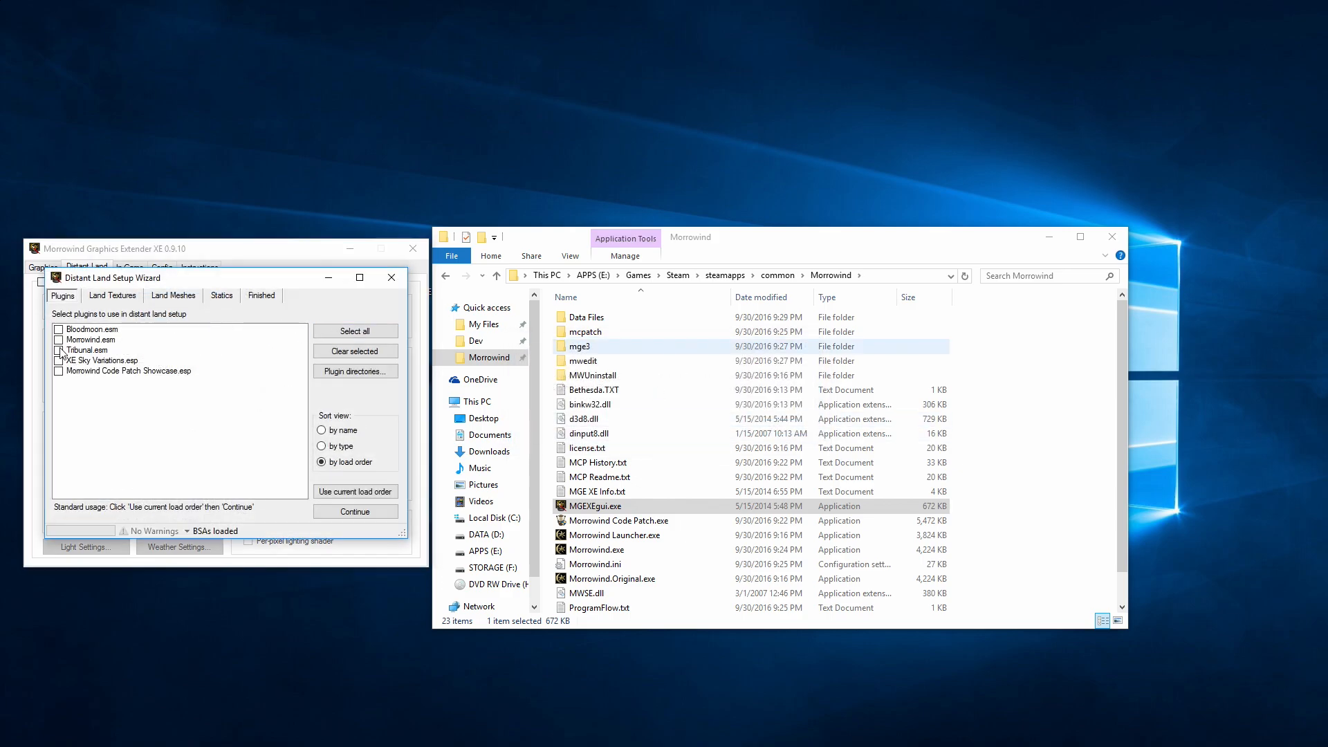
{"action": "left_click", "coordinate": [58, 328]}
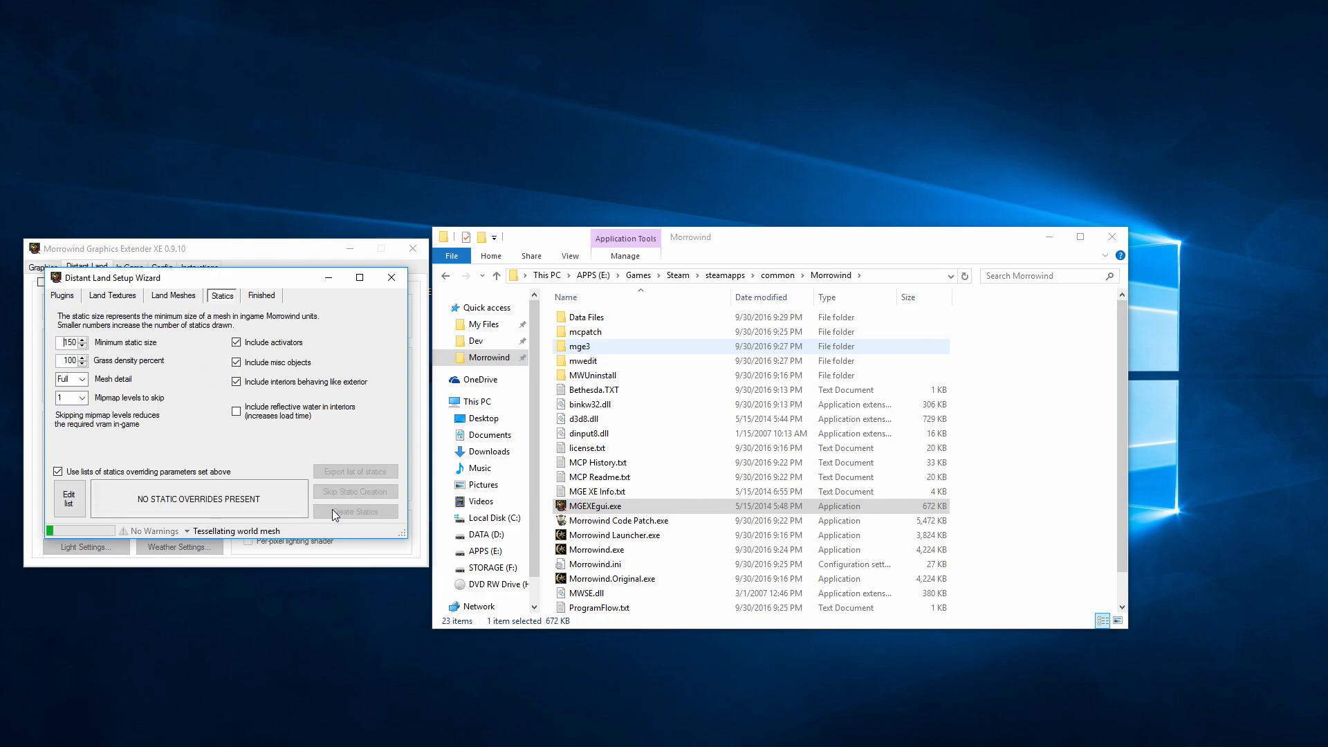
{"action": "left_click", "coordinate": [354, 510]}
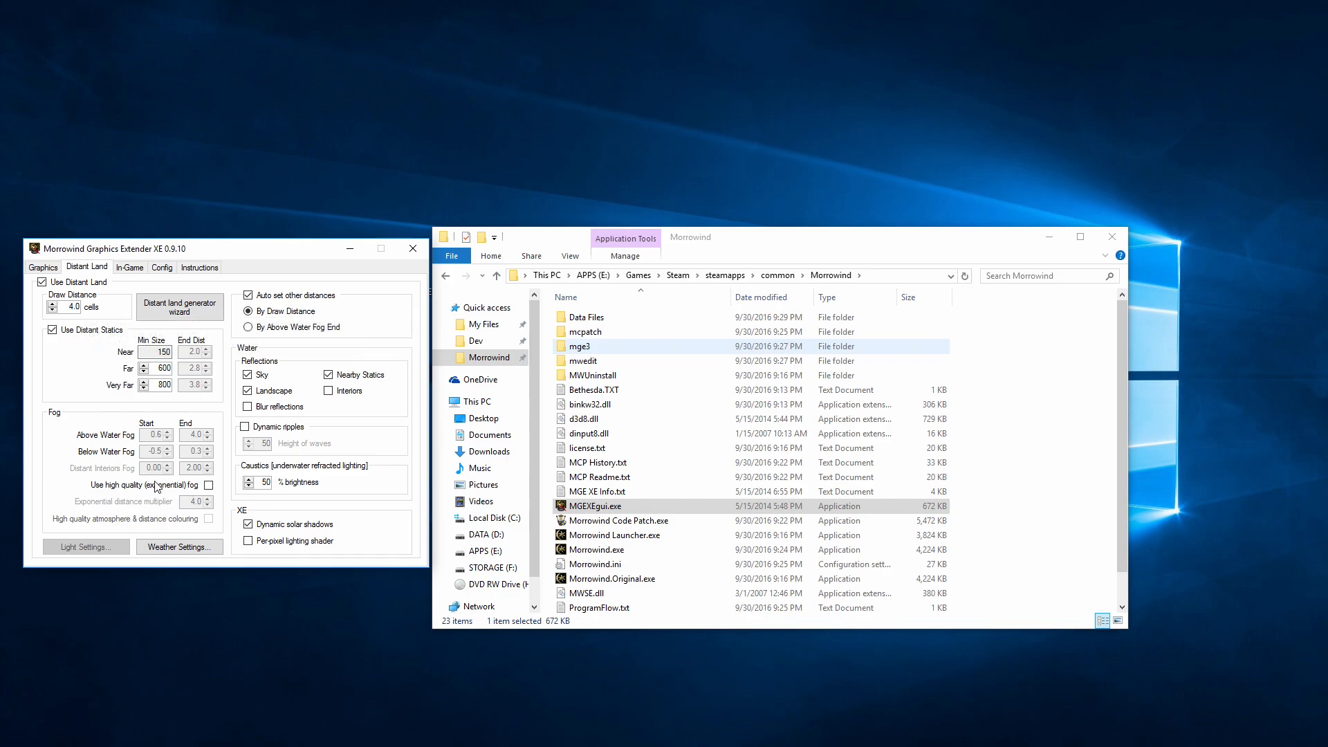
Enable high quality exponential fog, high quality atmosphere, interior and blurred reflections, and dynamic ripples.
{"action": "left_click", "coordinate": [208, 484]}
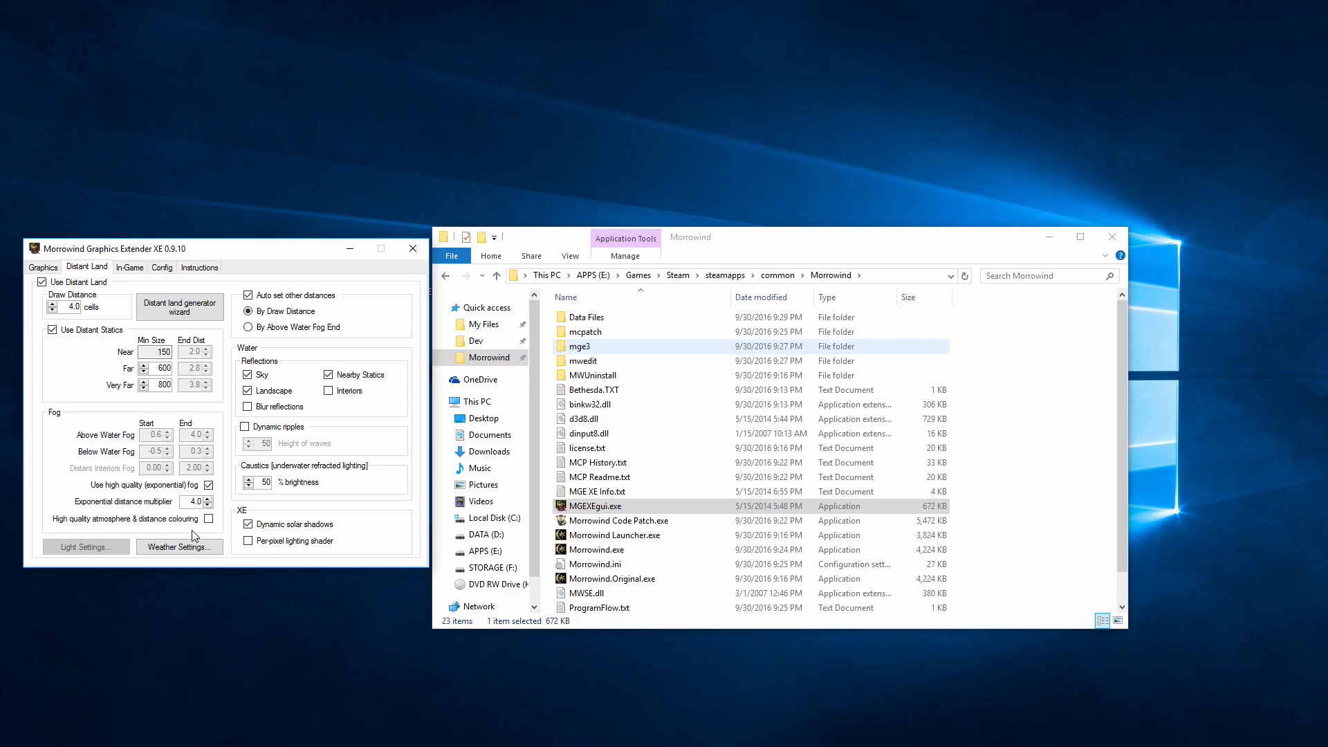
{"action": "left_click", "coordinate": [248, 374]}
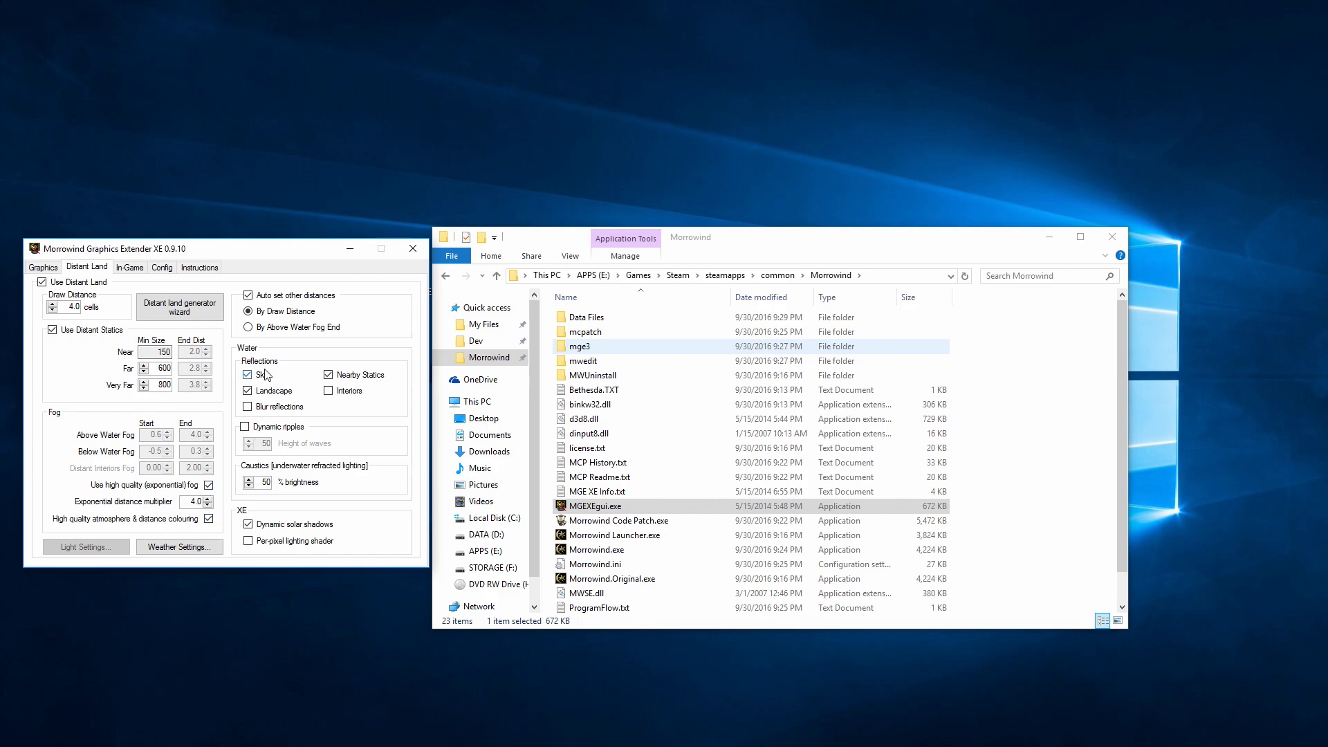
{"action": "left_click", "coordinate": [329, 390]}
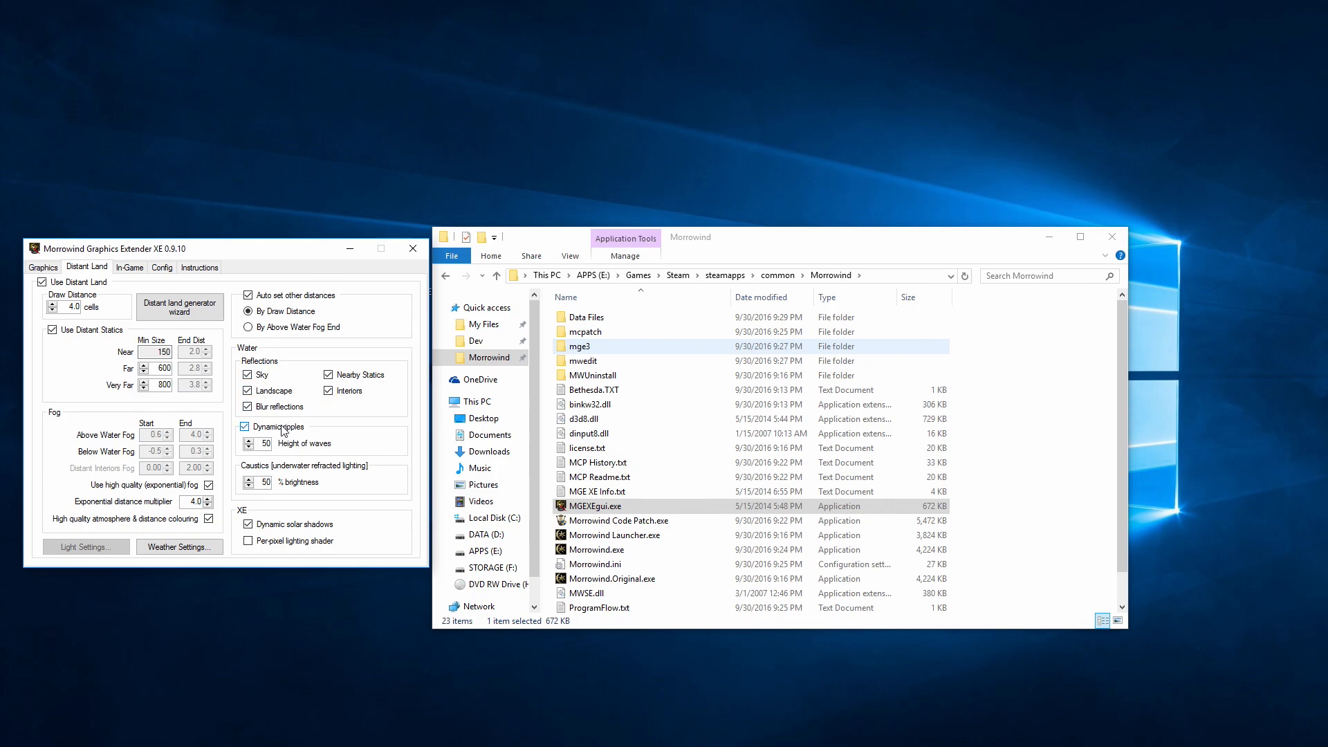
{"action": "left_click", "coordinate": [249, 540]}
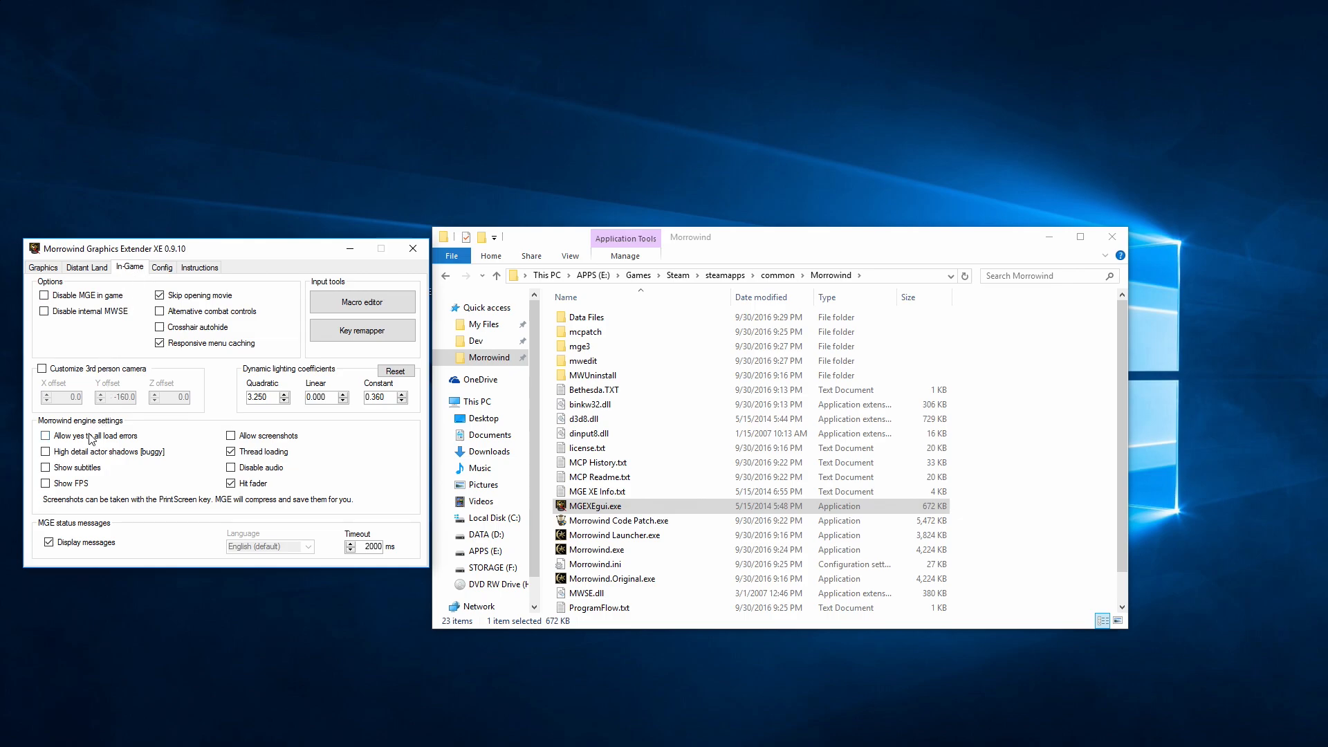
Answer yes to all load errors and enable a custom third-person camera with Y offset -120.
{"action": "left_click", "coordinate": [44, 435]}
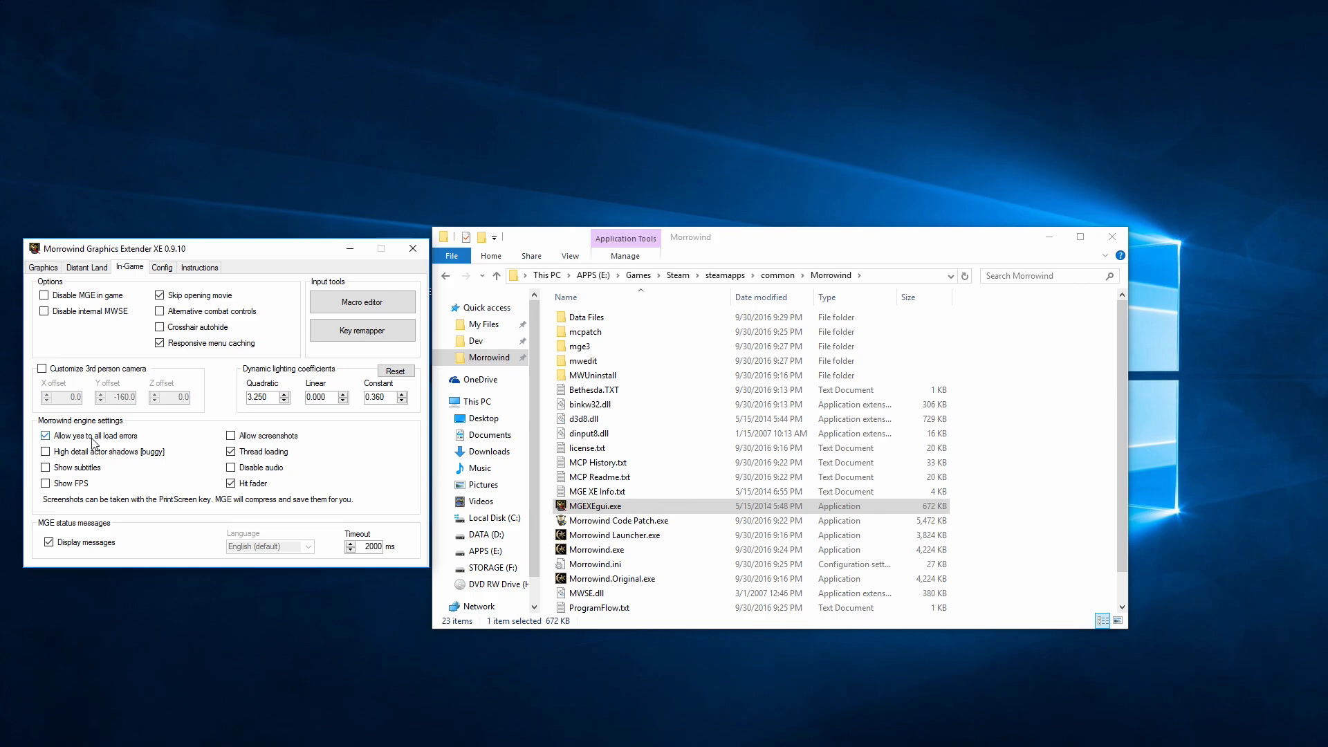
{"action": "left_click", "coordinate": [43, 367]}
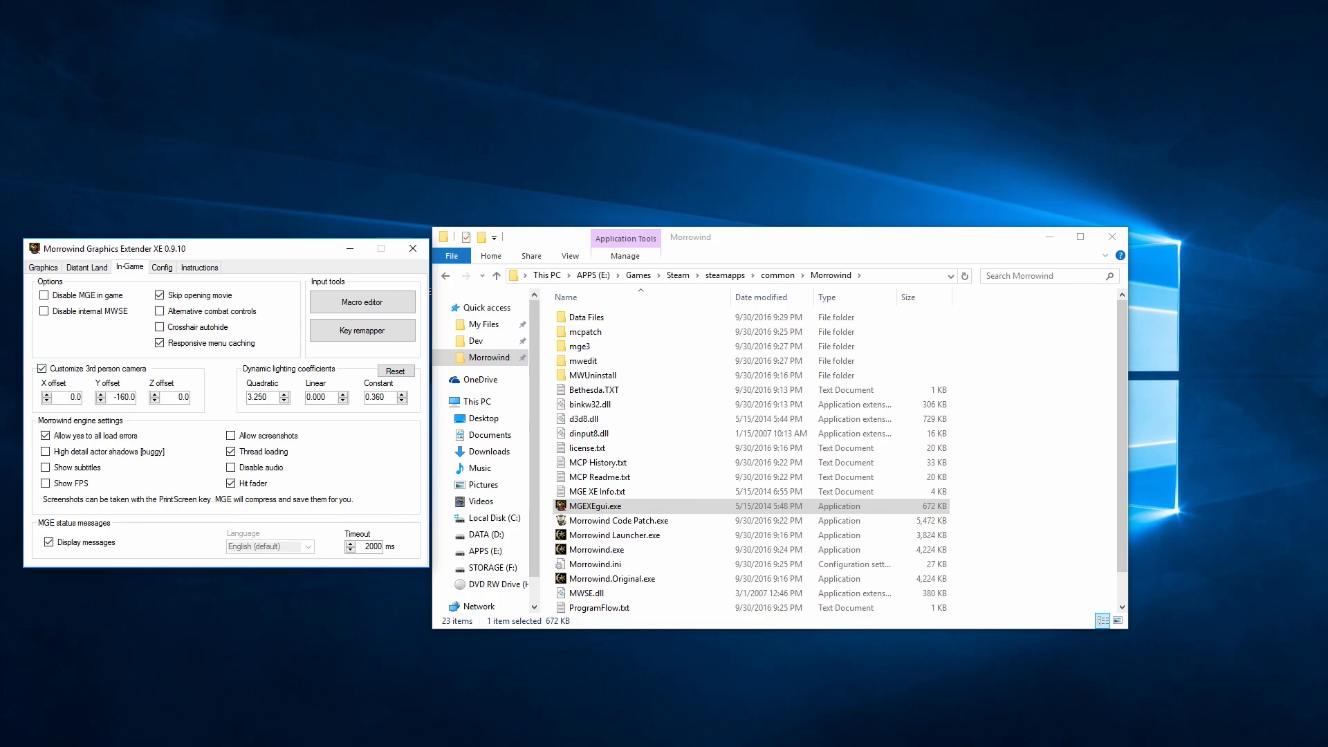
{"action": "mouse_move", "coordinate": [64, 397]}
{"action": "type", "text": "25"}
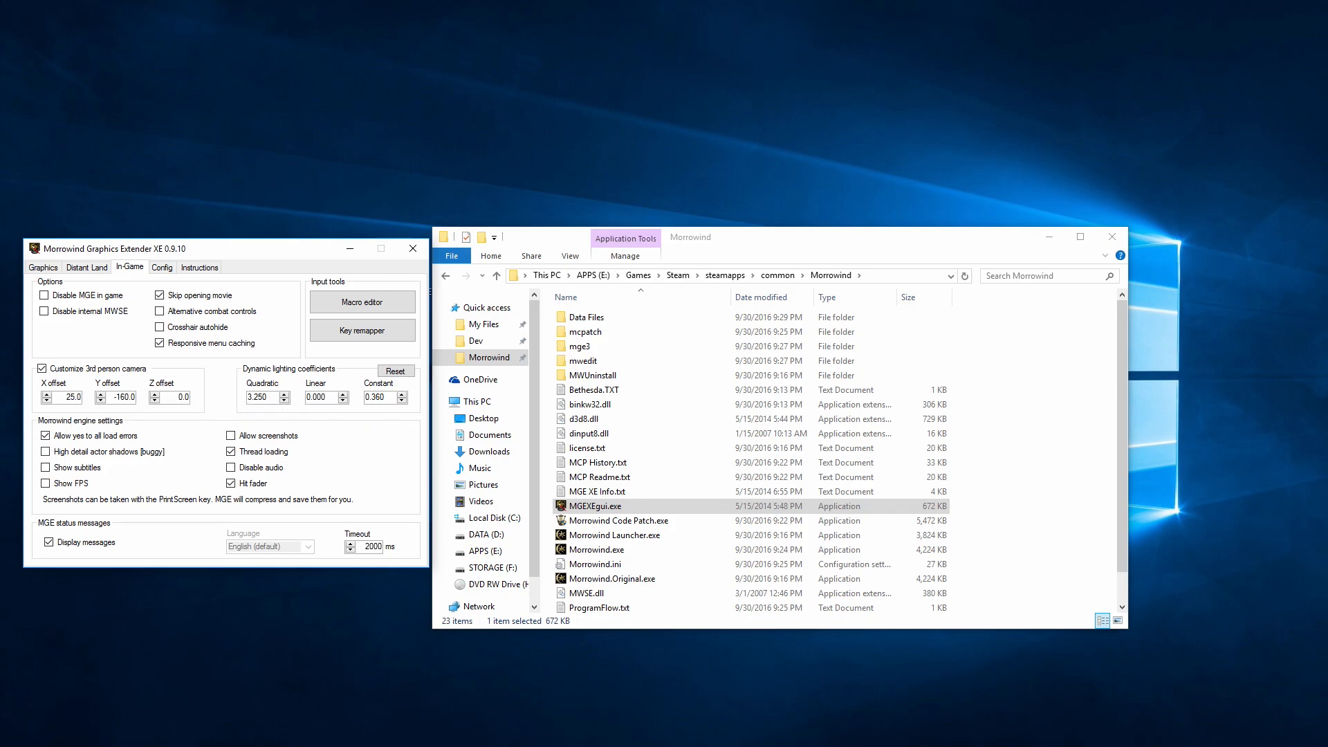
{"action": "triple_click", "coordinate": [122, 397]}
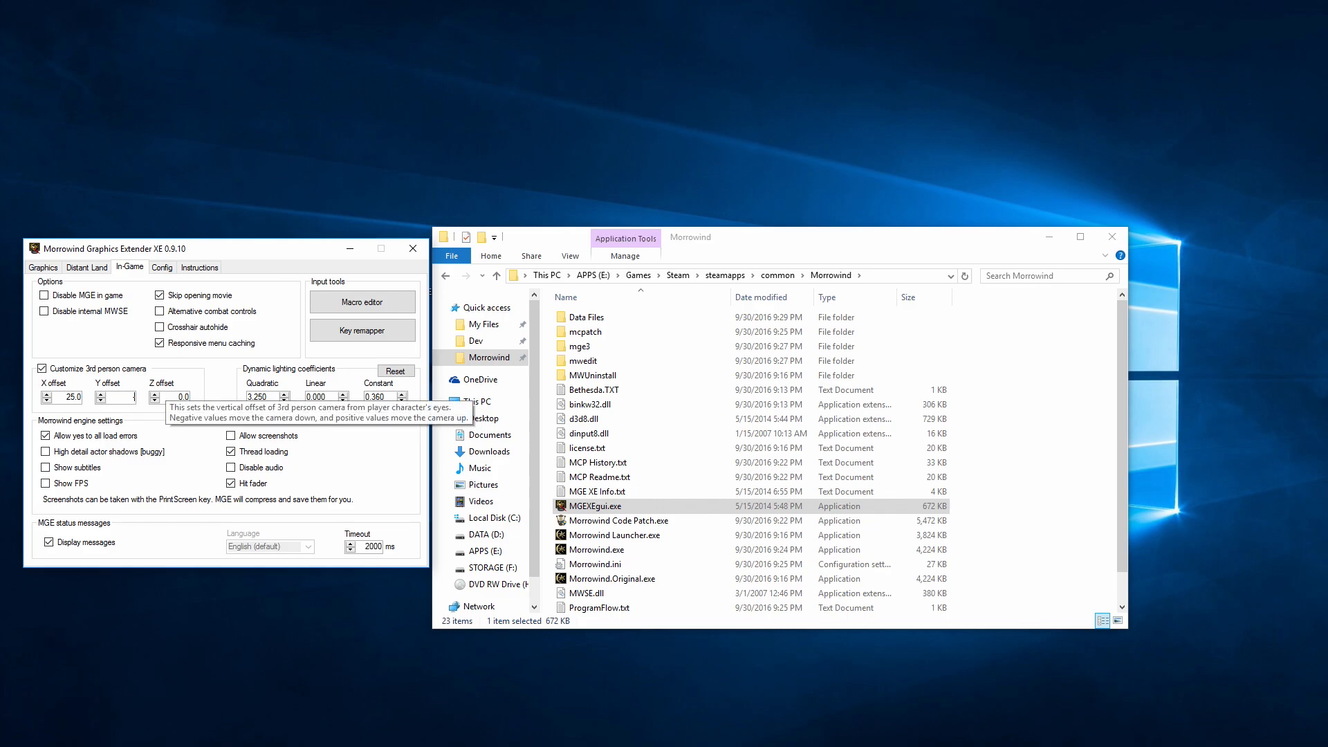
{"action": "type", "text": "-120.0"}
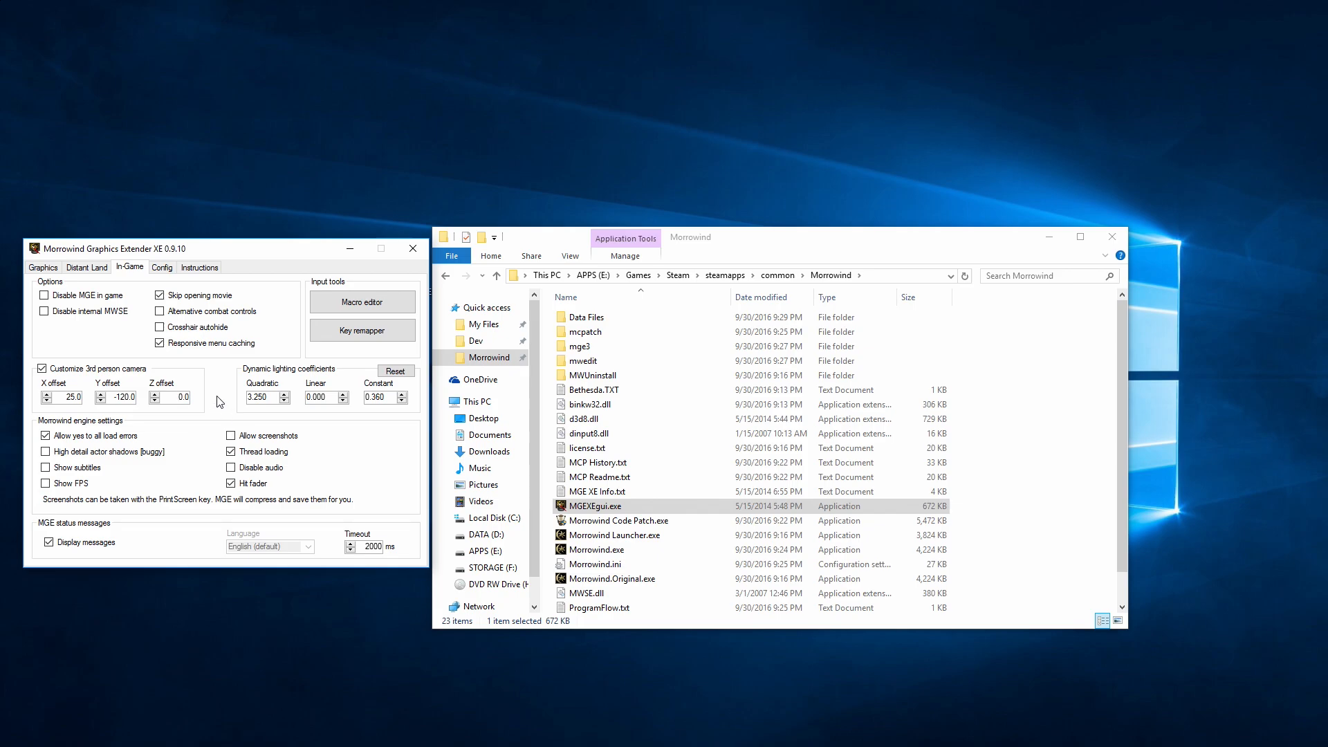
{"action": "left_click", "coordinate": [161, 267]}
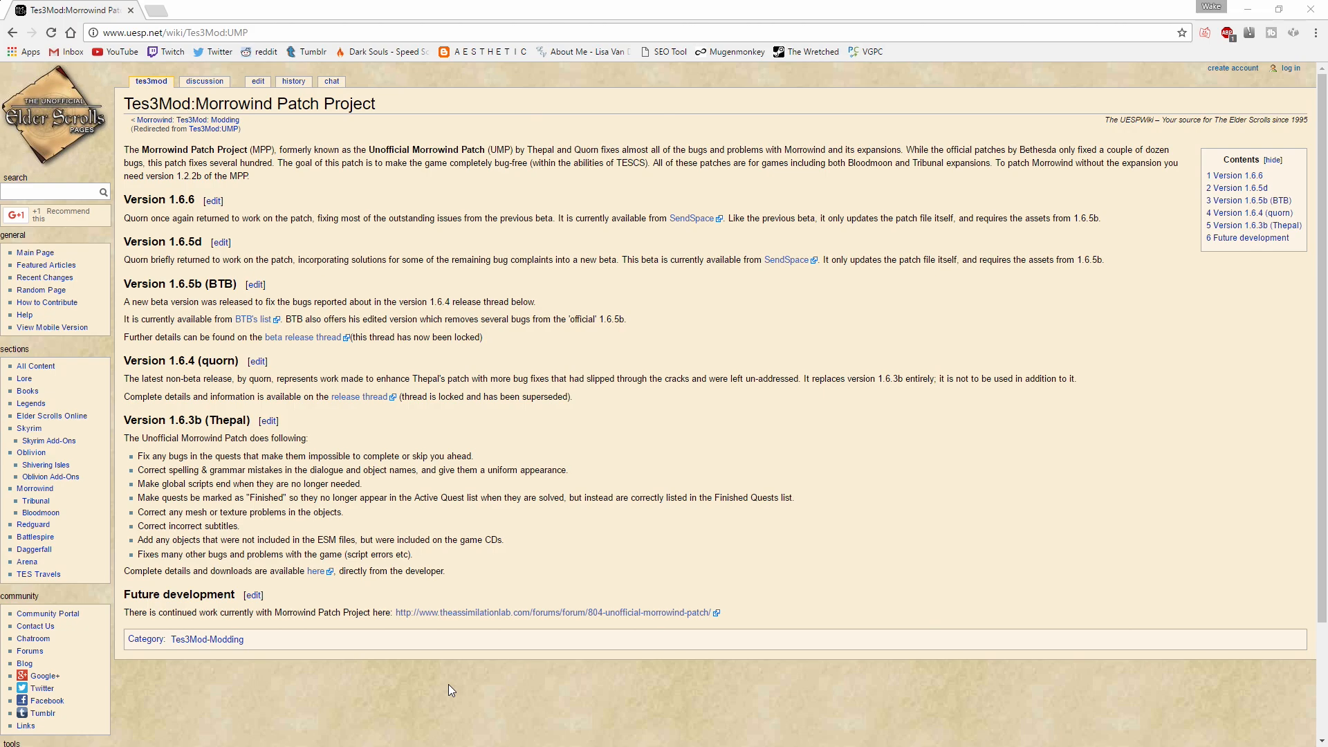
{"action": "double_click", "coordinate": [216, 284]}
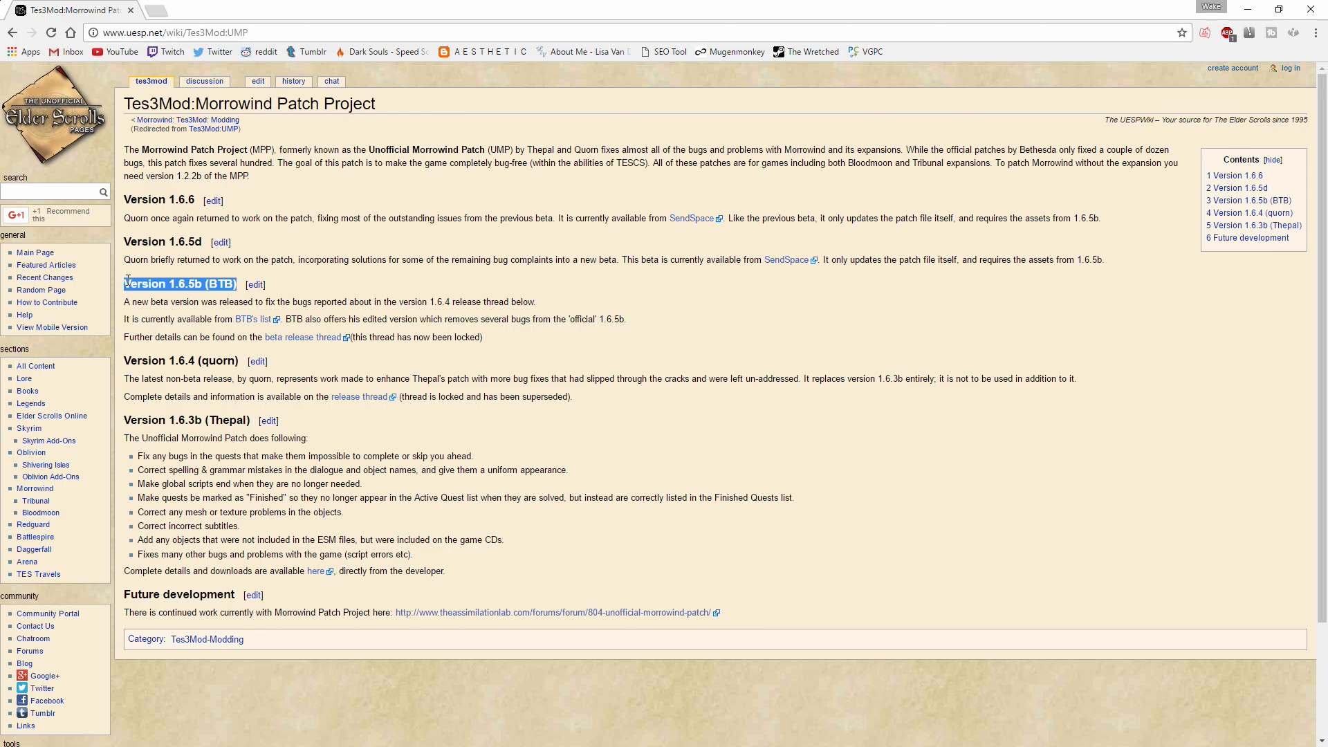
{"action": "mouse_move", "coordinate": [193, 198]}
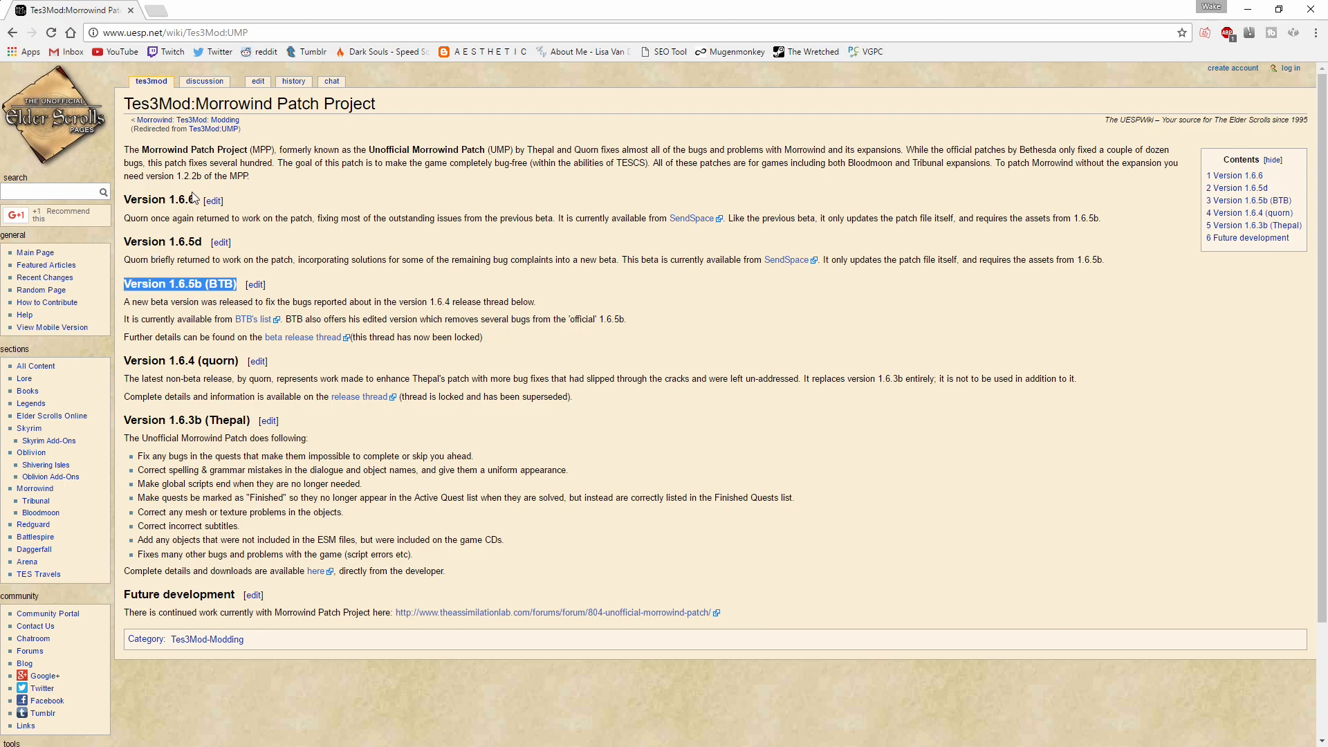
{"action": "double_click", "coordinate": [157, 199]}
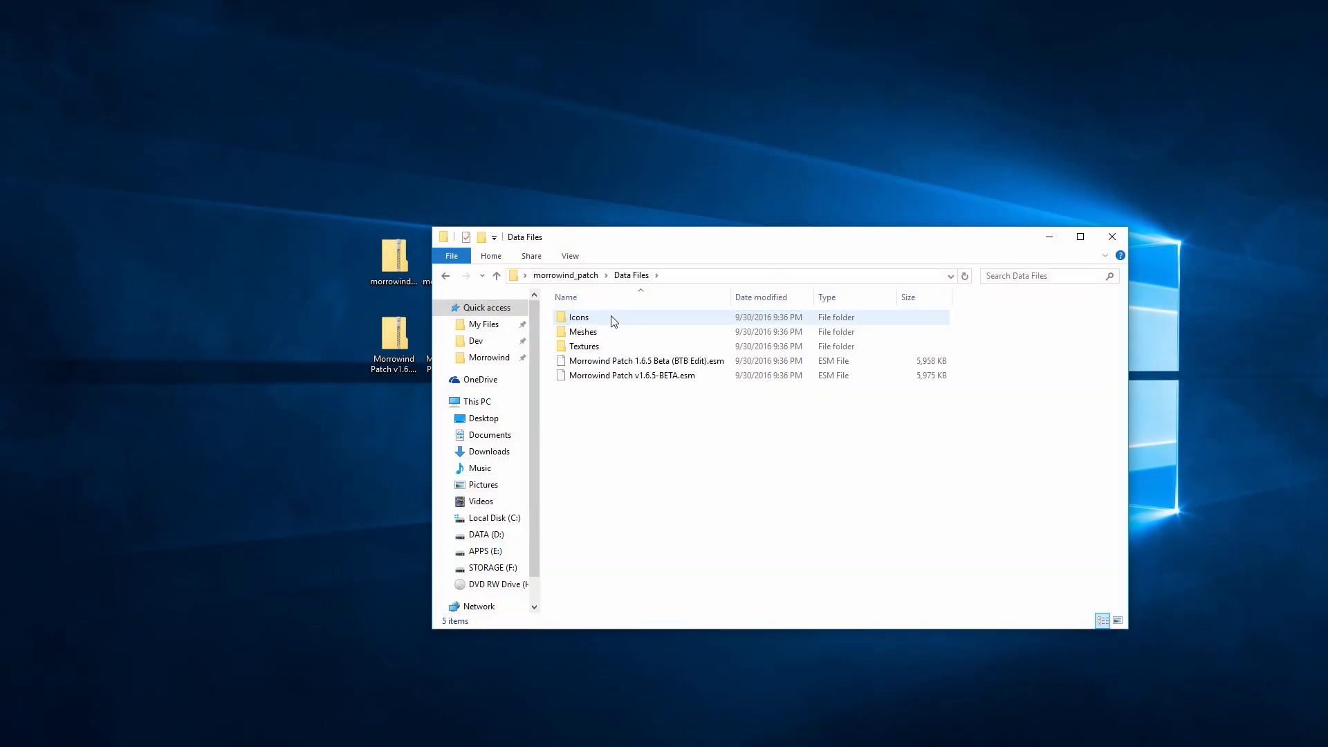
Copy the Icons, Meshes and Textures folders from the Morrowind Patch v1.6.6 beta Data Files.
{"action": "left_click", "coordinate": [664, 411]}
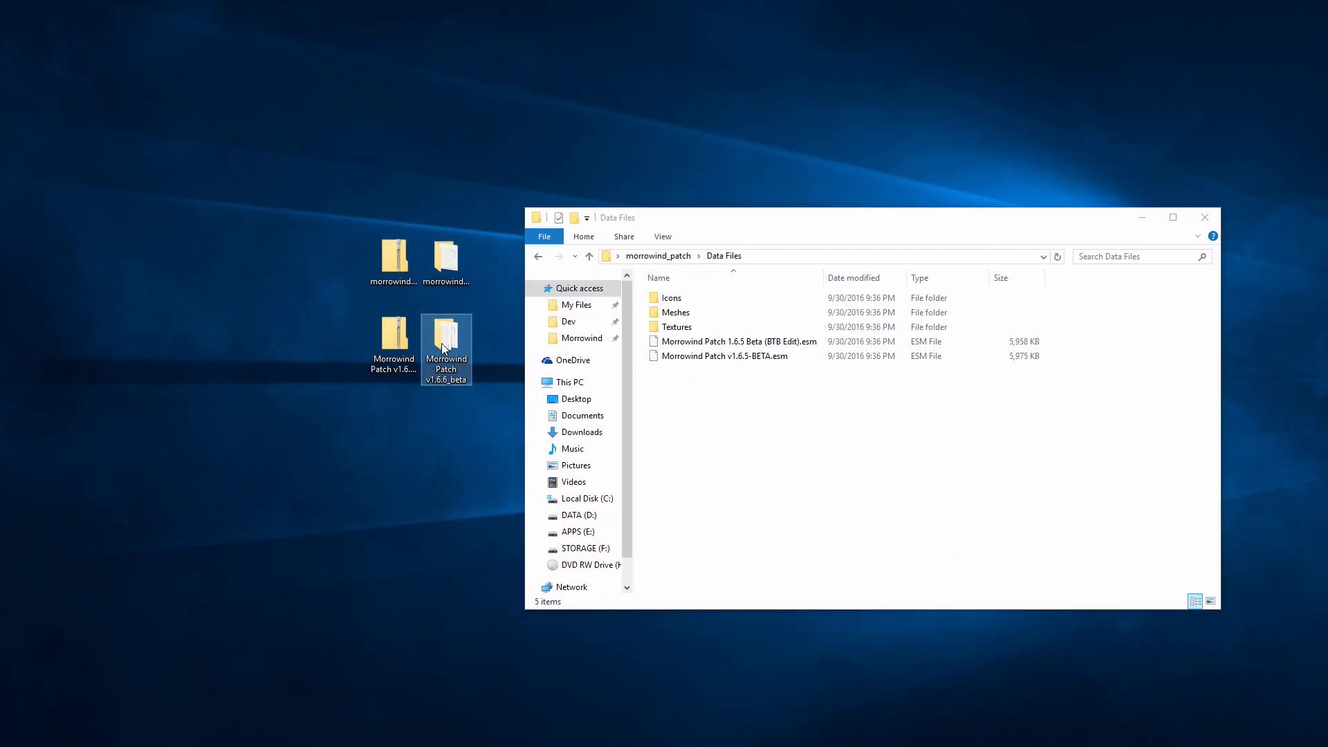
{"action": "double_click", "coordinate": [446, 330]}
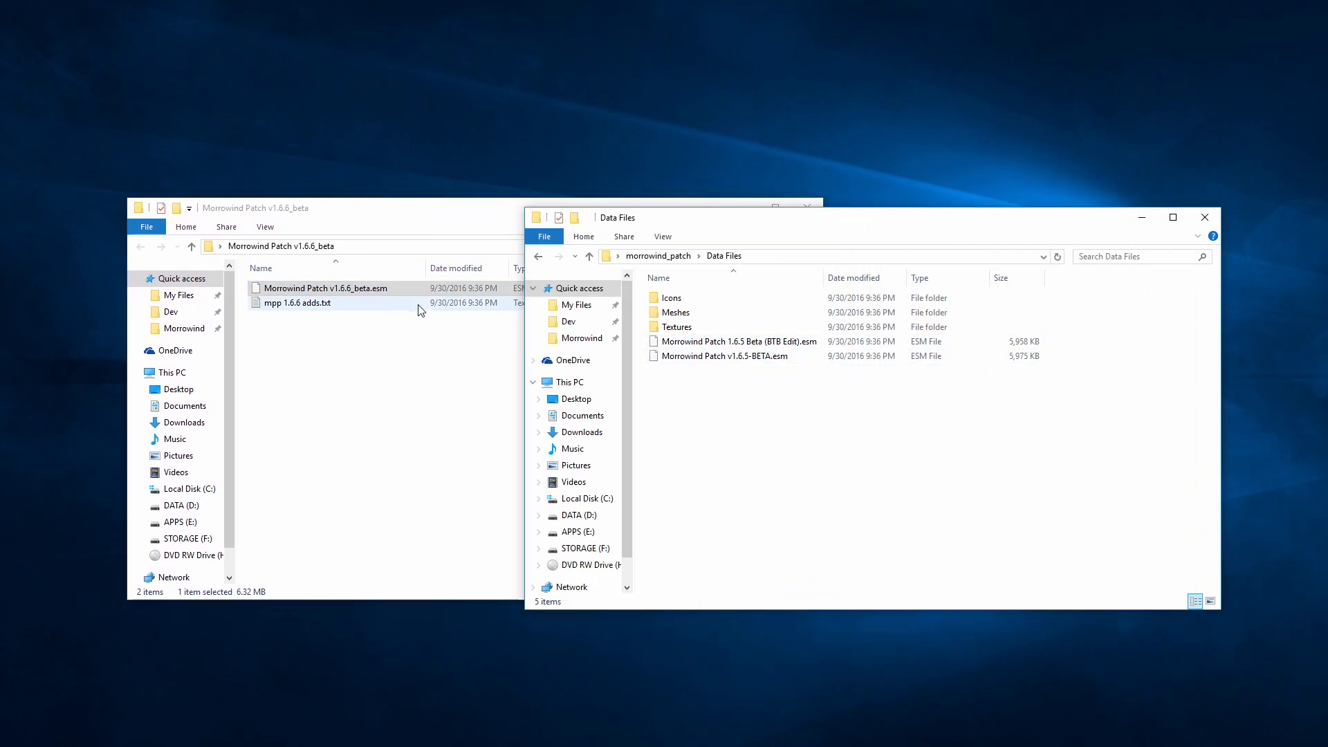
{"action": "left_click", "coordinate": [720, 356]}
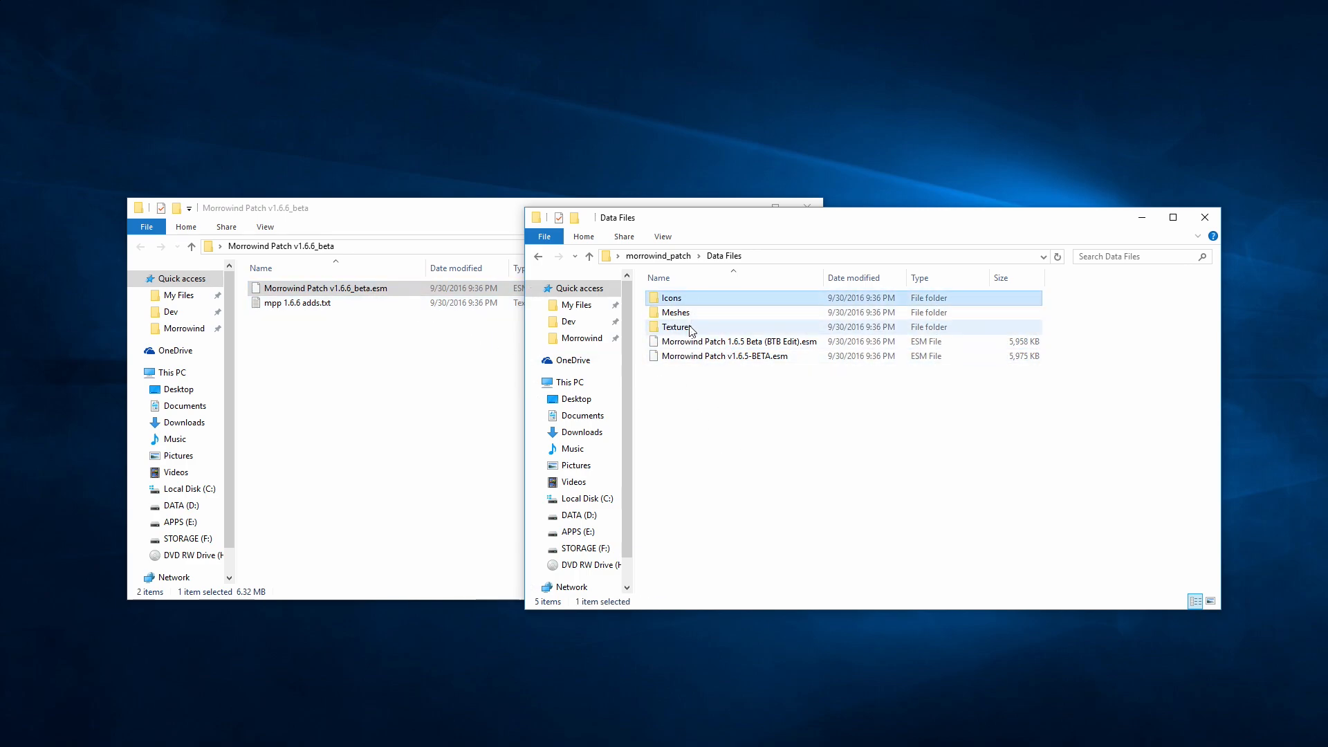
{"action": "right_click", "coordinate": [676, 328]}
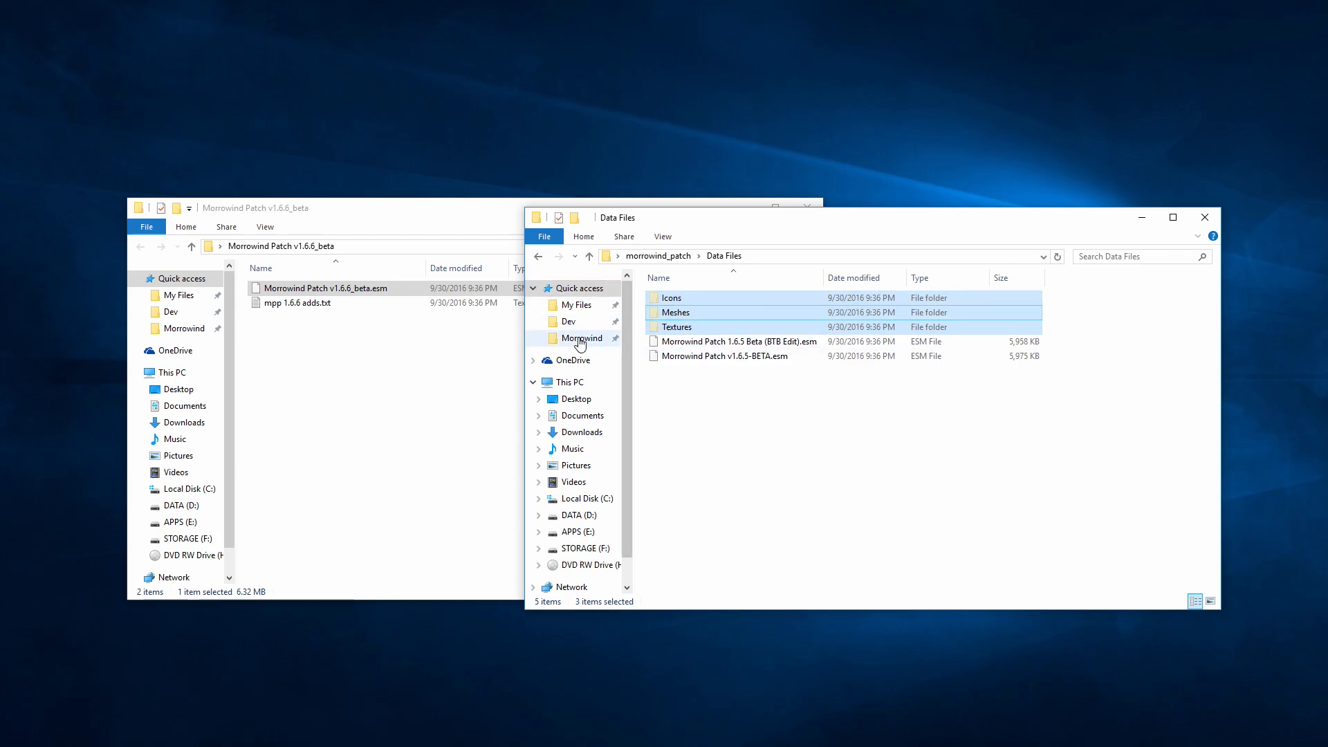
Paste them into Morrowind's Data Files and remove the Code Patch Showcase plugin.
{"action": "left_click", "coordinate": [582, 338]}
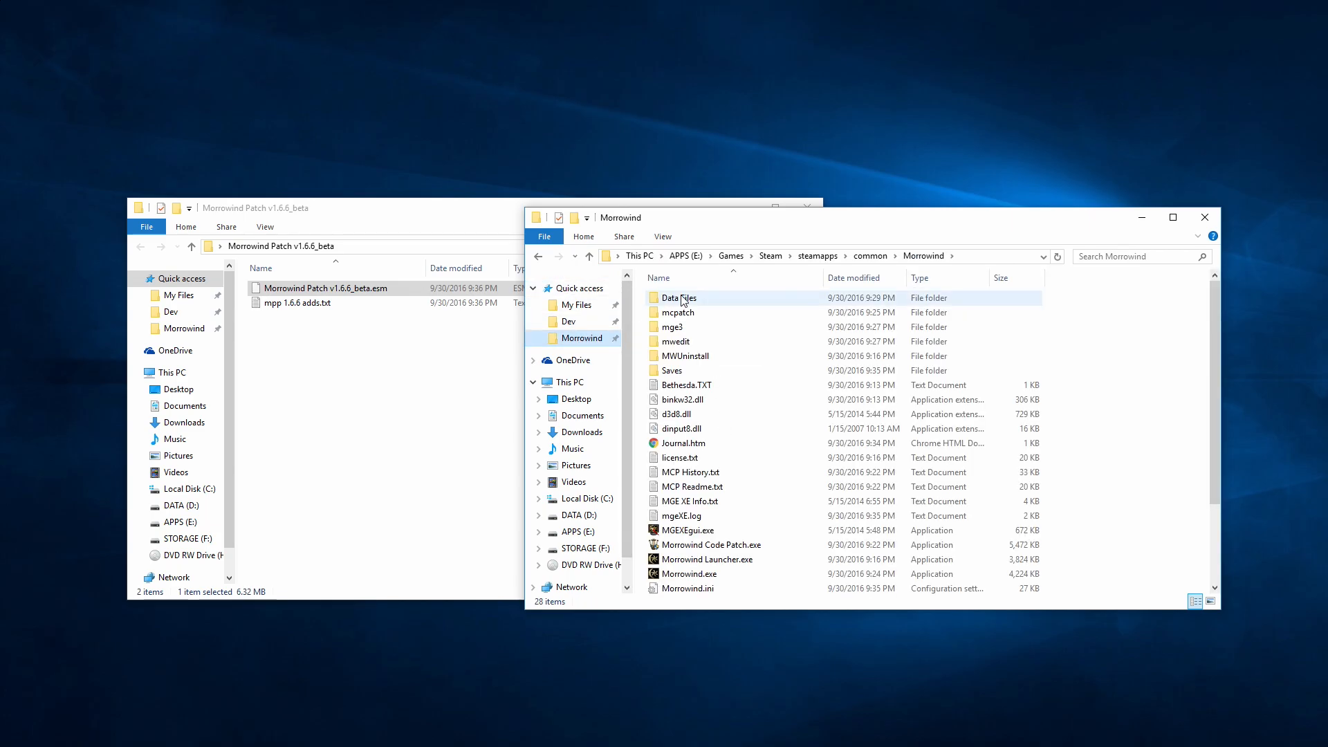
{"action": "double_click", "coordinate": [678, 297]}
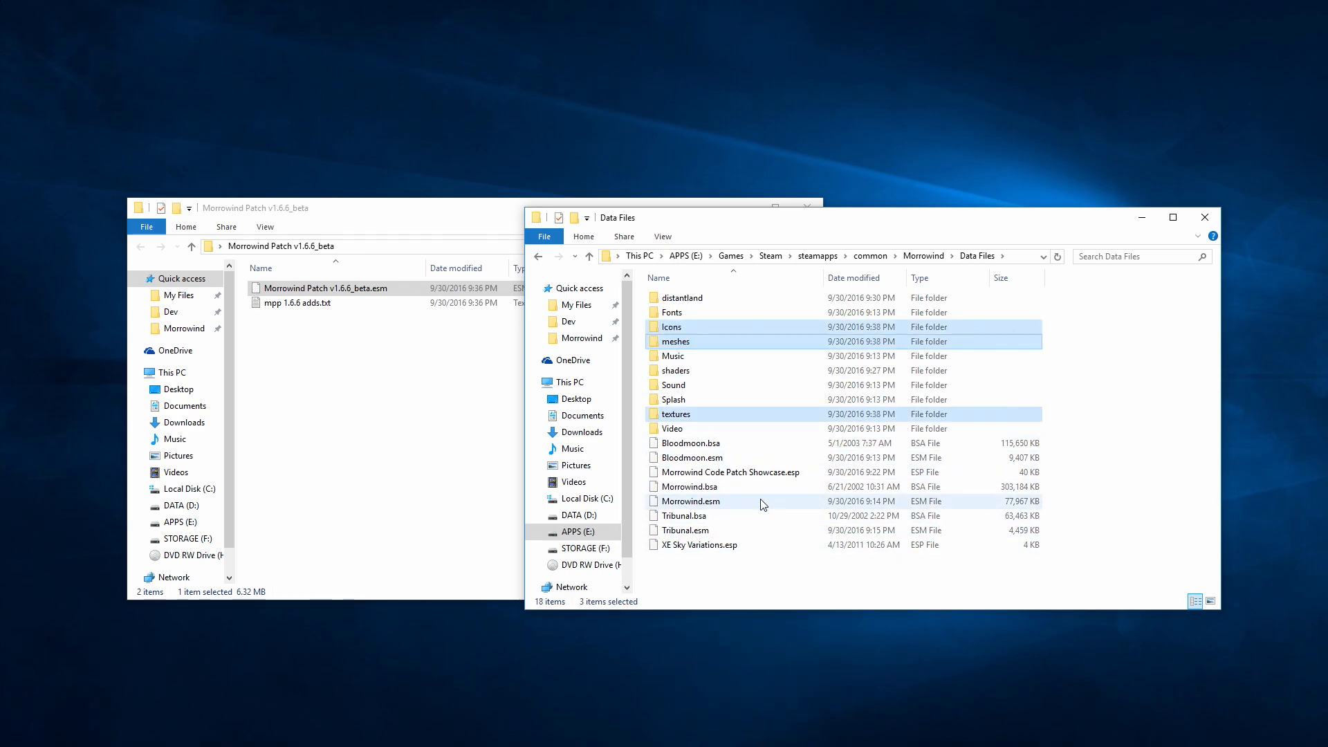
{"action": "left_click", "coordinate": [728, 471]}
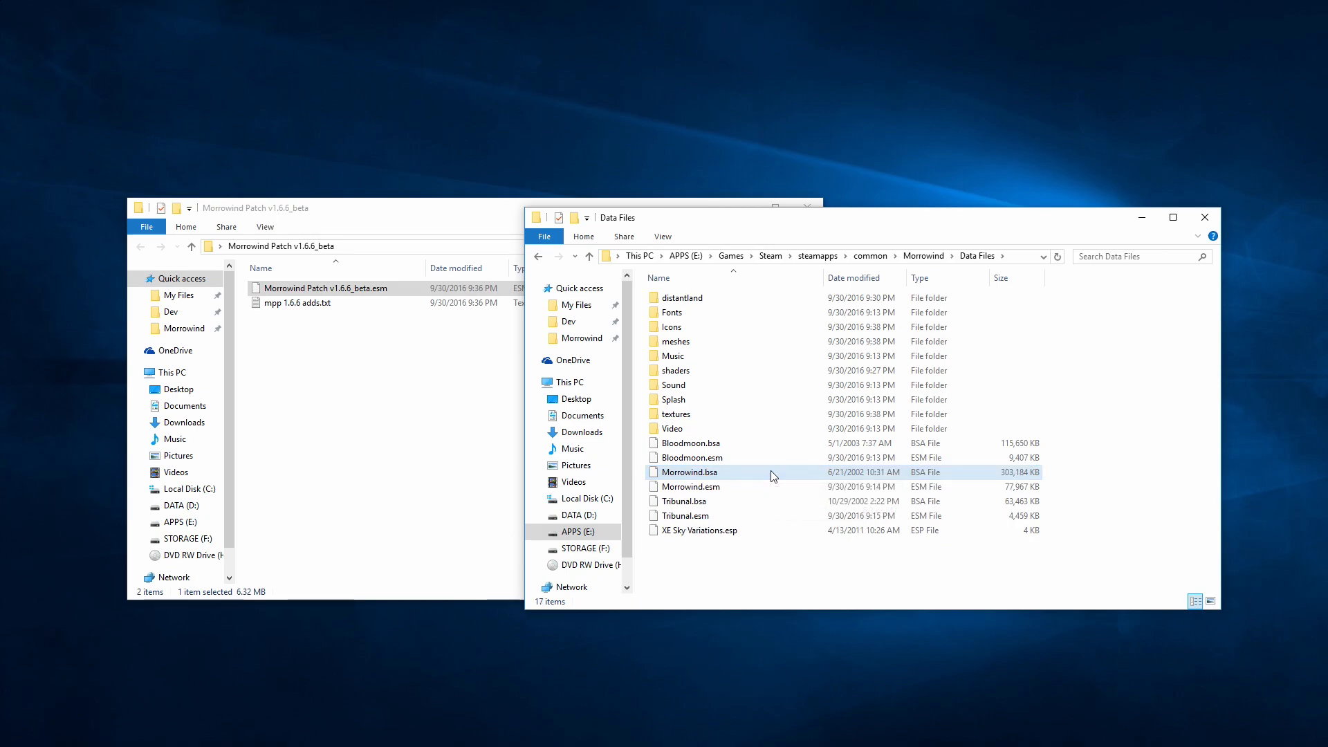
{"action": "right_click", "coordinate": [322, 288]}
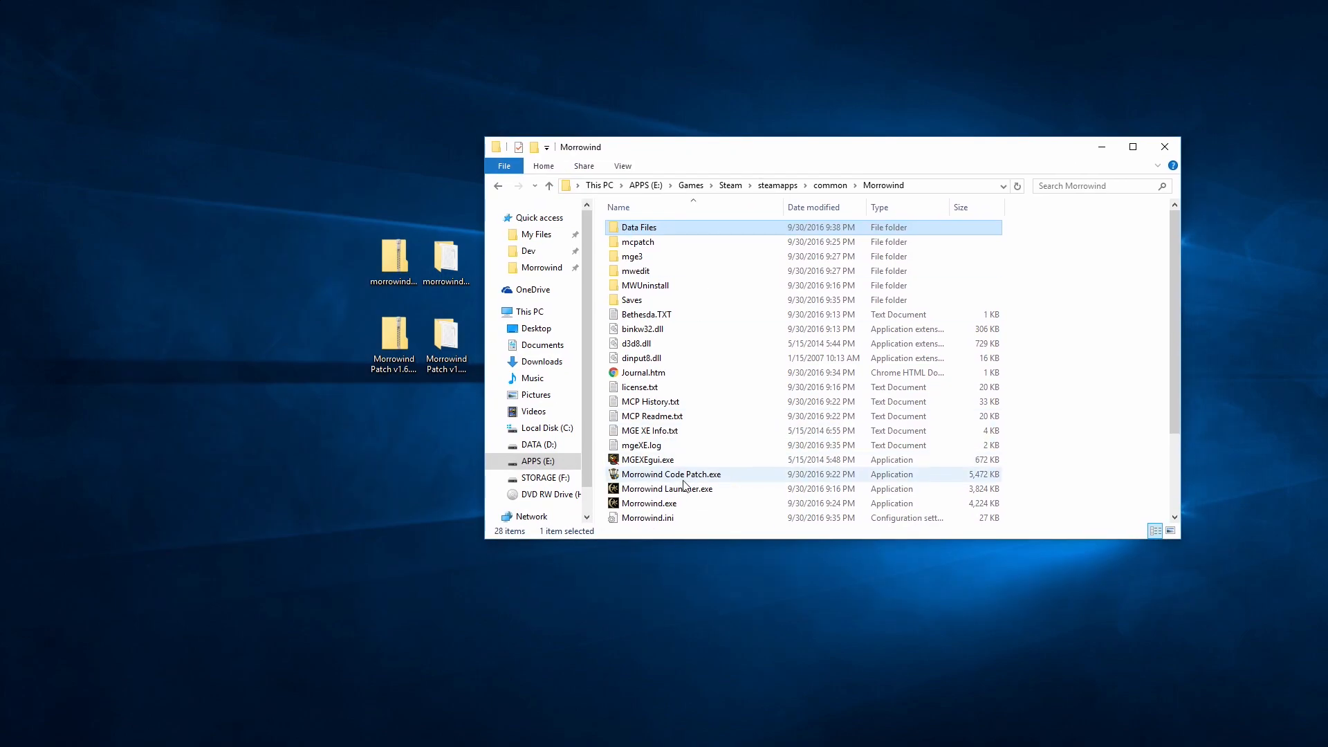
Launch Morrowind Launcher and tick the Morrowind Patch v1.6.6 beta master in Data Files.
{"action": "double_click", "coordinate": [666, 489]}
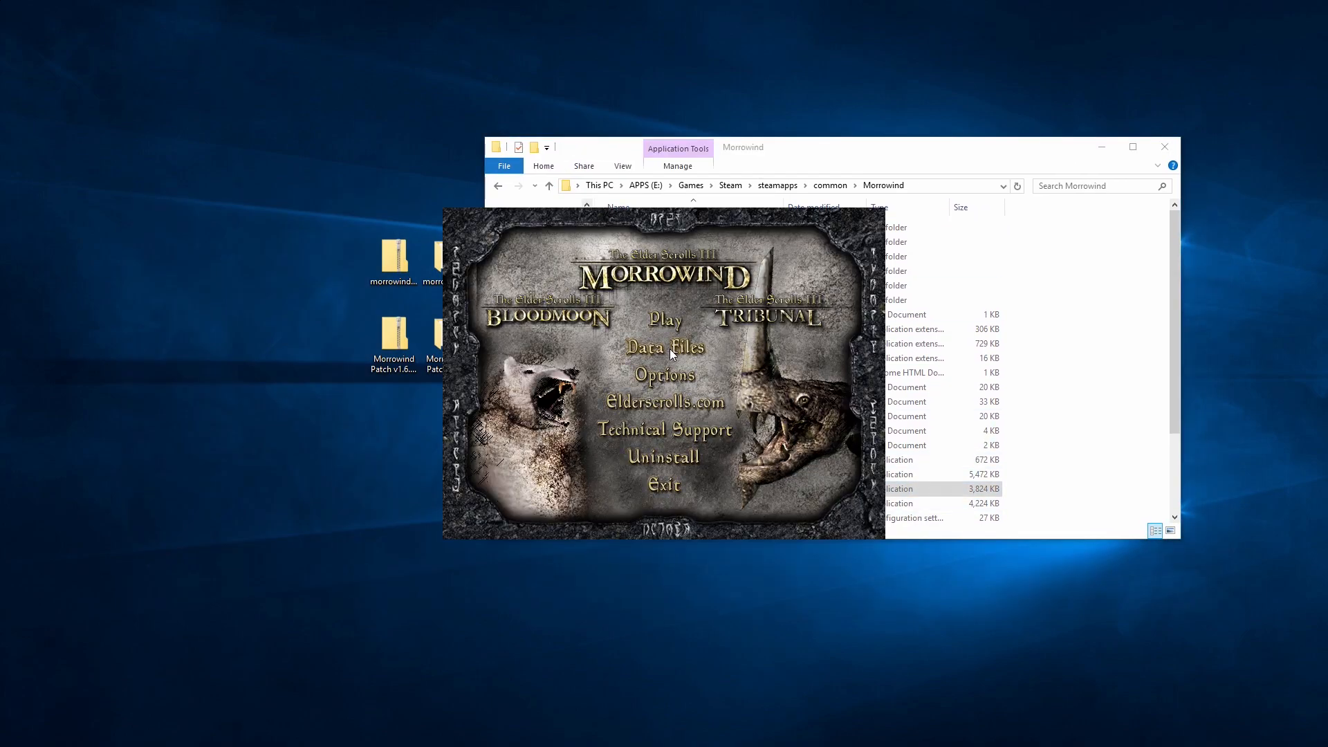
{"action": "left_click", "coordinate": [665, 347]}
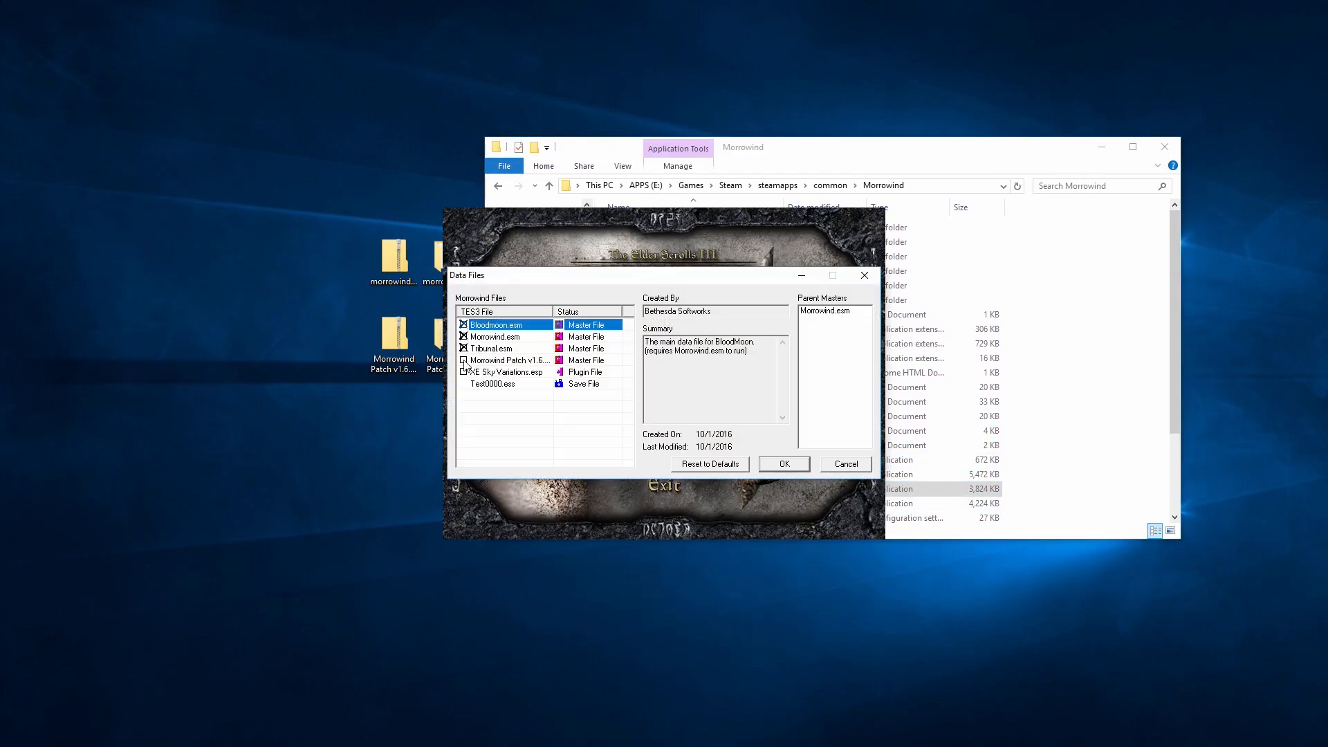
{"action": "left_click", "coordinate": [506, 359]}
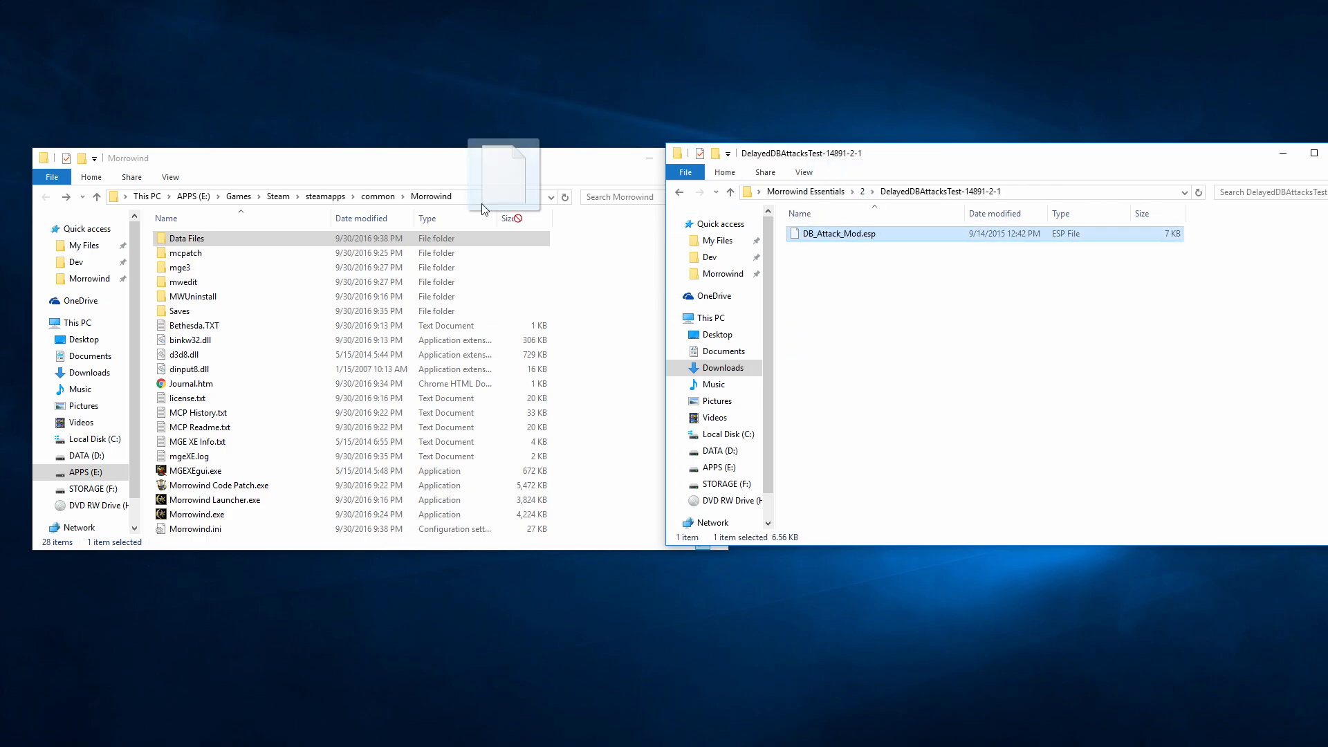
Copy DB_Attack_Mod.esp and hw_BetterChargen.ESP into the game's Data Files folder.
{"action": "right_click", "coordinate": [830, 291]}
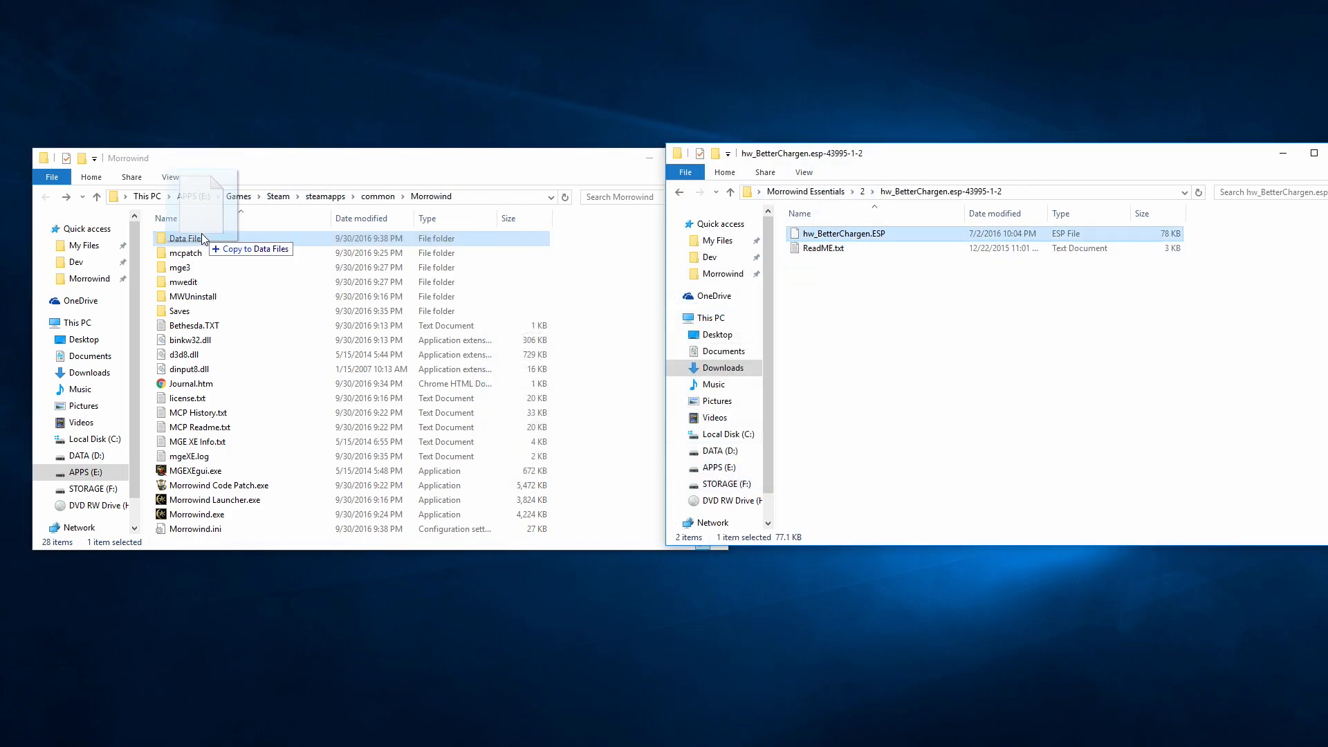
{"action": "right_click", "coordinate": [809, 321]}
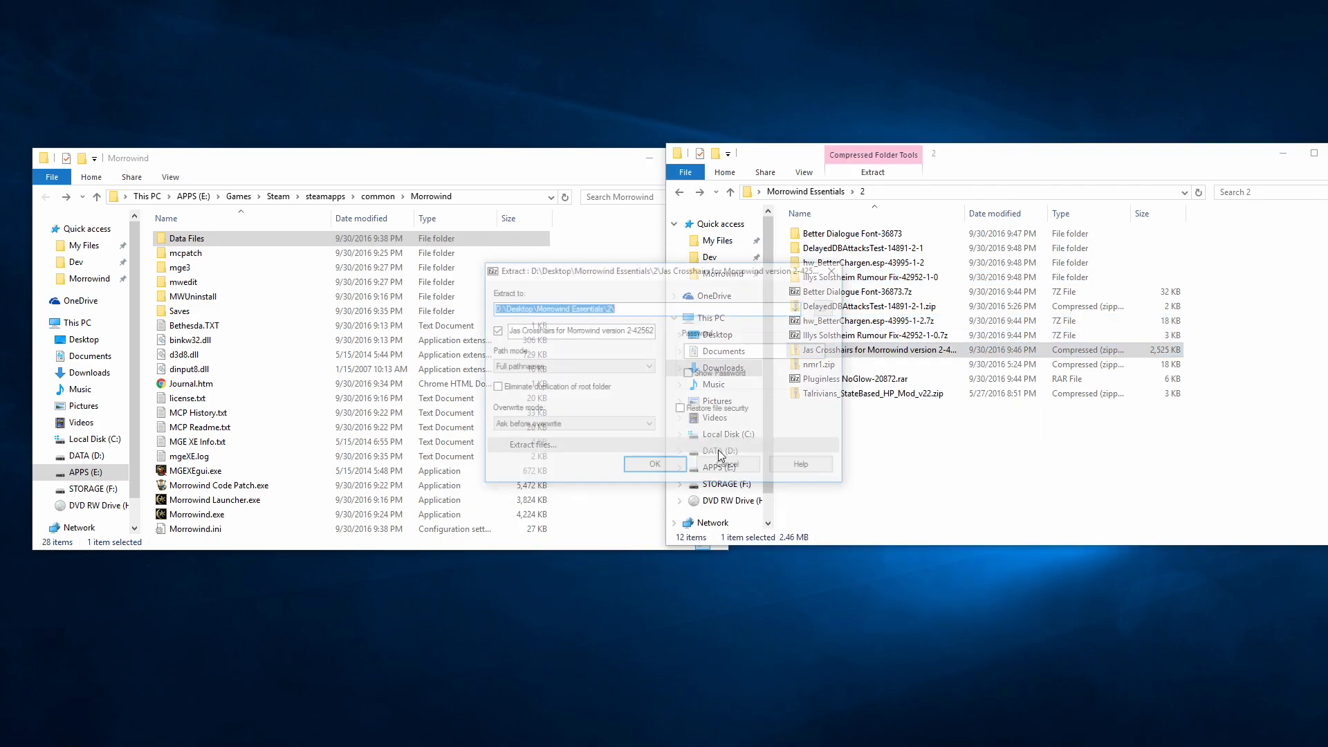
{"action": "left_click", "coordinate": [653, 464]}
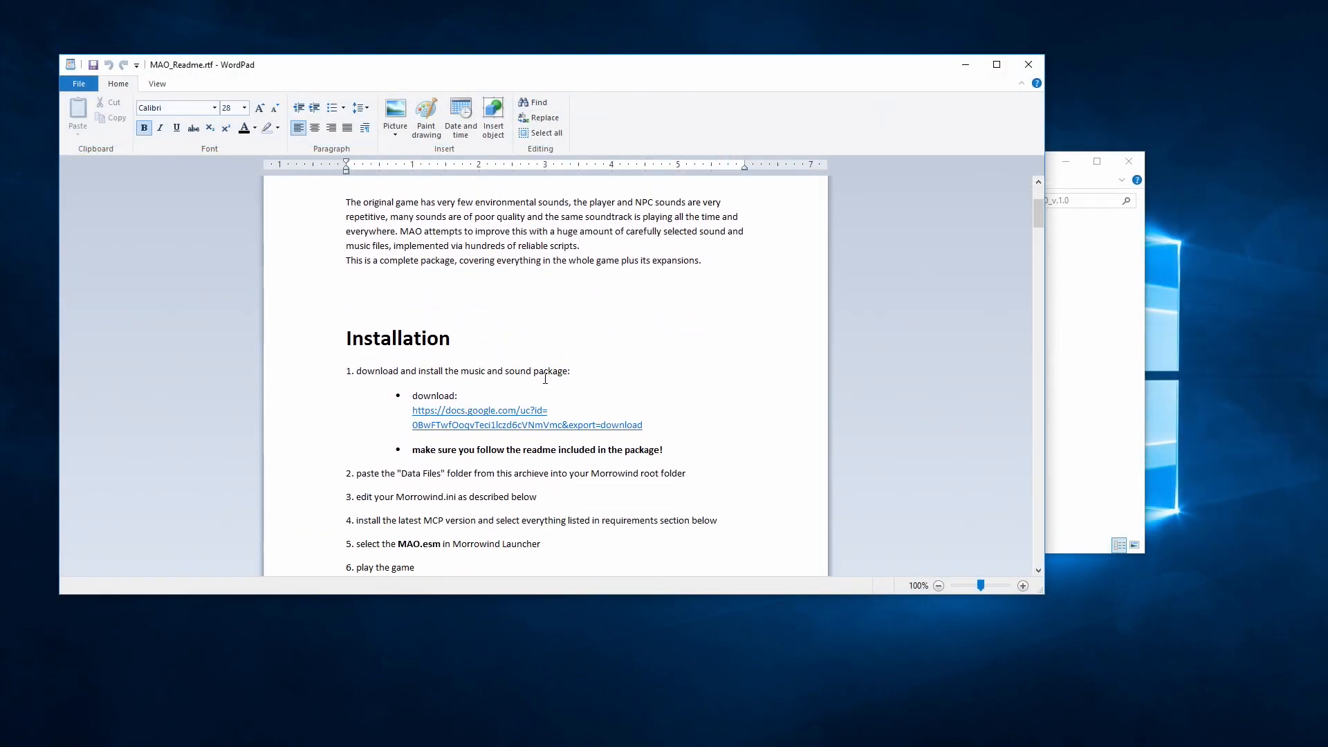
Follow the MAO readme's Google Docs music and sound download link, confirming the prompt.
{"action": "left_click", "coordinate": [479, 410]}
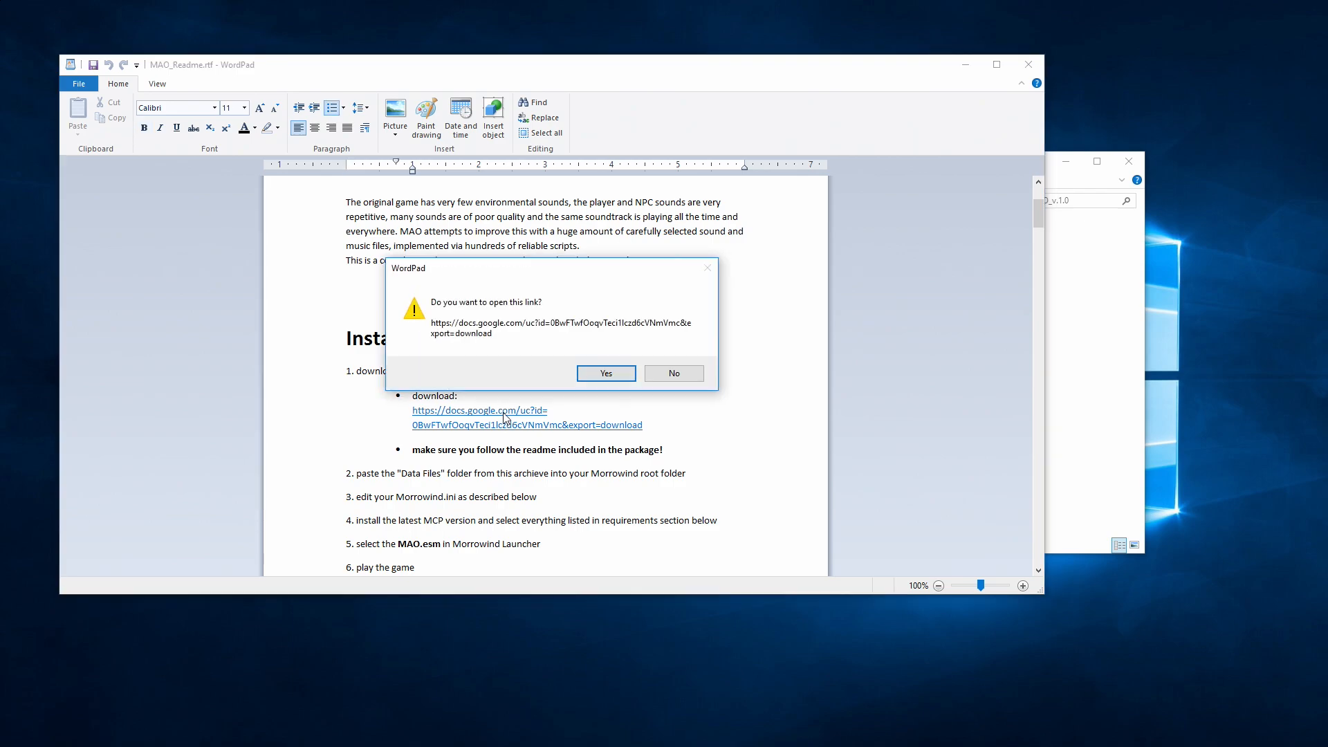
{"action": "left_click", "coordinate": [605, 373]}
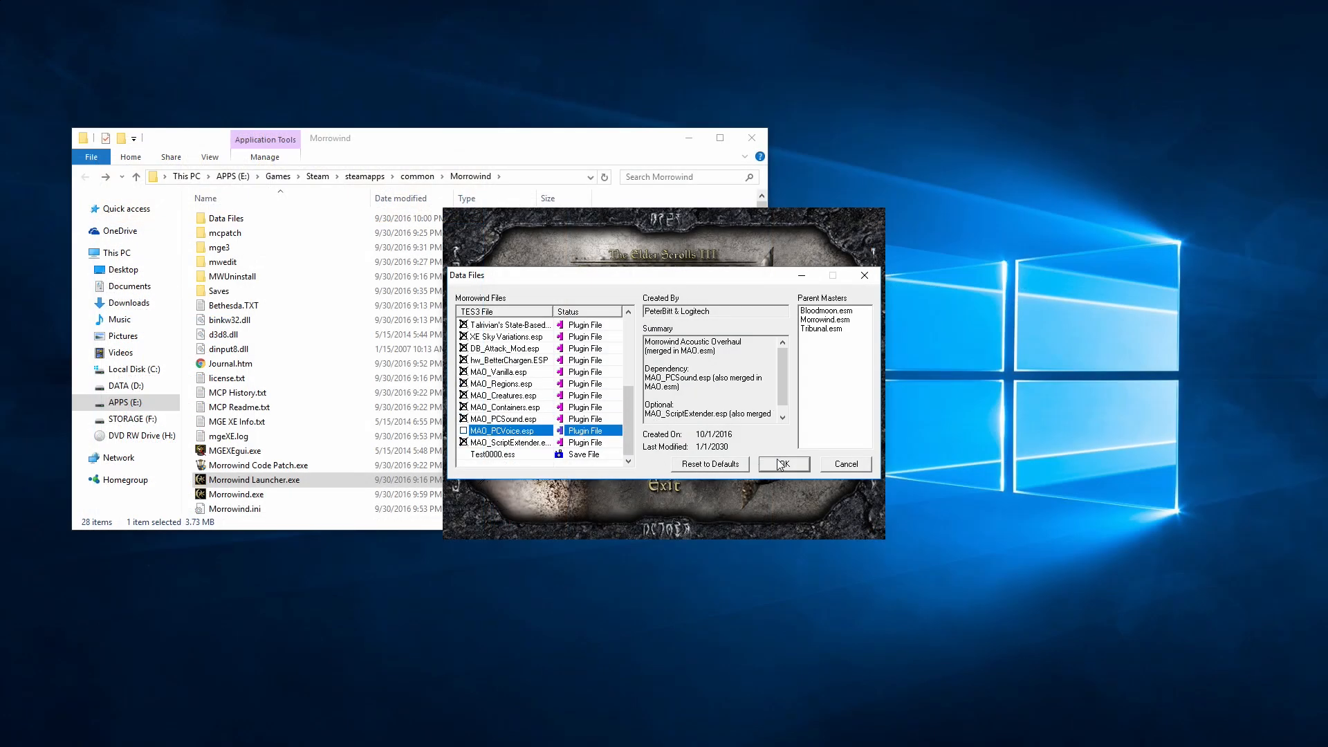
Accept the ticked mod plugins in the Data Files list and close the game folder window.
{"action": "left_click", "coordinate": [783, 464]}
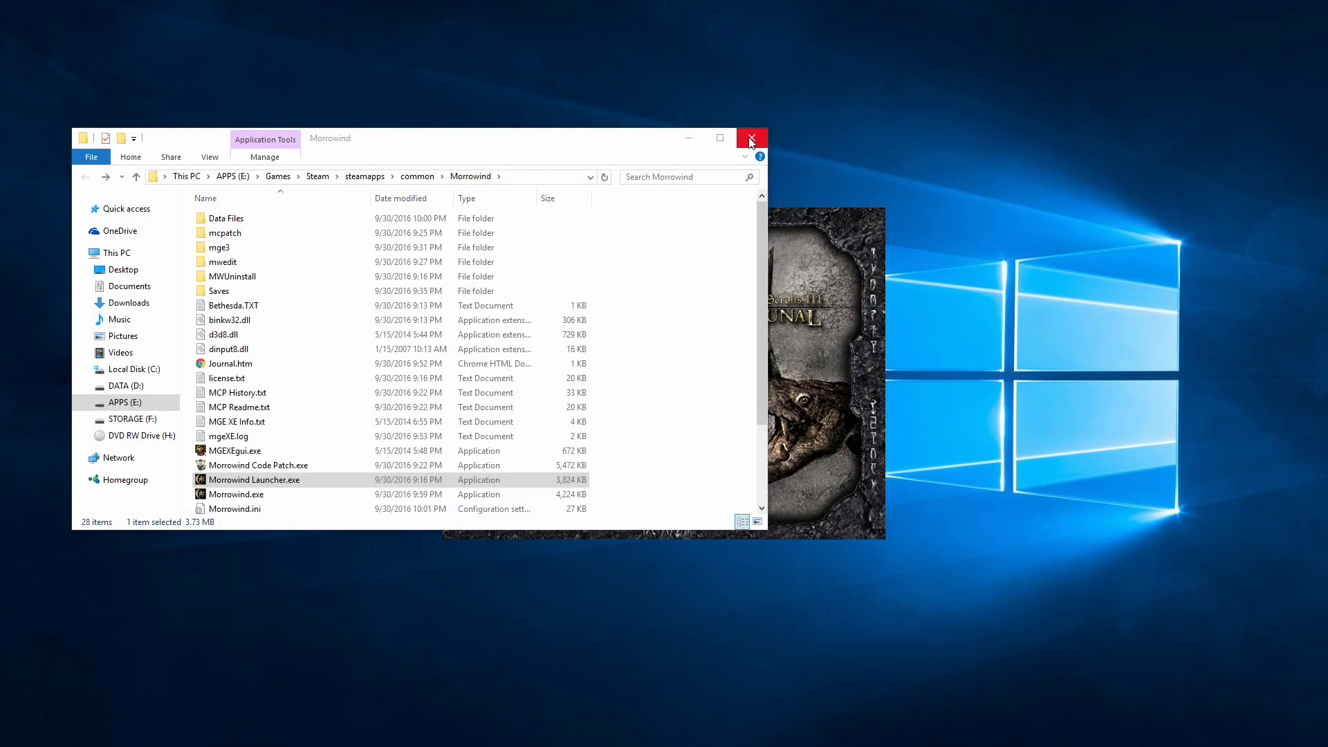
{"action": "left_click", "coordinate": [749, 137]}
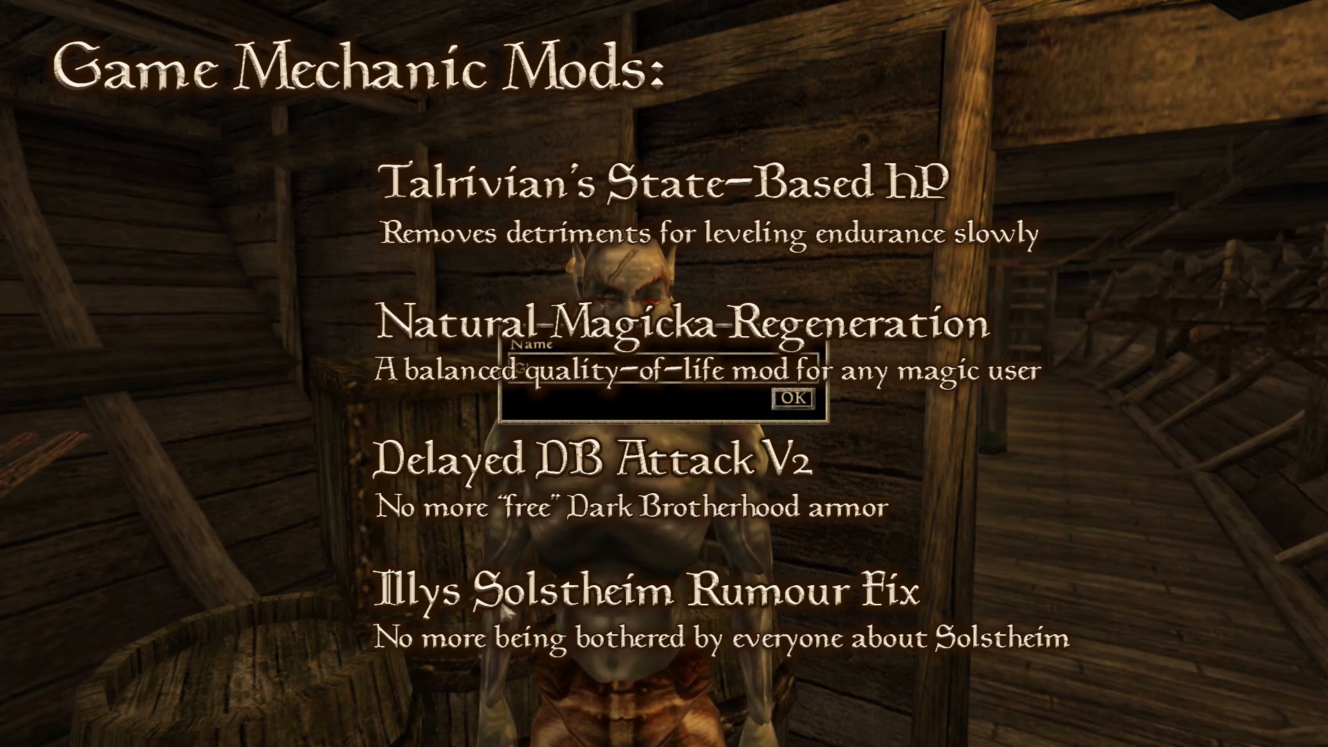
Confirm the character name prompt with OK to continue character creation.
{"action": "left_click", "coordinate": [794, 399]}
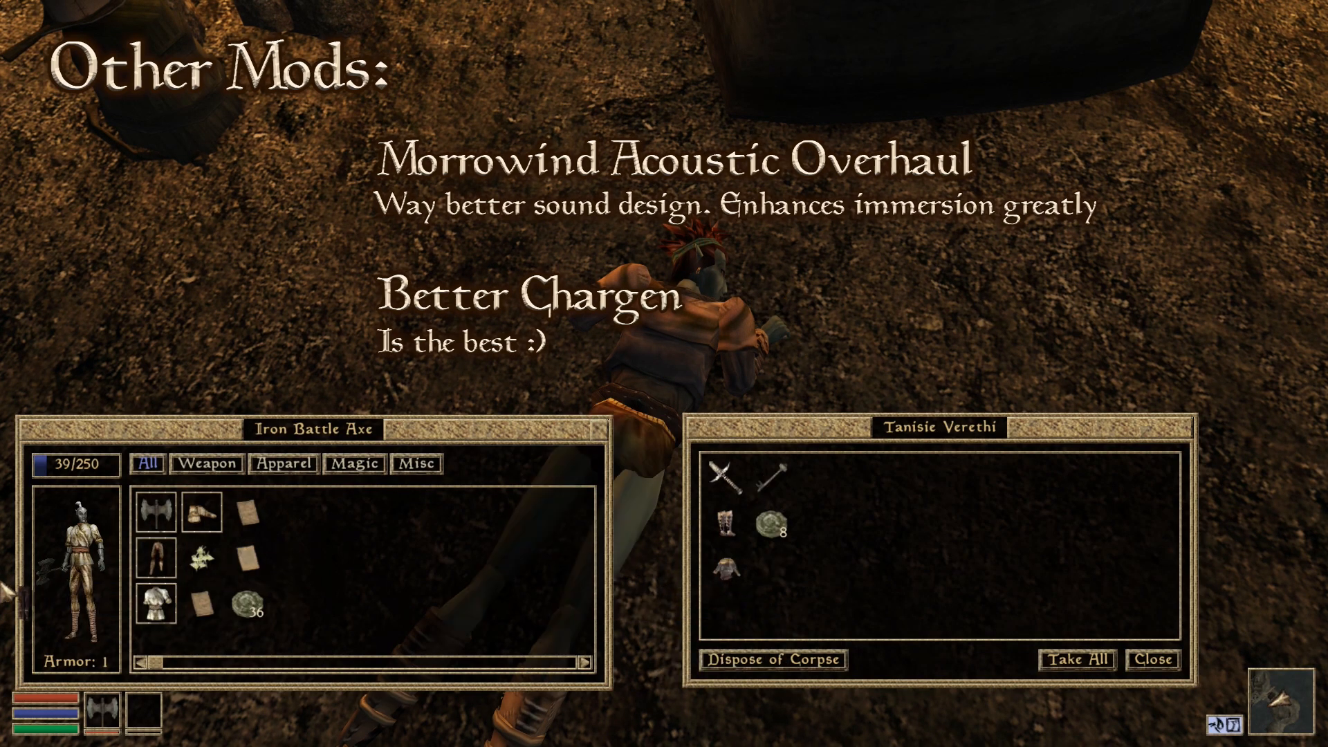
Close the looted corpse's inventory window and bring up the game's pause menu.
{"action": "left_click", "coordinate": [1151, 659]}
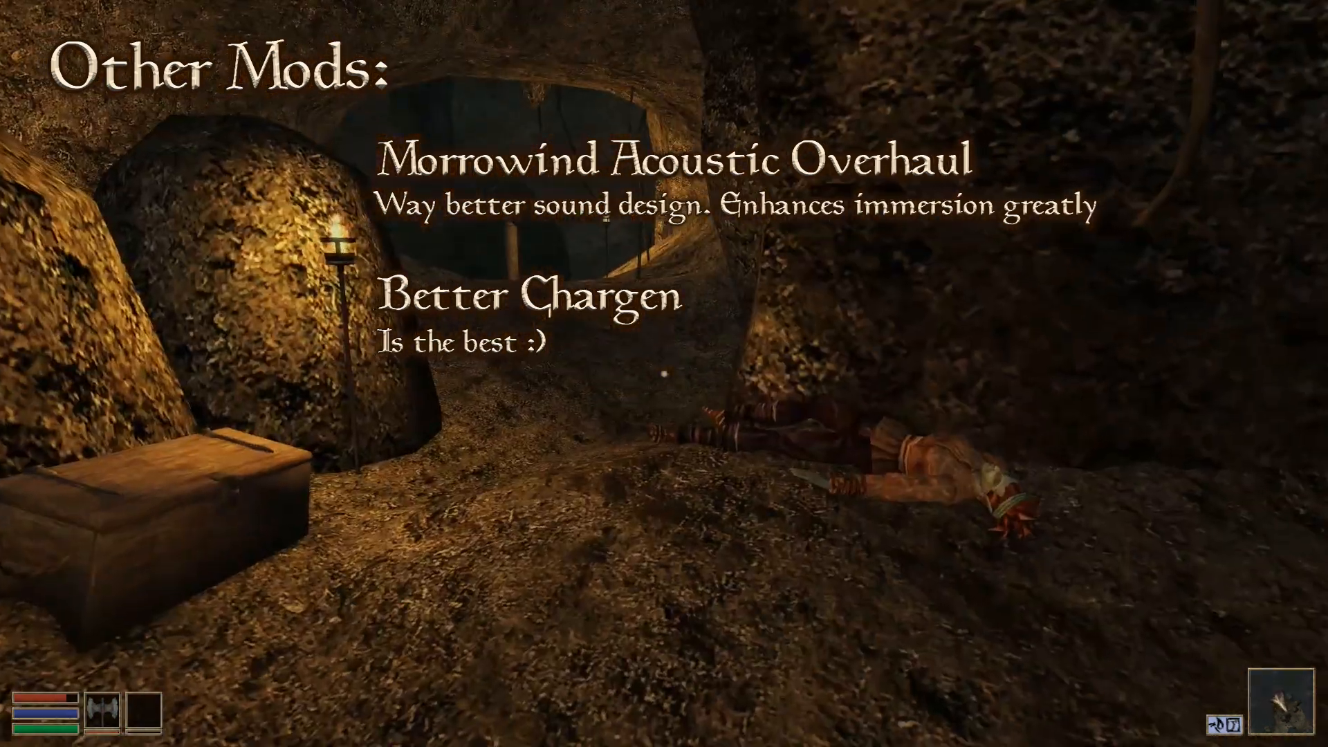
{"action": "key", "text": "Escape"}
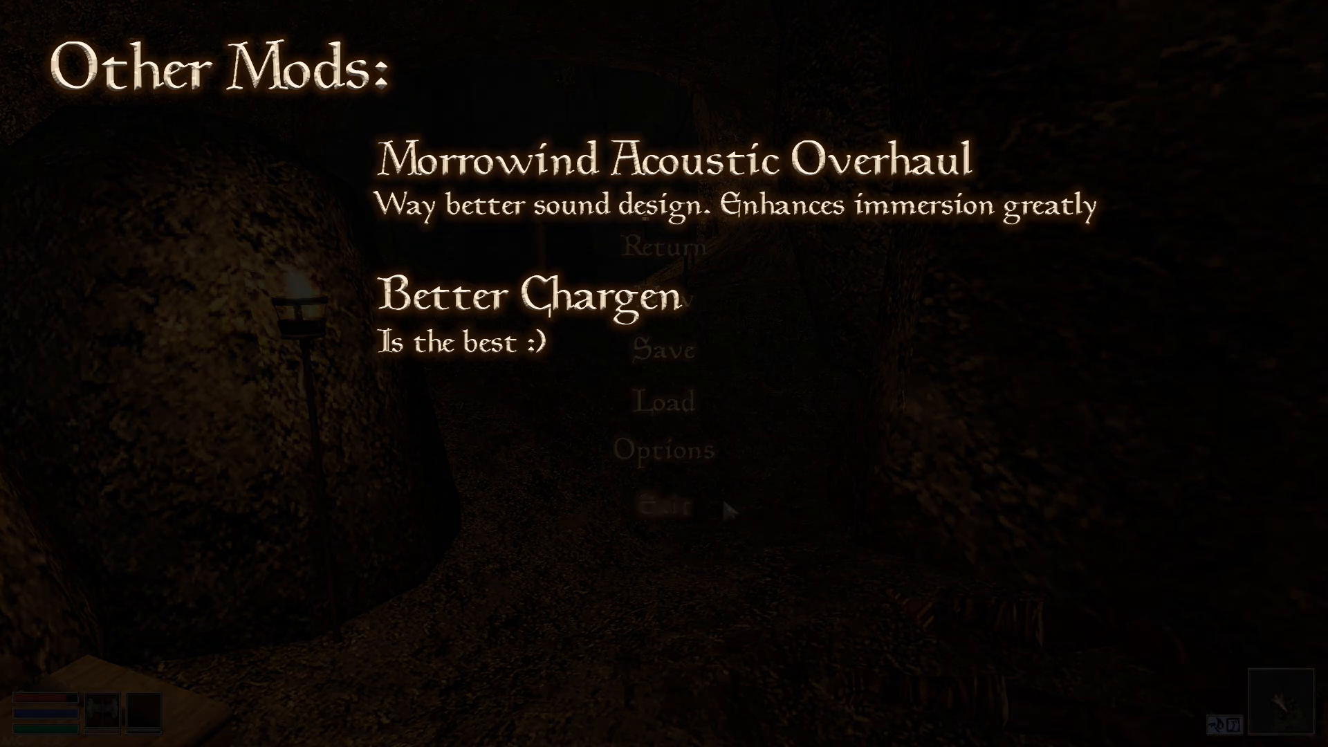